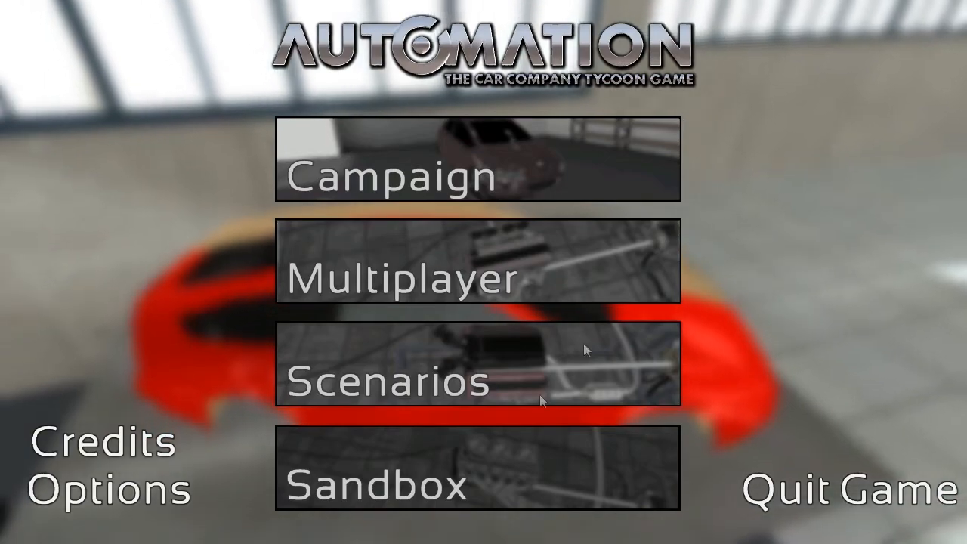
Step: Enter the Scenarios screen from Automation's main menu
{"action": "left_click", "coordinate": [391, 380]}
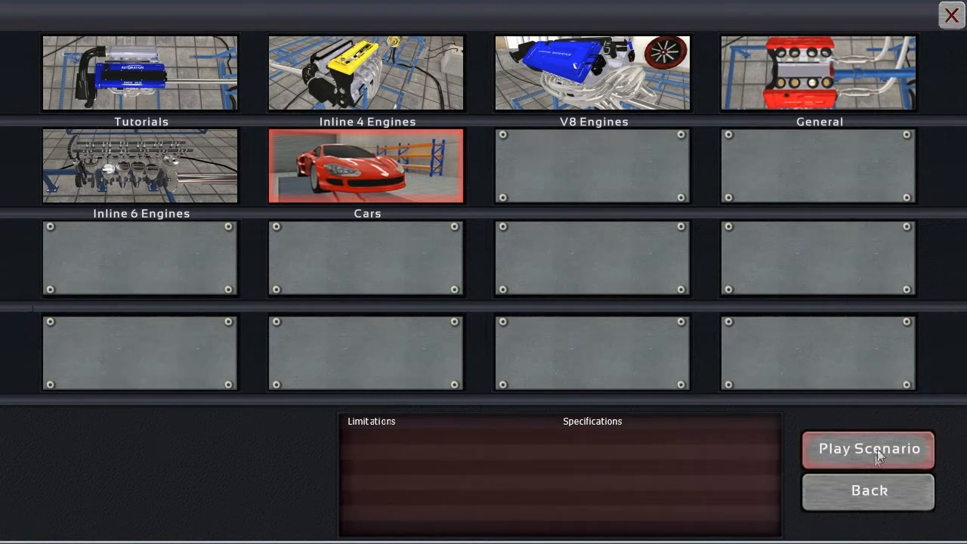
{"action": "mouse_move", "coordinate": [505, 263]}
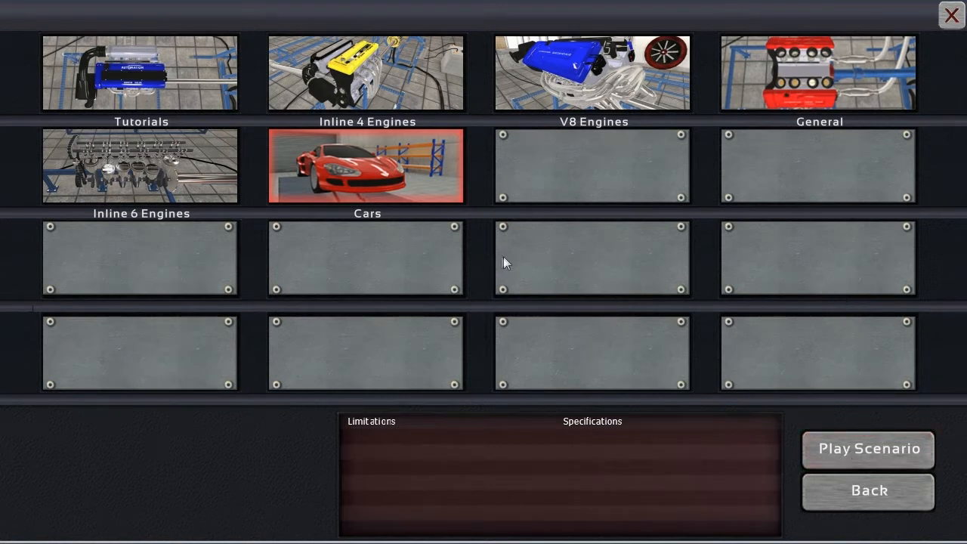
{"action": "mouse_move", "coordinate": [381, 190]}
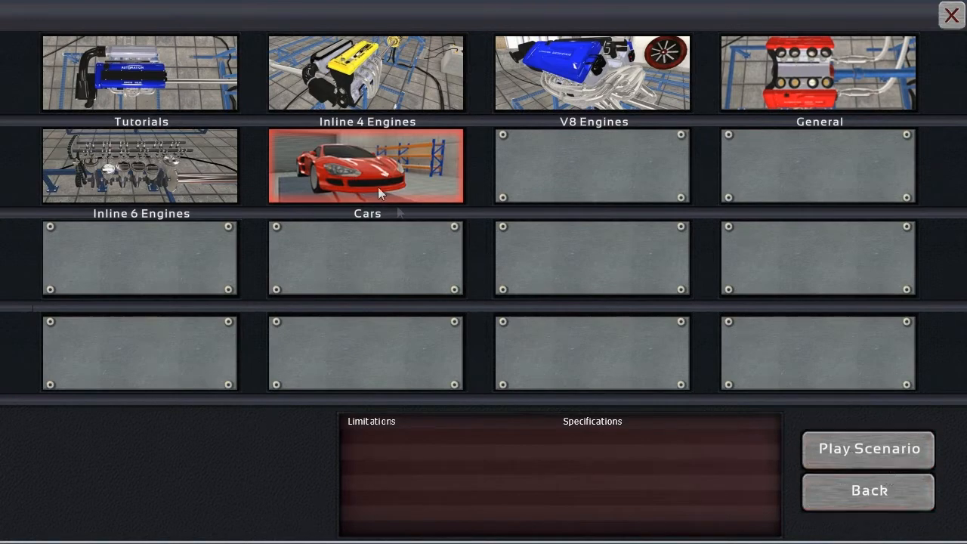
Step: Go into the Cars category and preview the Brick Restoration (Medium) scenario brief
{"action": "left_click", "coordinate": [141, 165]}
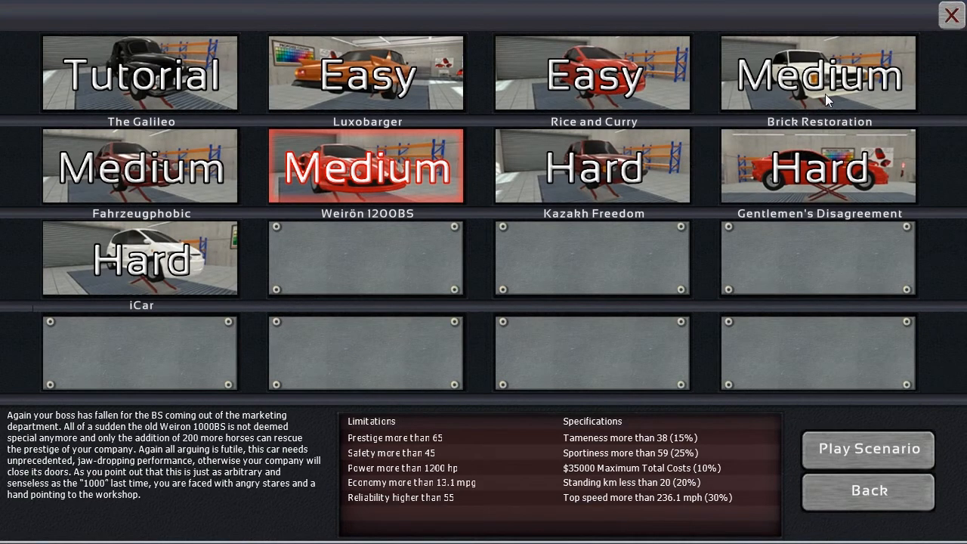
{"action": "left_click", "coordinate": [819, 73]}
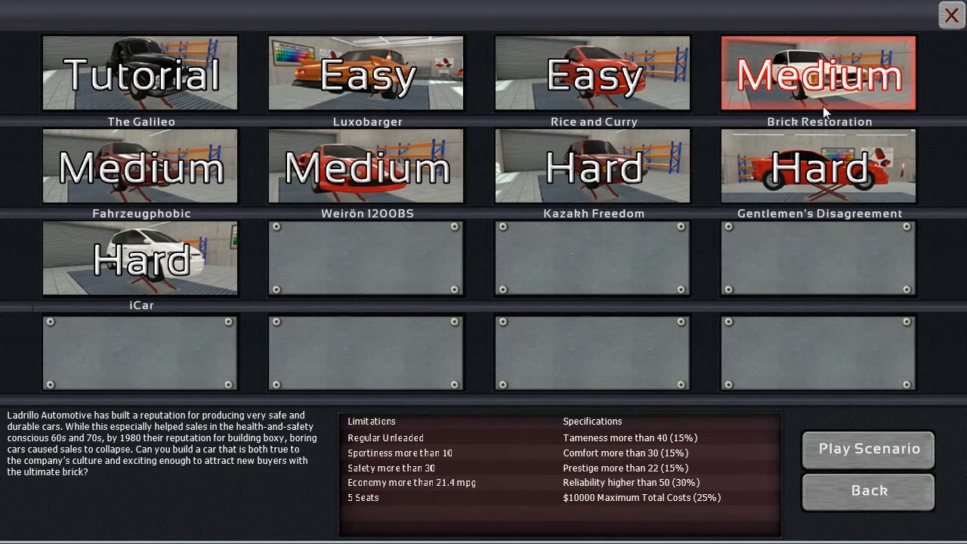
{"action": "mouse_move", "coordinate": [818, 121]}
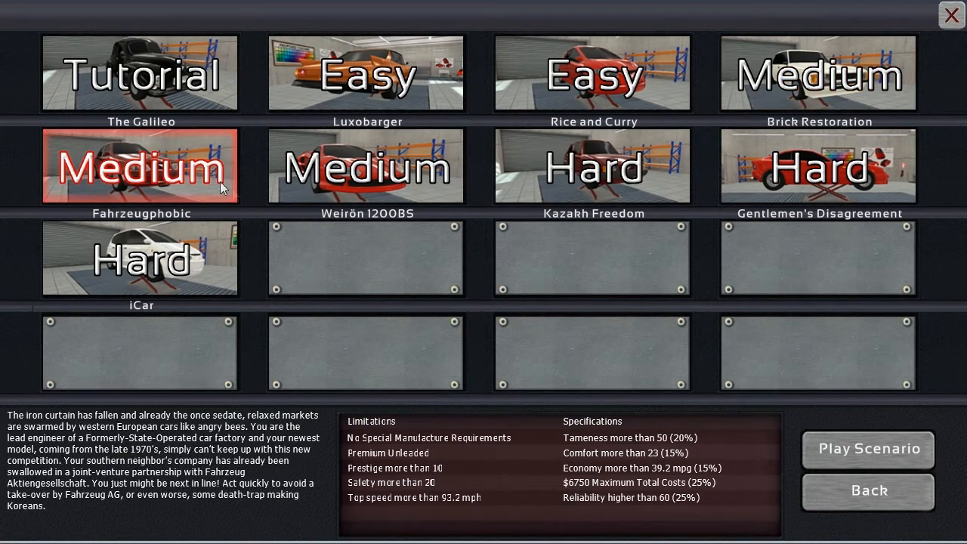
{"action": "mouse_move", "coordinate": [465, 338]}
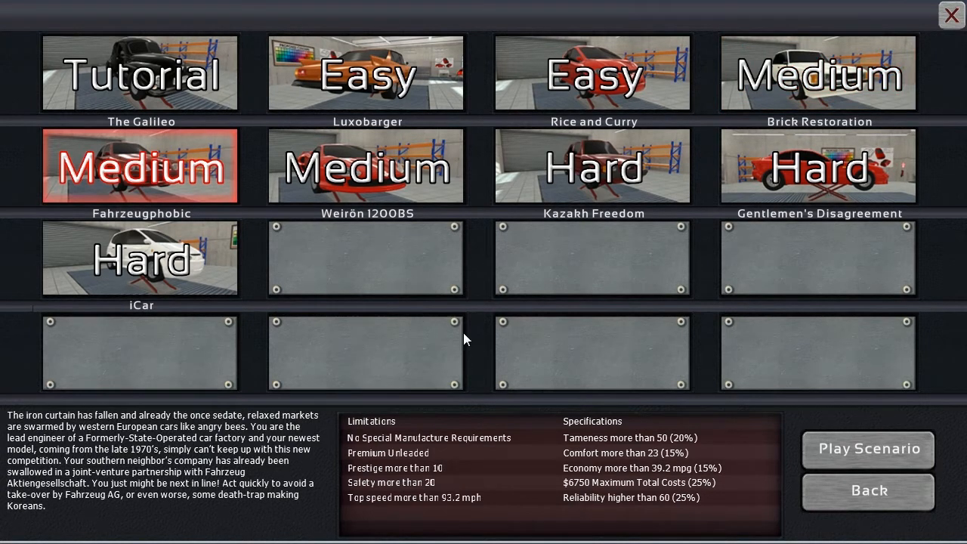
{"action": "mouse_move", "coordinate": [517, 502]}
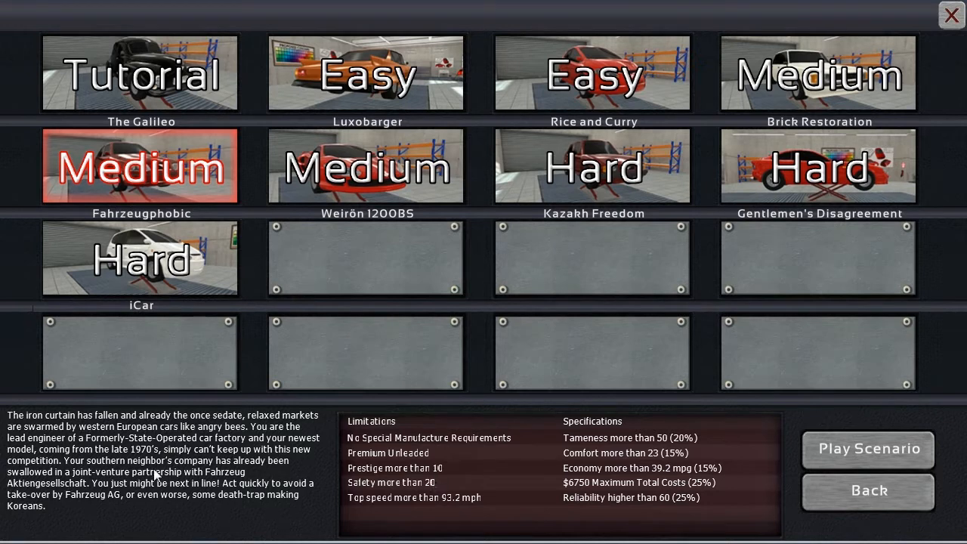
{"action": "mouse_move", "coordinate": [172, 485]}
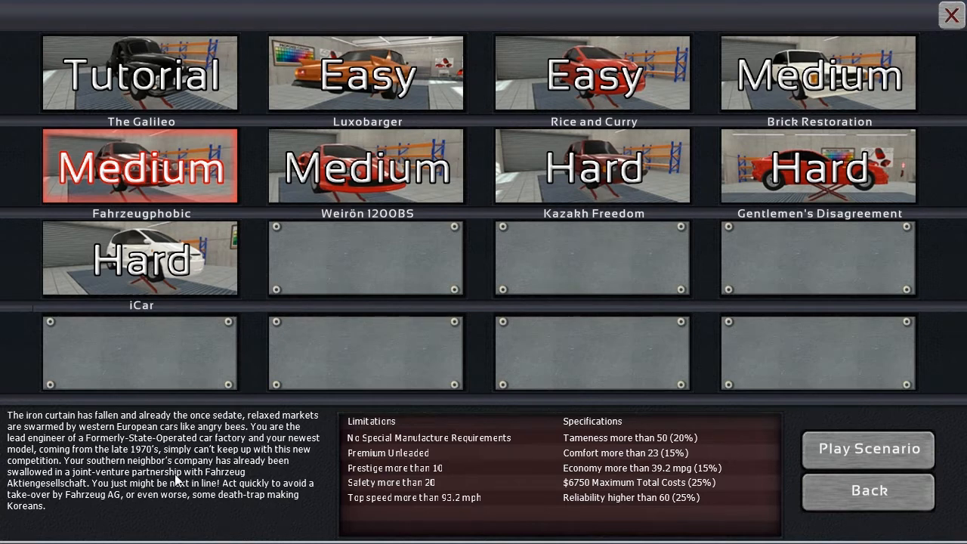
{"action": "mouse_move", "coordinate": [317, 514]}
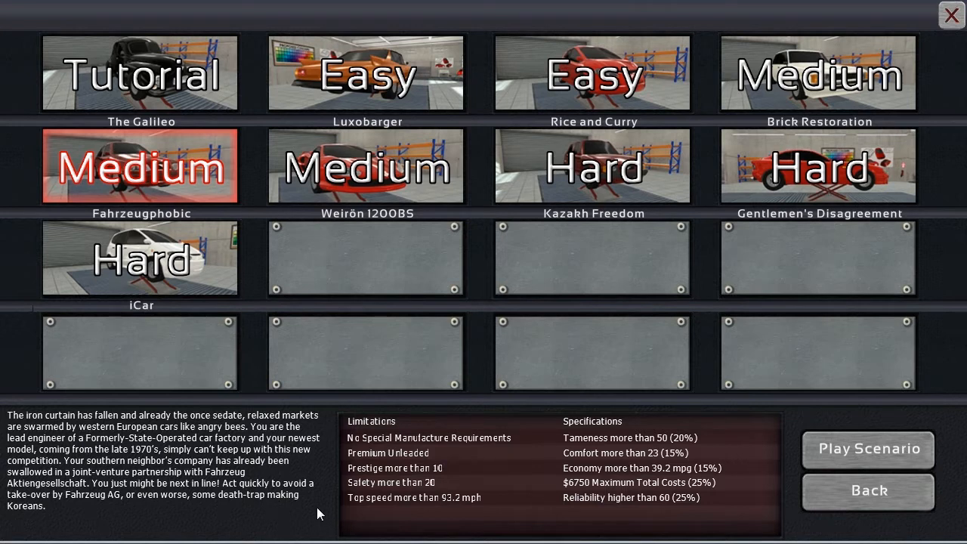
{"action": "mouse_move", "coordinate": [422, 470]}
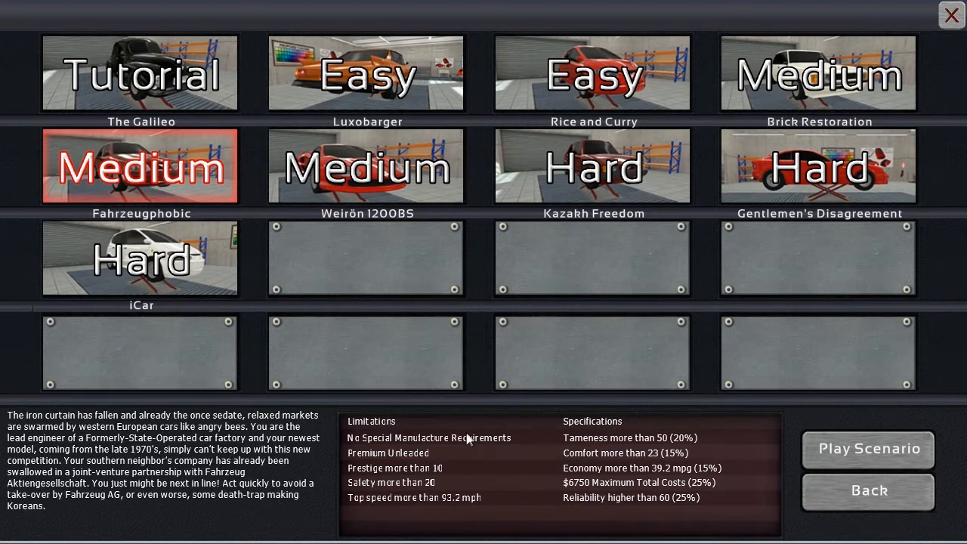
{"action": "mouse_move", "coordinate": [401, 483]}
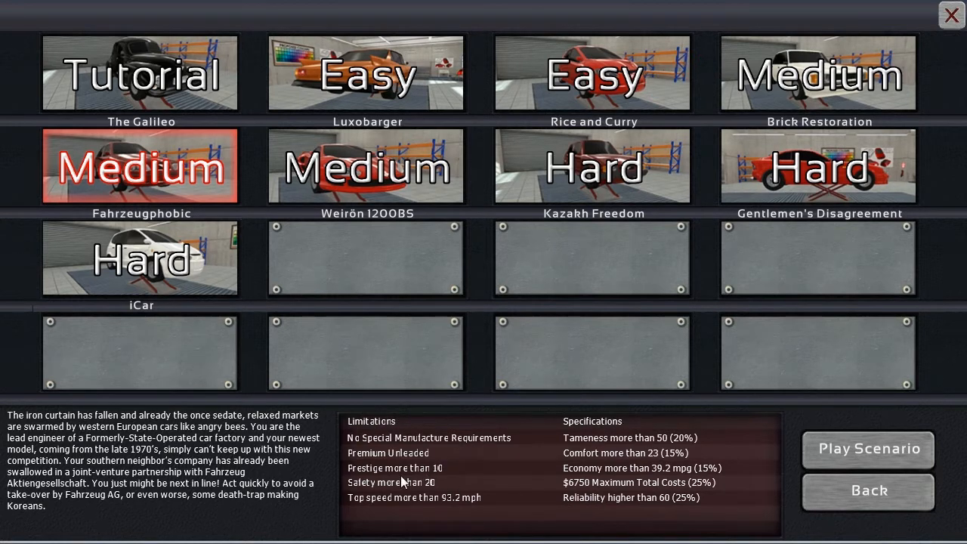
{"action": "mouse_move", "coordinate": [487, 512]}
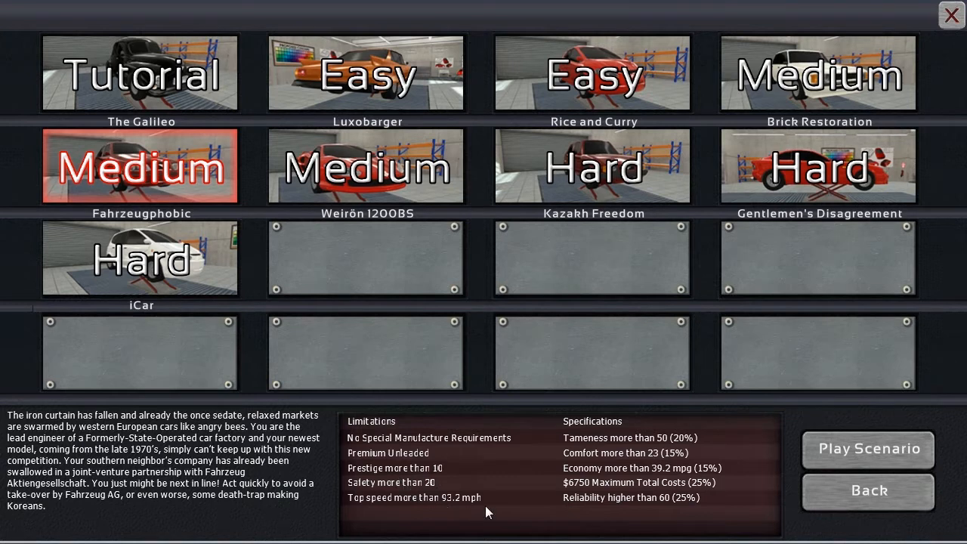
{"action": "mouse_move", "coordinate": [447, 490]}
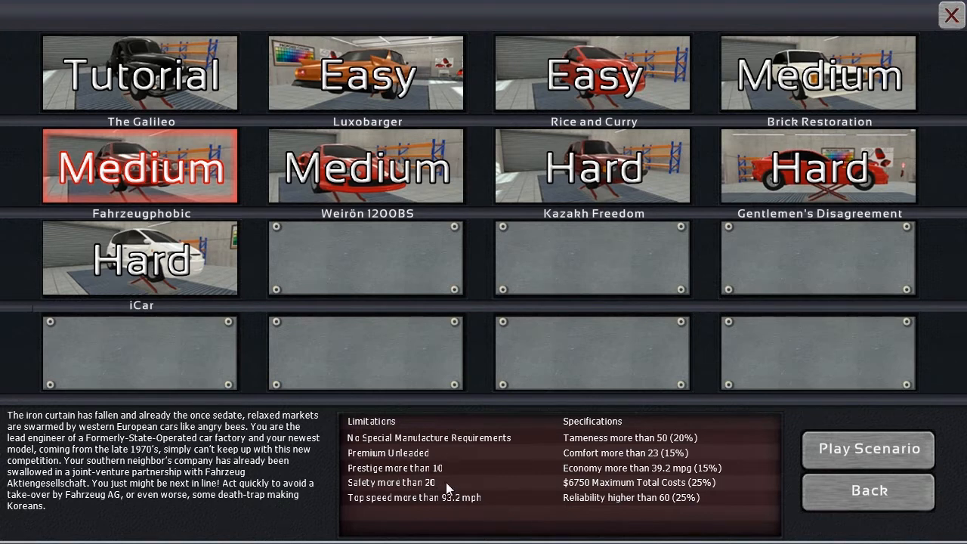
{"action": "mouse_move", "coordinate": [441, 469]}
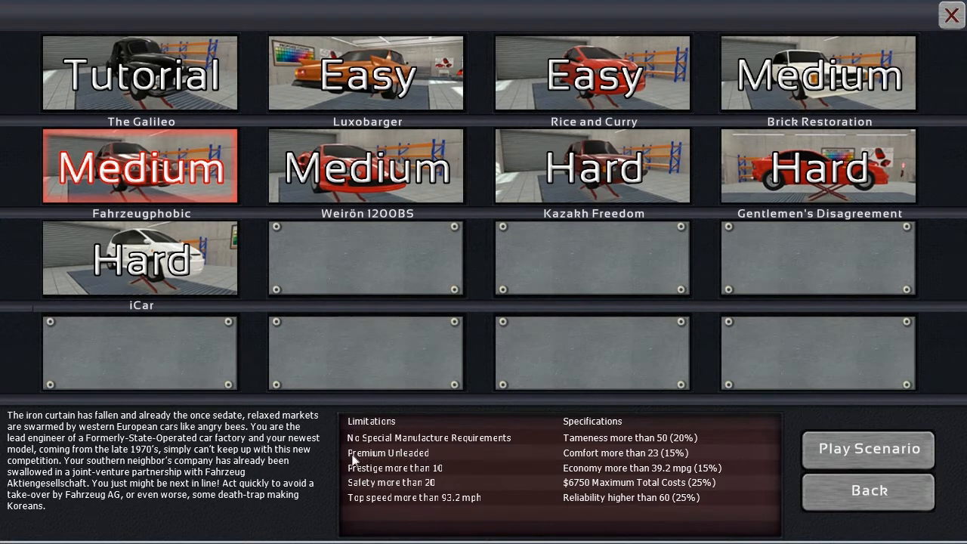
{"action": "mouse_move", "coordinate": [460, 512]}
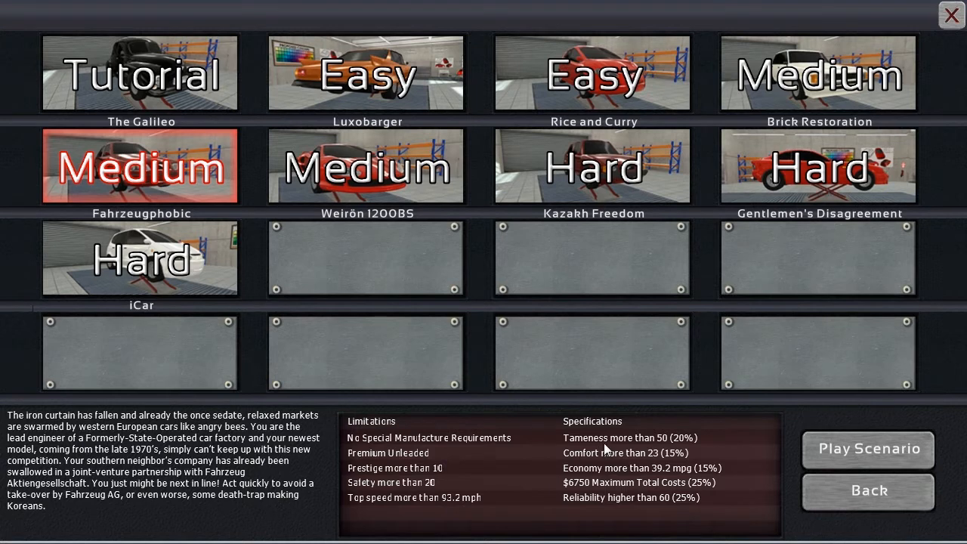
{"action": "mouse_move", "coordinate": [713, 476]}
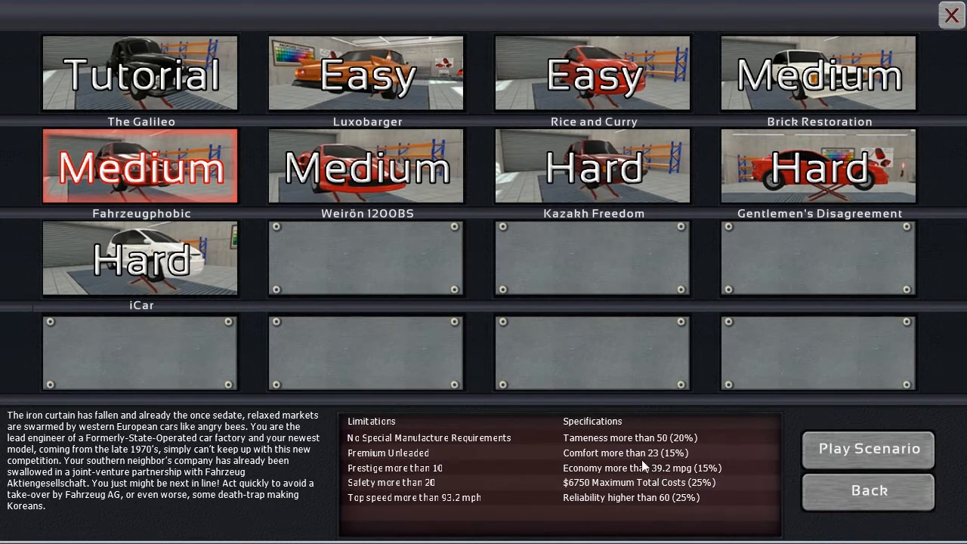
{"action": "mouse_move", "coordinate": [662, 490]}
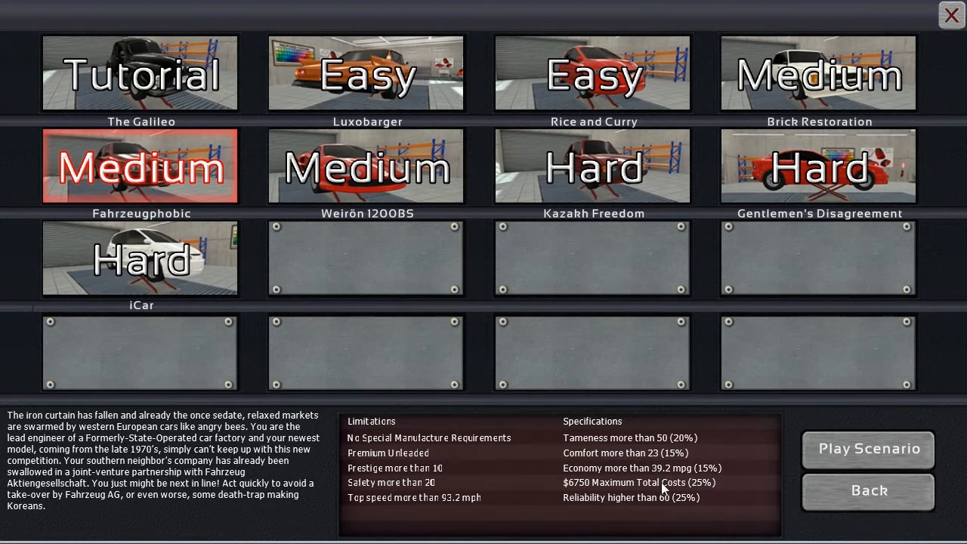
{"action": "mouse_move", "coordinate": [616, 495]}
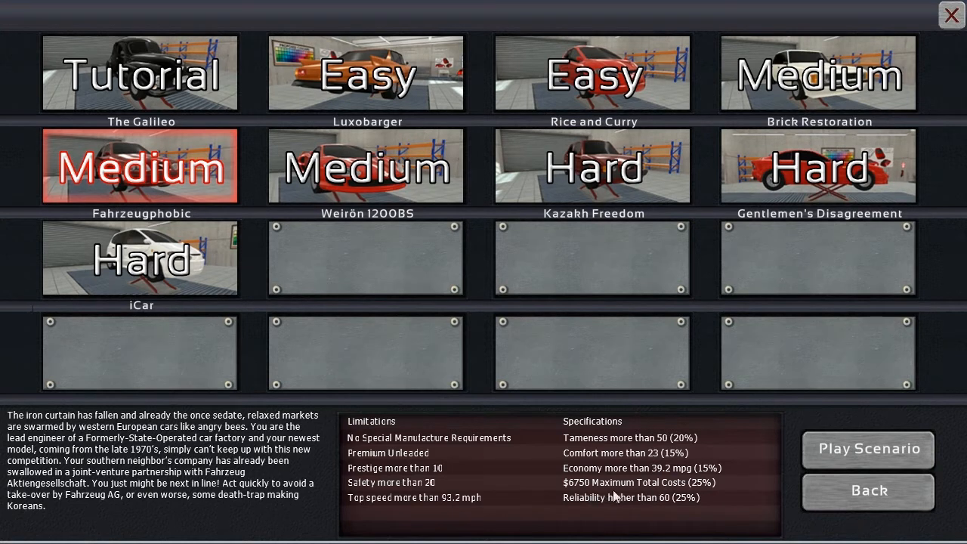
{"action": "mouse_move", "coordinate": [616, 513]}
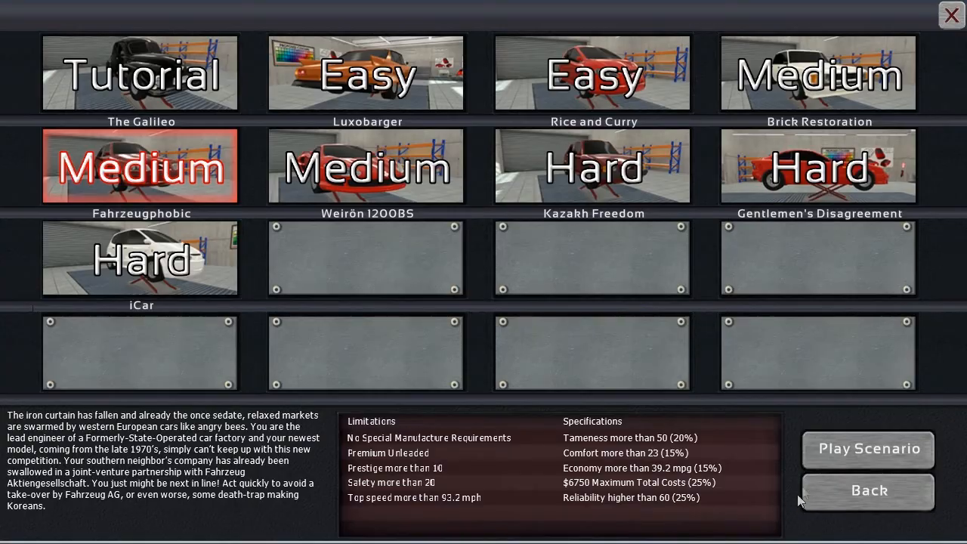
Step: Start the scenario and give the car a steel monocoque chassis
{"action": "left_click", "coordinate": [867, 450]}
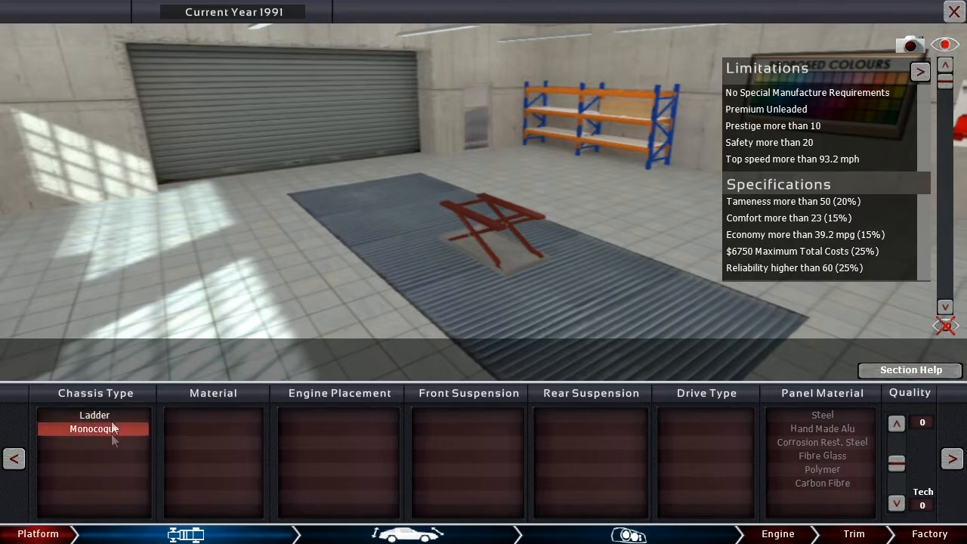
{"action": "left_click", "coordinate": [93, 429]}
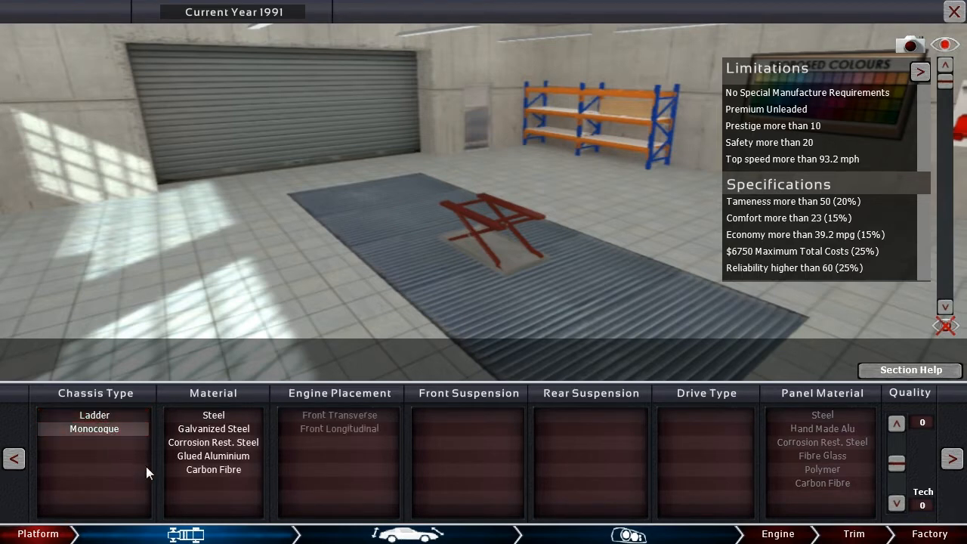
{"action": "left_click", "coordinate": [213, 413]}
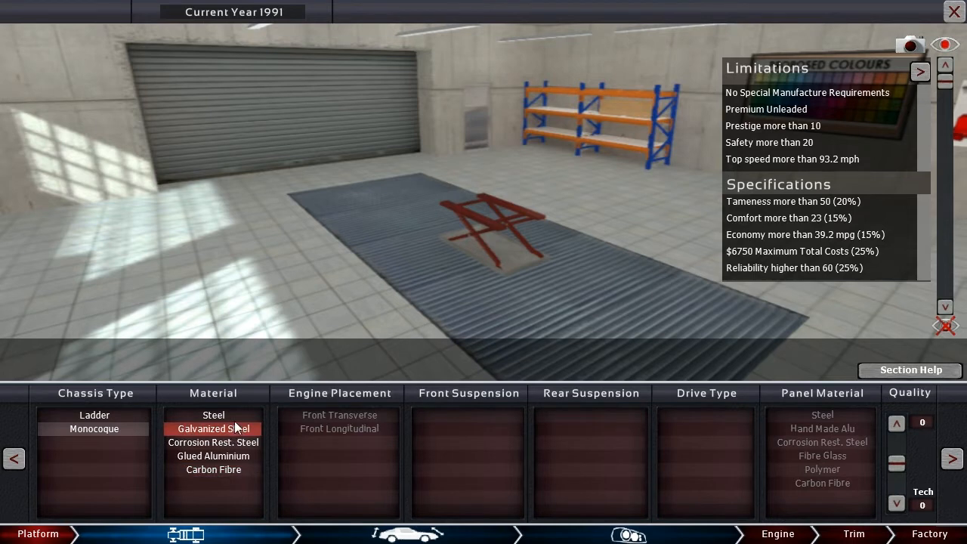
{"action": "left_click", "coordinate": [215, 414]}
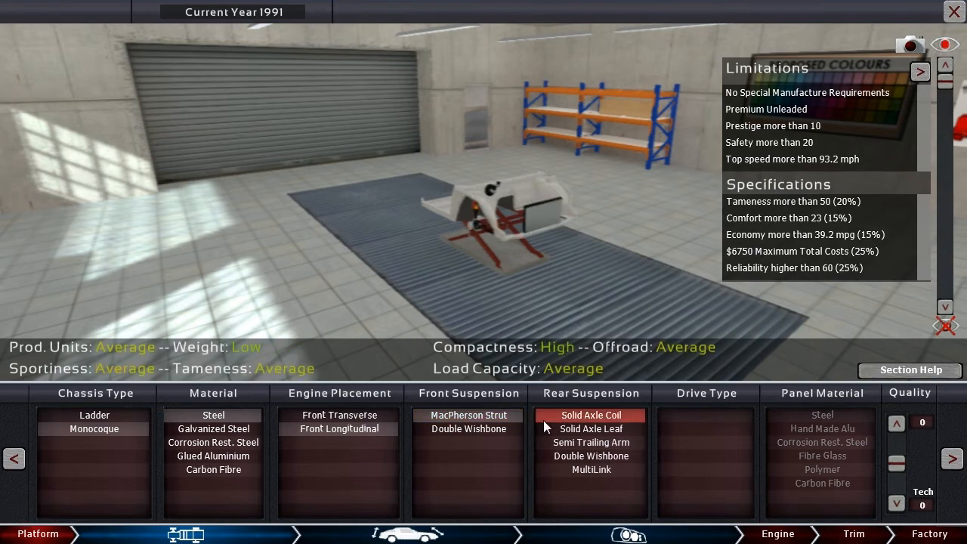
Step: Fit solid axle leaf rear suspension and longitudinal rear-wheel drive, then show the body choices
{"action": "left_click", "coordinate": [590, 429]}
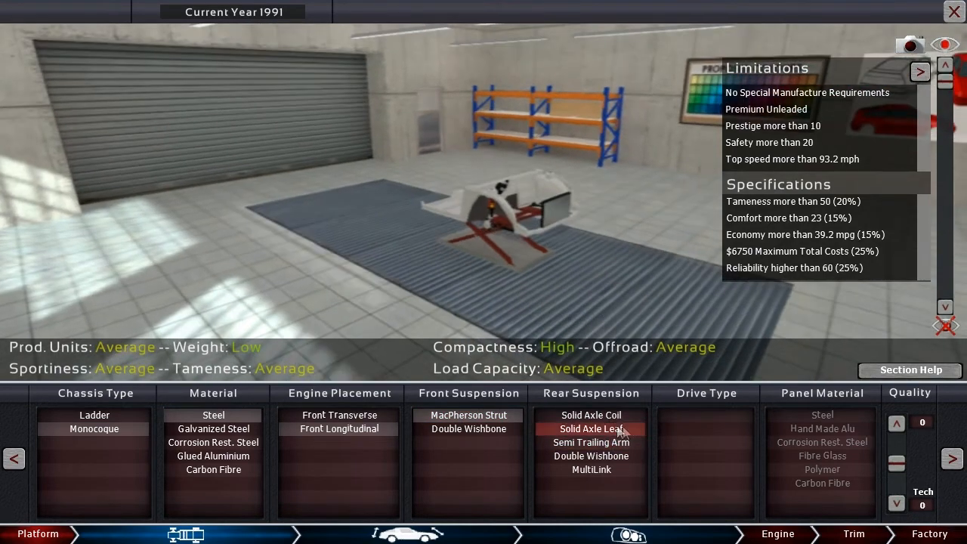
{"action": "left_click", "coordinate": [591, 429]}
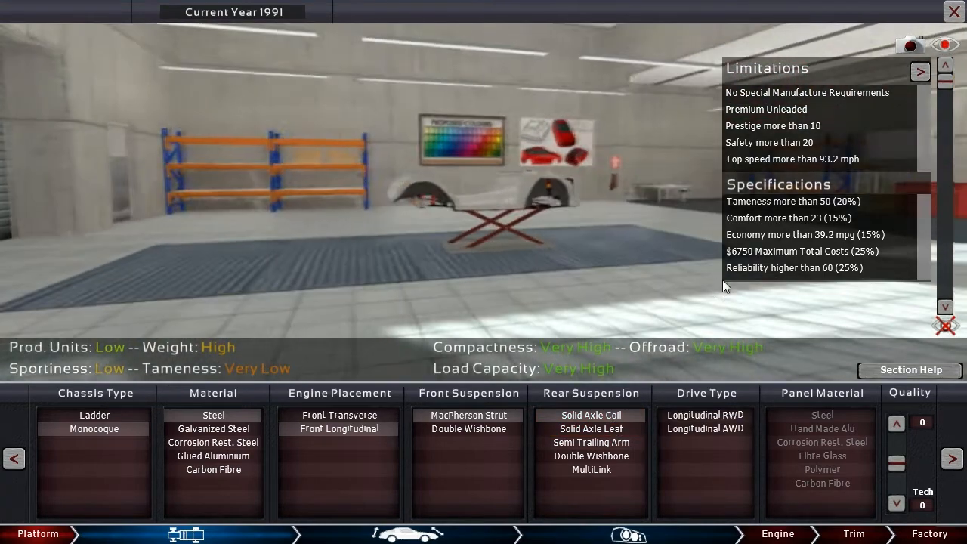
{"action": "left_click", "coordinate": [704, 414]}
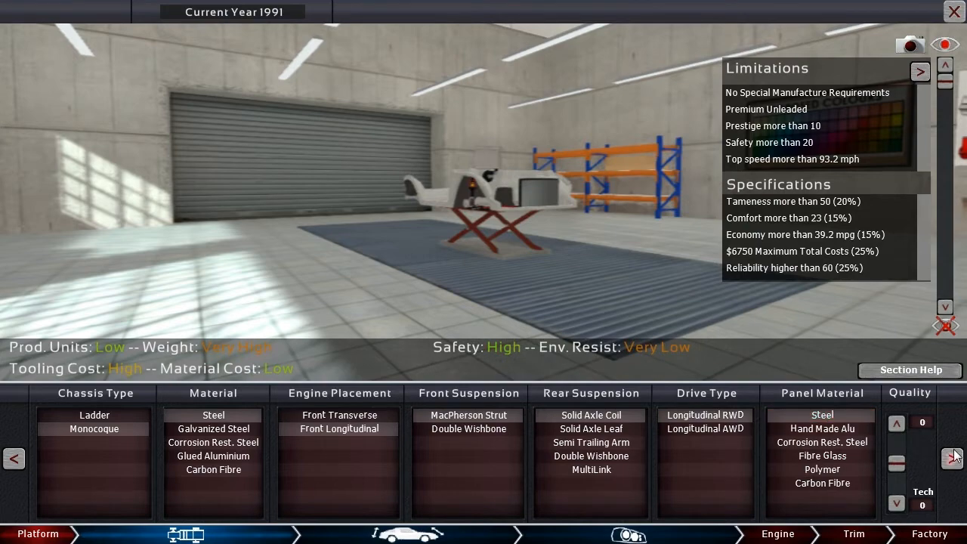
{"action": "left_click", "coordinate": [406, 535]}
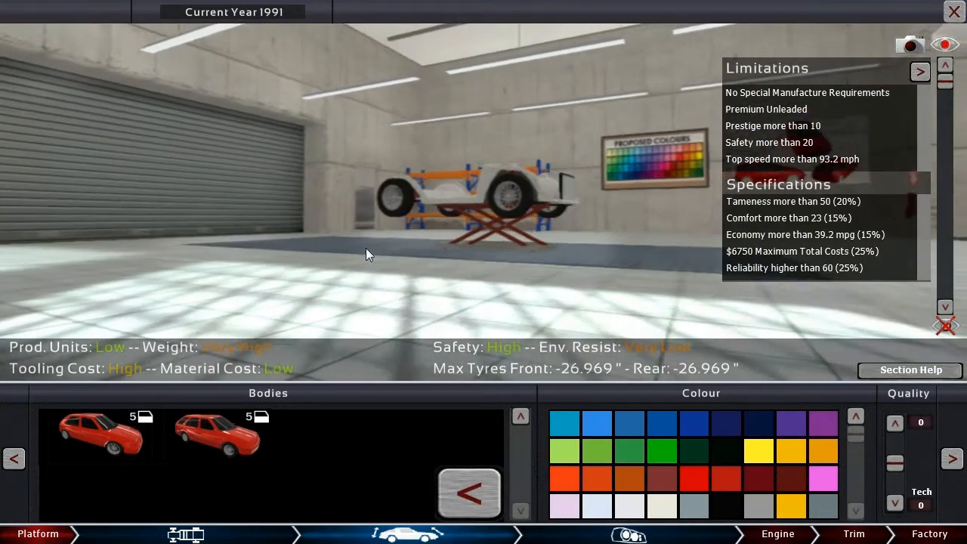
Step: Put the second (wagon) body style on the chassis and move on to its fixtures
{"action": "left_click", "coordinate": [97, 437]}
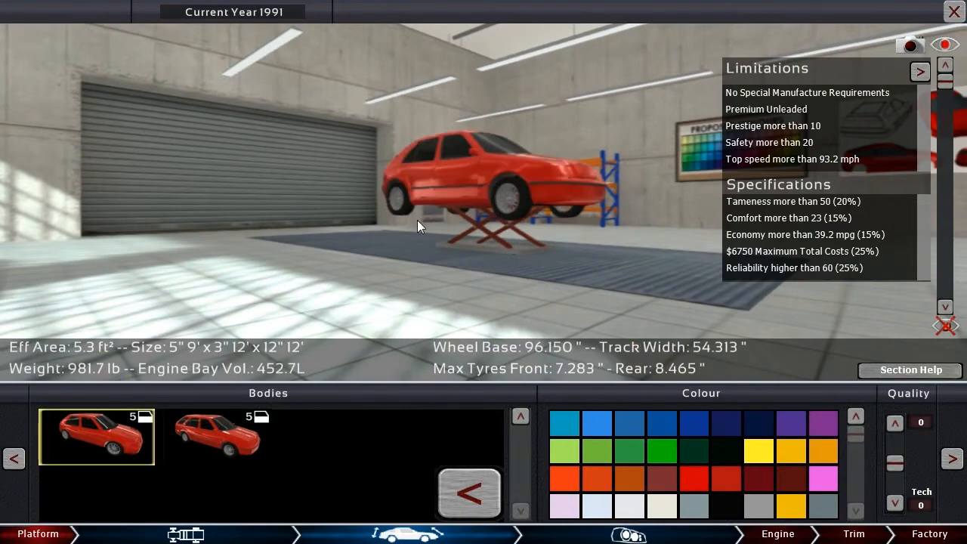
{"action": "left_click", "coordinate": [215, 437]}
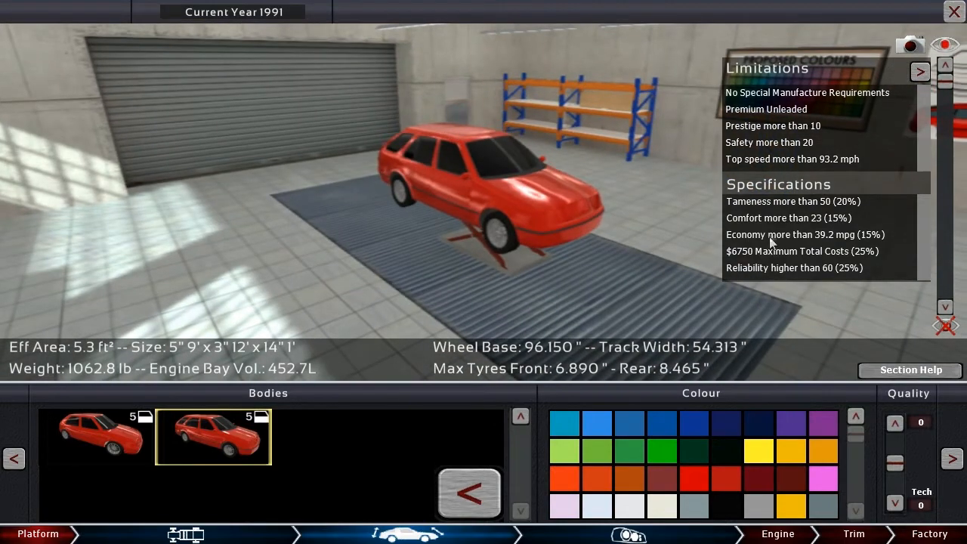
{"action": "mouse_move", "coordinate": [758, 224]}
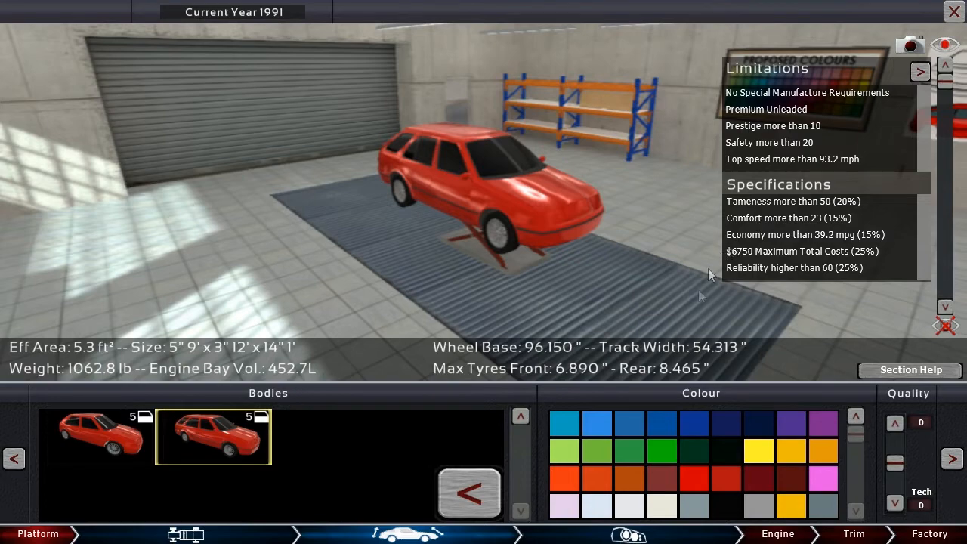
{"action": "mouse_move", "coordinate": [653, 311]}
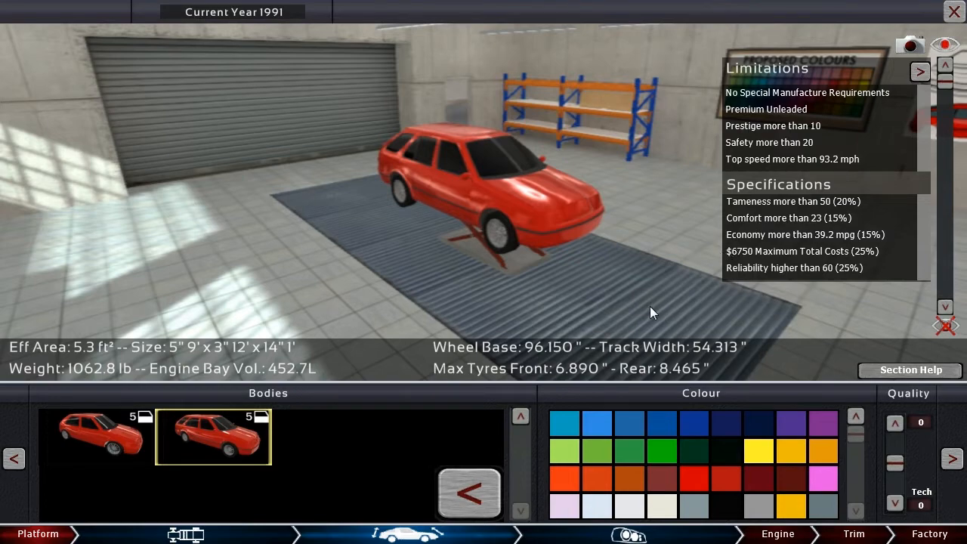
{"action": "left_click_drag", "start_coordinate": [652, 311], "coordinate": [536, 243]}
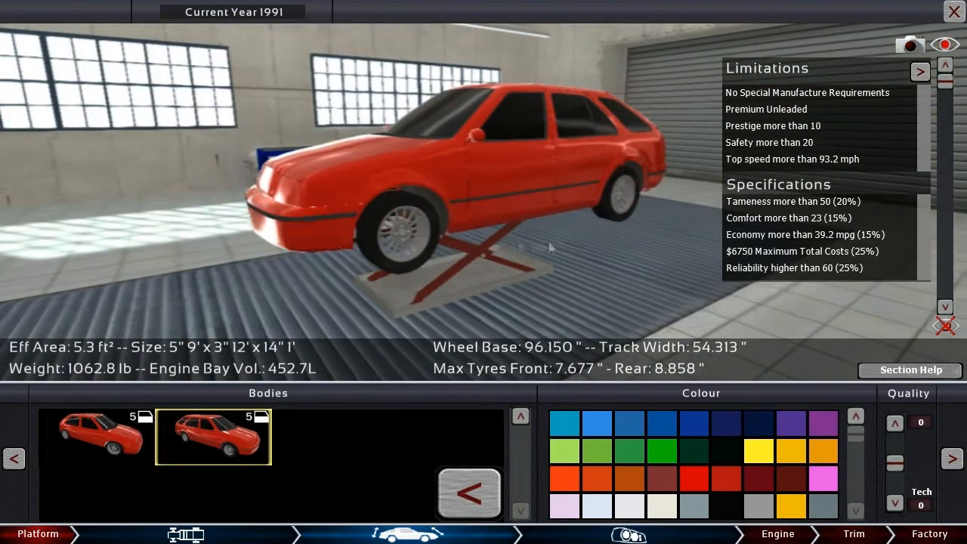
{"action": "left_click", "coordinate": [629, 535]}
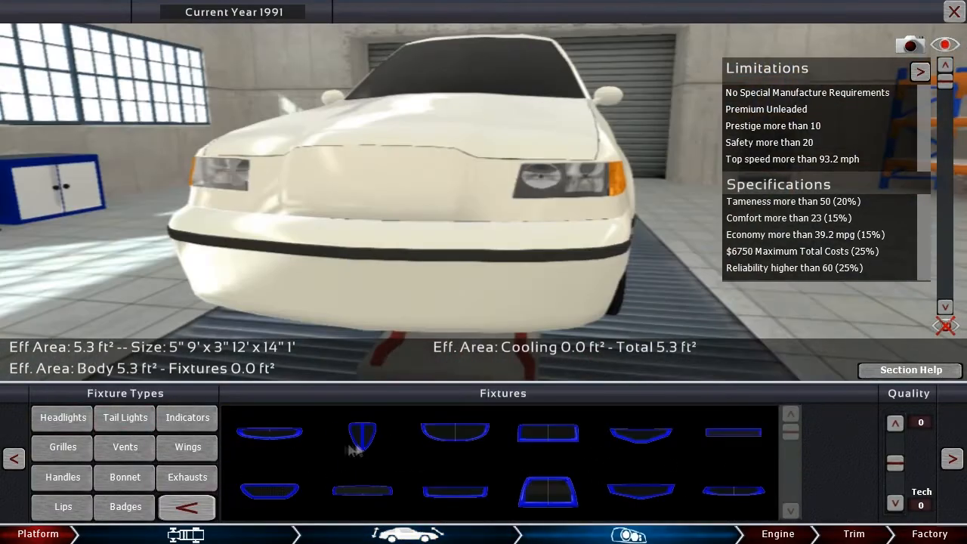
Step: Place a grille fixture on the front of the car for engine cooling
{"action": "left_click", "coordinate": [363, 432]}
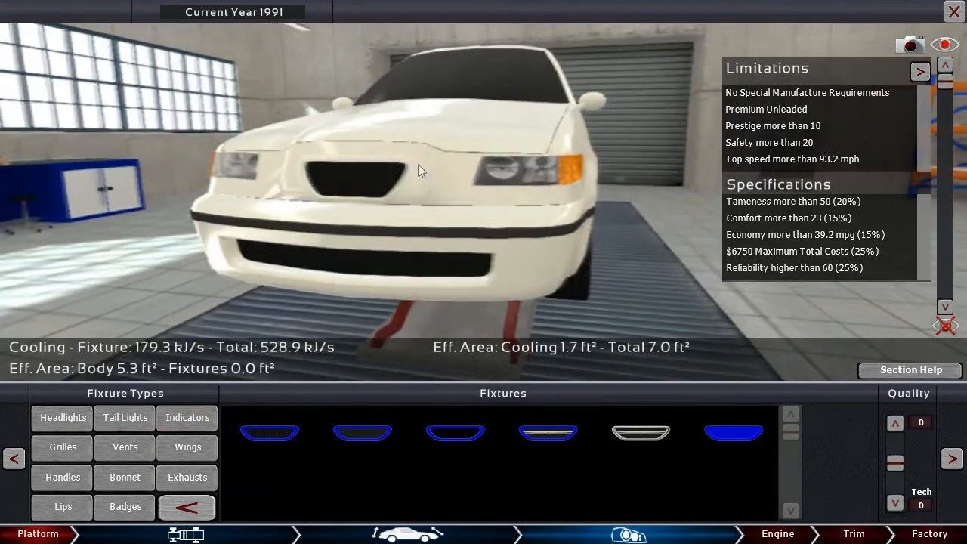
{"action": "left_click", "coordinate": [124, 417]}
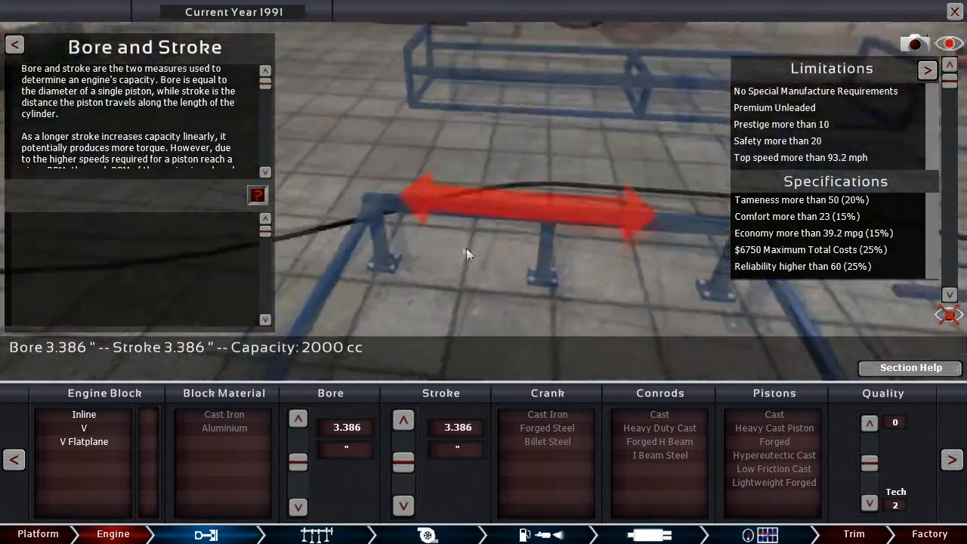
Step: Choose an inline-four layout with a cast-iron engine block
{"action": "left_click", "coordinate": [84, 414]}
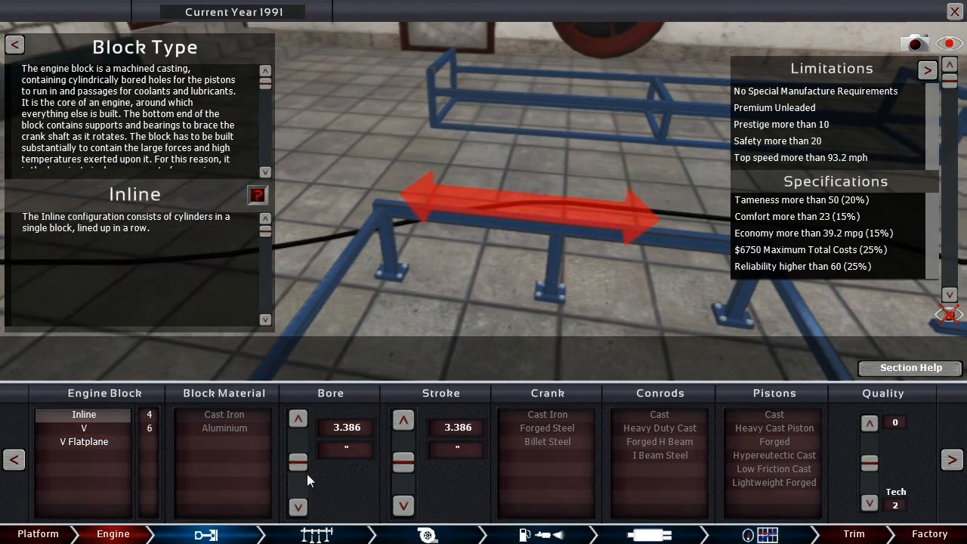
{"action": "mouse_move", "coordinate": [190, 426]}
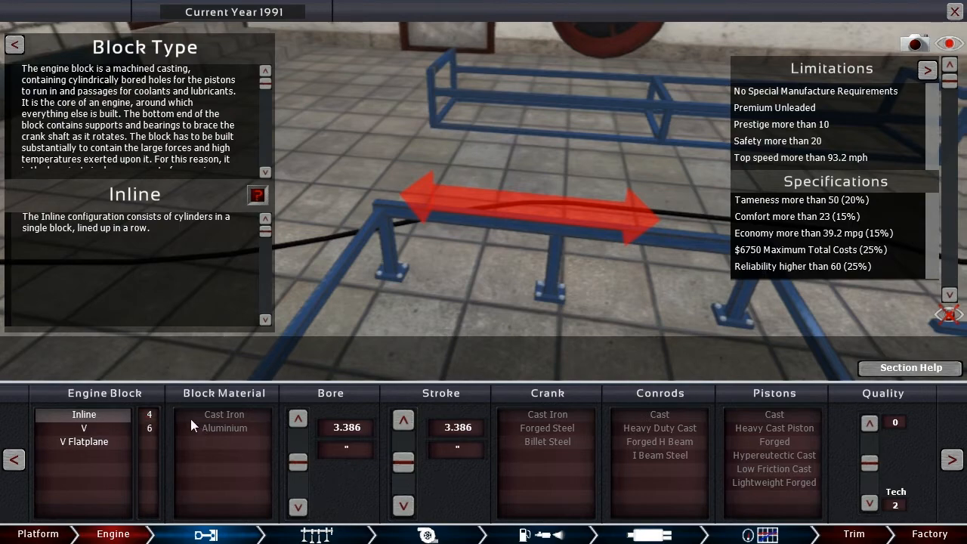
{"action": "left_click", "coordinate": [224, 414]}
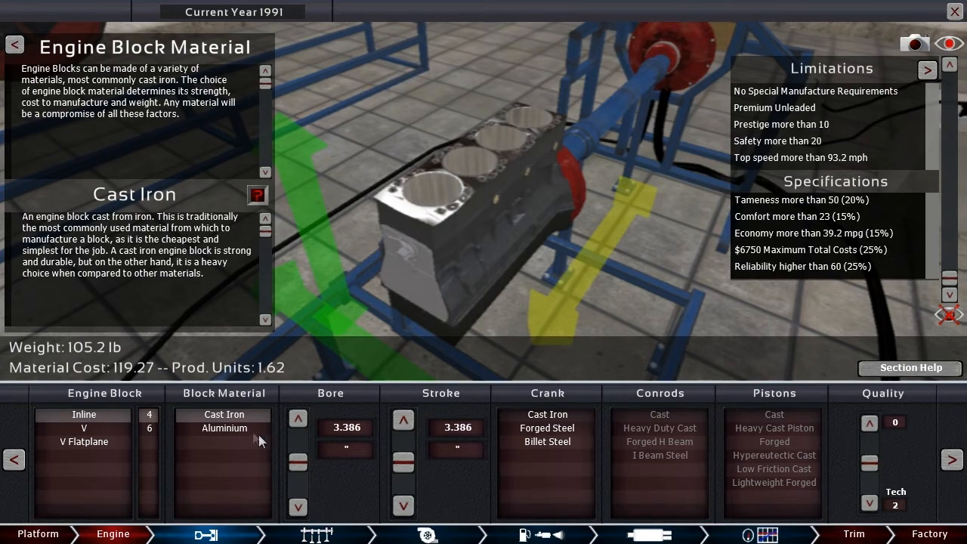
Step: Adjust bore to 3.465 and stroke to 2.984 for about 1844 cc displacement
{"action": "left_click", "coordinate": [298, 461]}
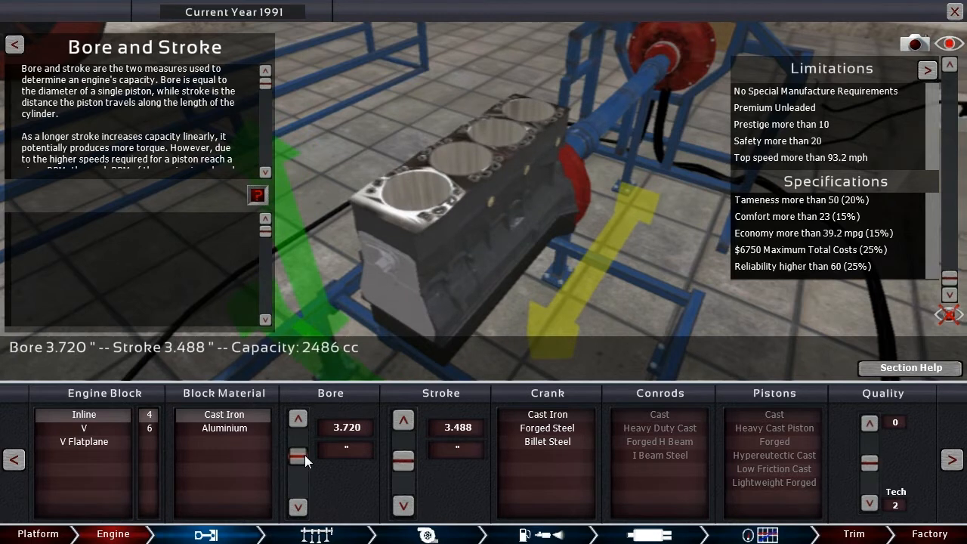
{"action": "left_click", "coordinate": [298, 459]}
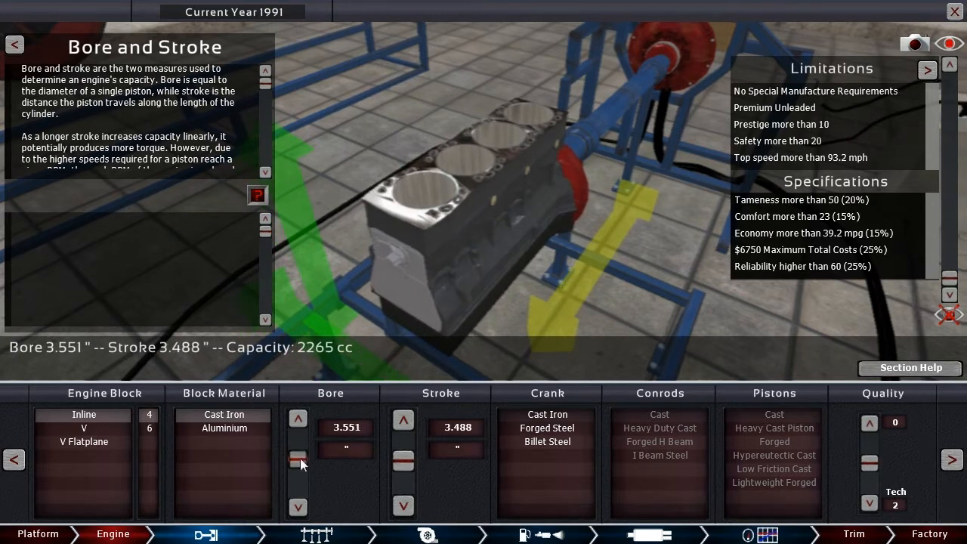
{"action": "left_click", "coordinate": [402, 468]}
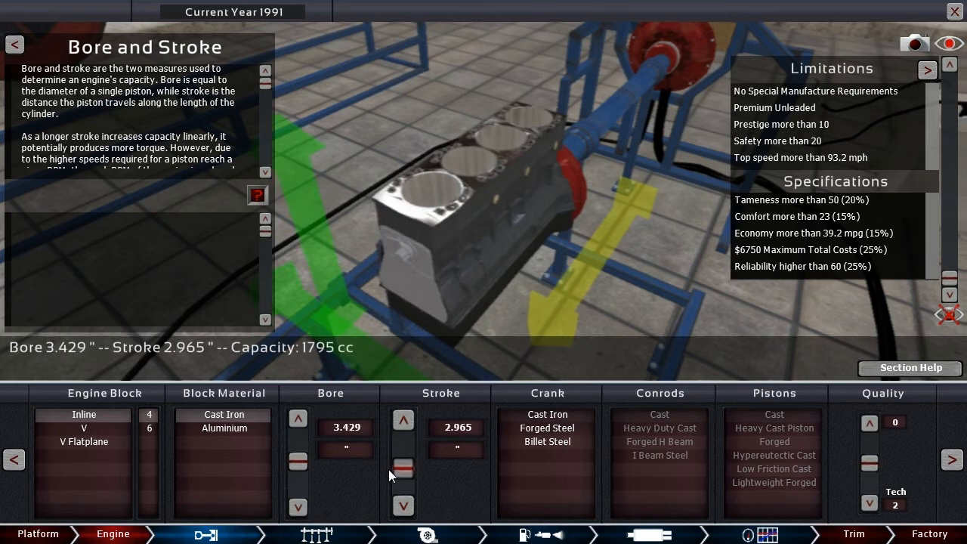
{"action": "left_click", "coordinate": [298, 462]}
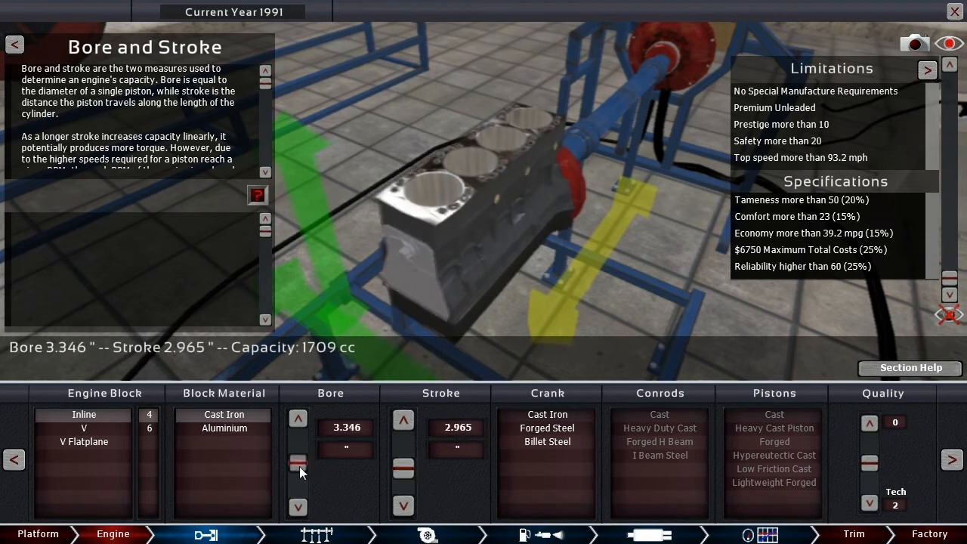
{"action": "left_click", "coordinate": [297, 461]}
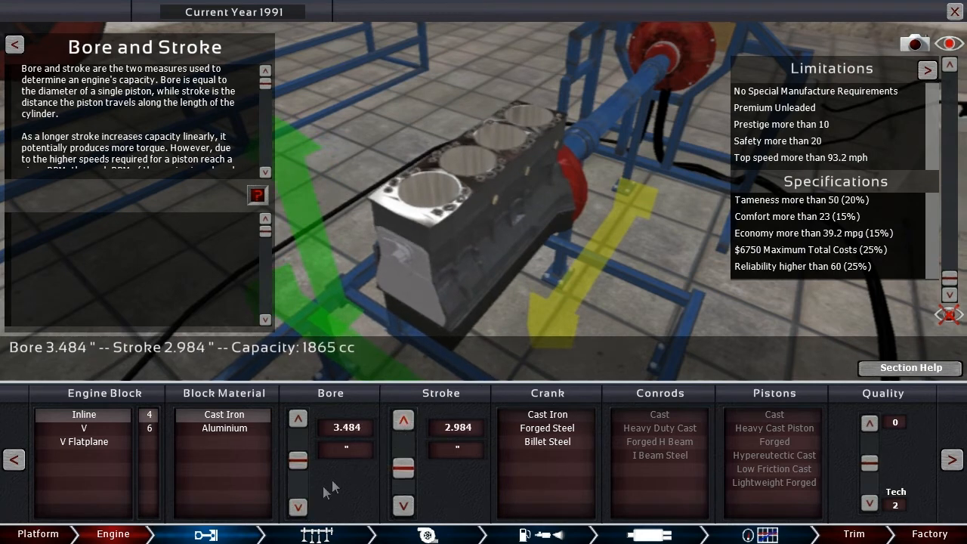
{"action": "left_click", "coordinate": [296, 508]}
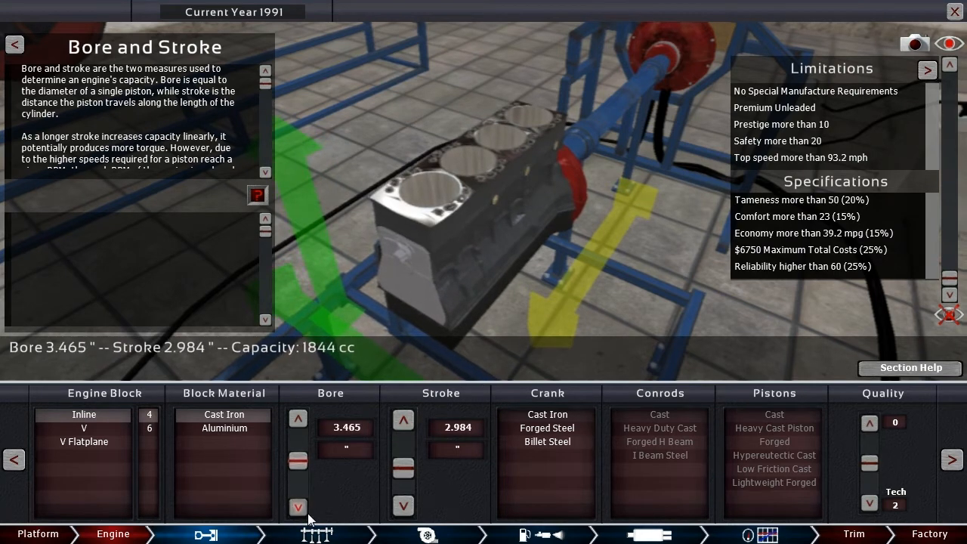
{"action": "left_click", "coordinate": [547, 414]}
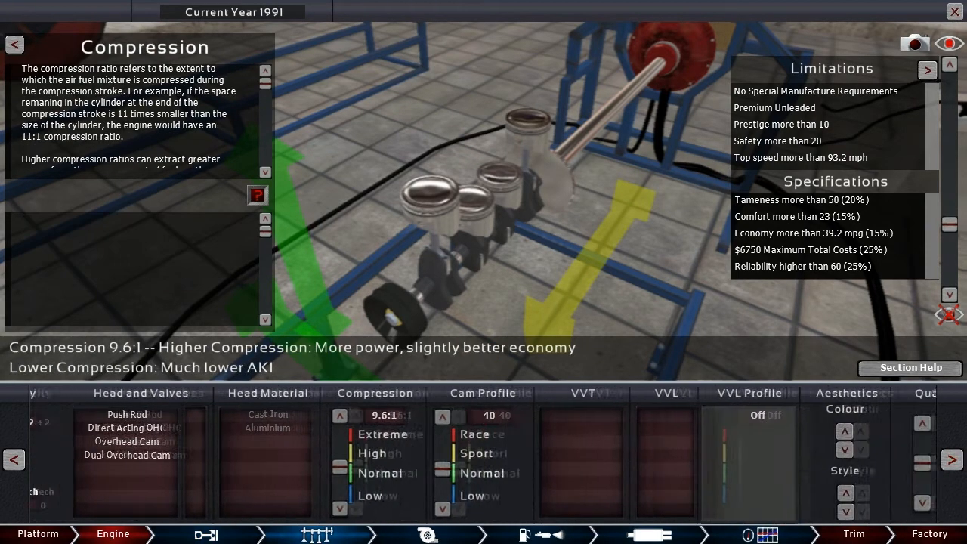
Step: Choose an overhead-cam head and set compression to 9.2:1 with cam profile 35
{"action": "left_click", "coordinate": [88, 441]}
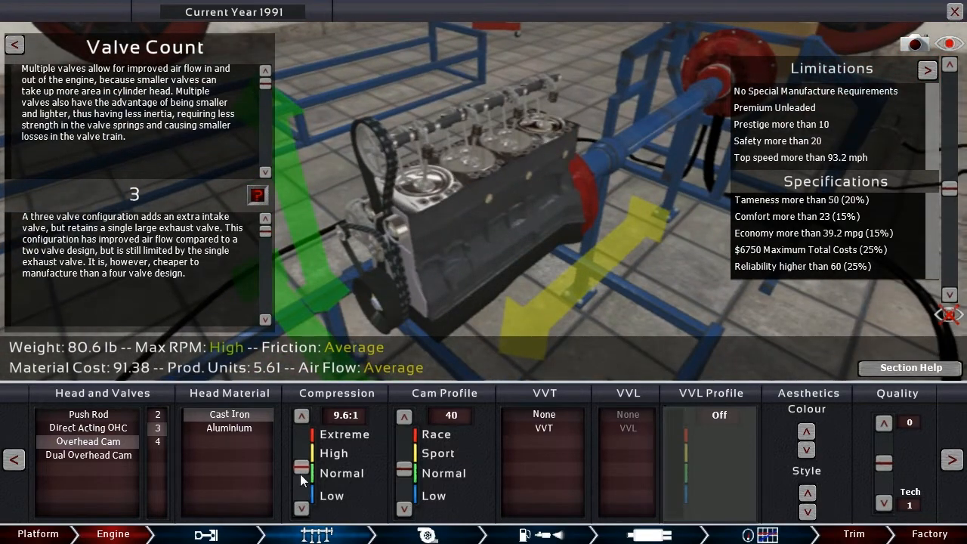
{"action": "left_click", "coordinate": [300, 474]}
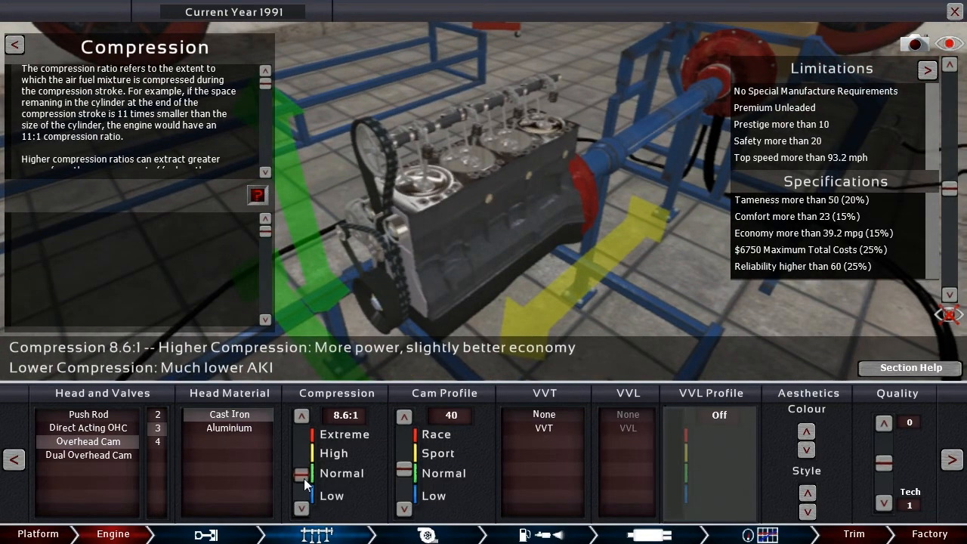
{"action": "left_click", "coordinate": [302, 415]}
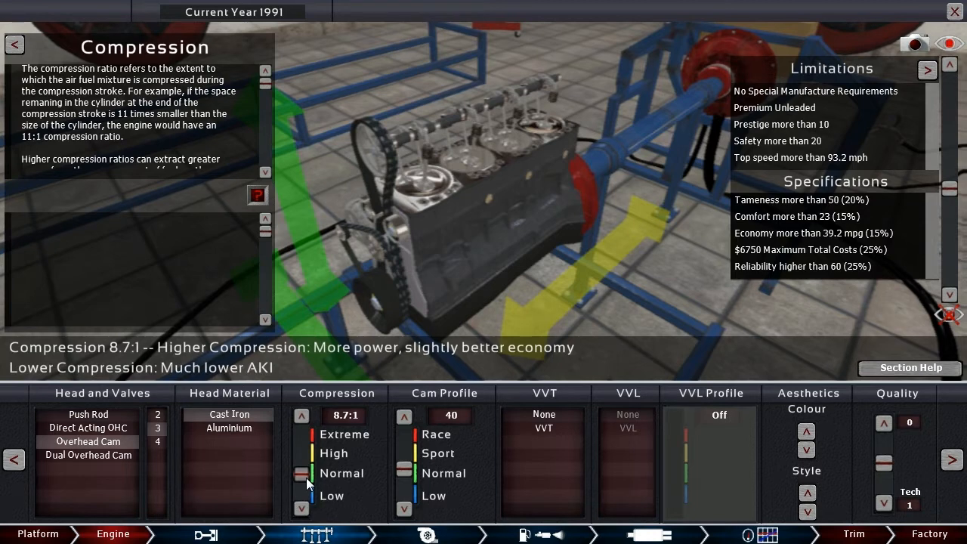
{"action": "left_click", "coordinate": [302, 415]}
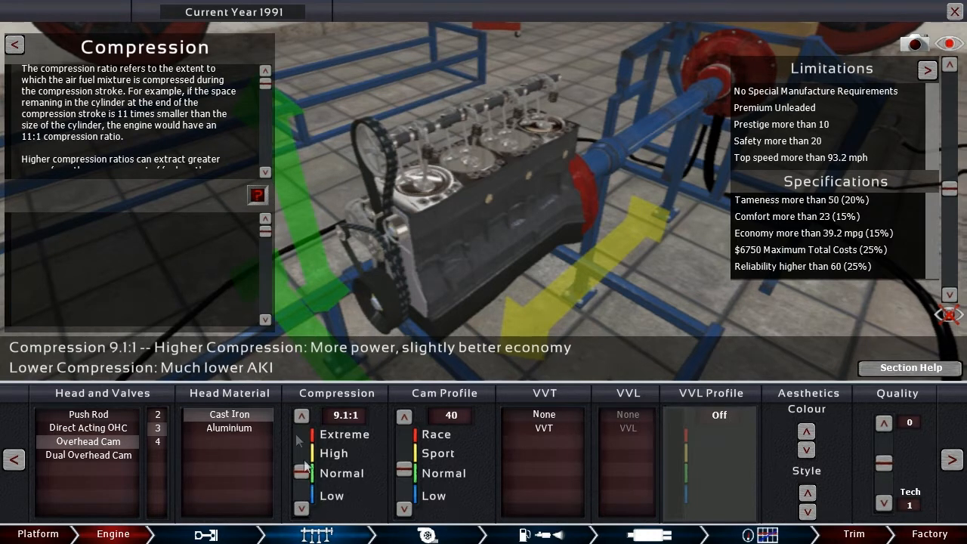
{"action": "left_click", "coordinate": [302, 415]}
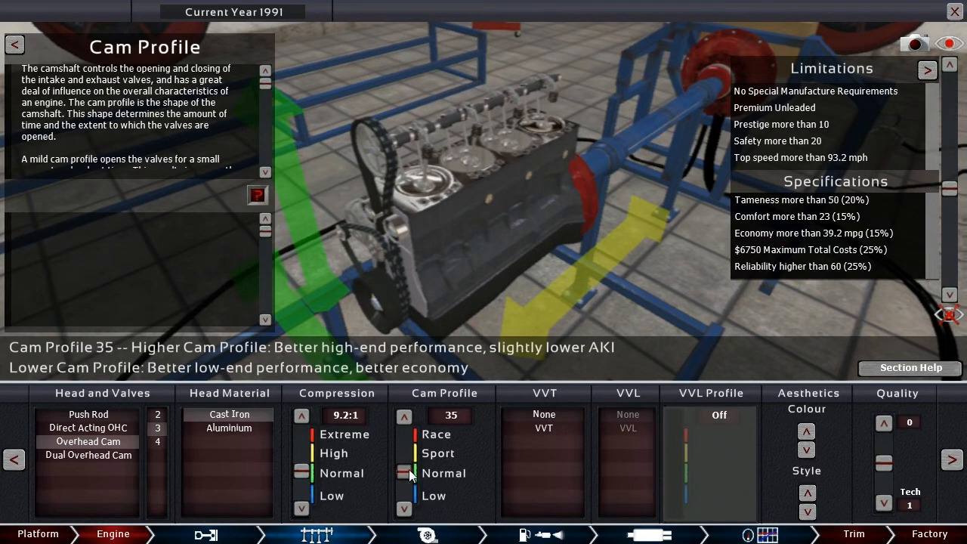
{"action": "left_click", "coordinate": [403, 417]}
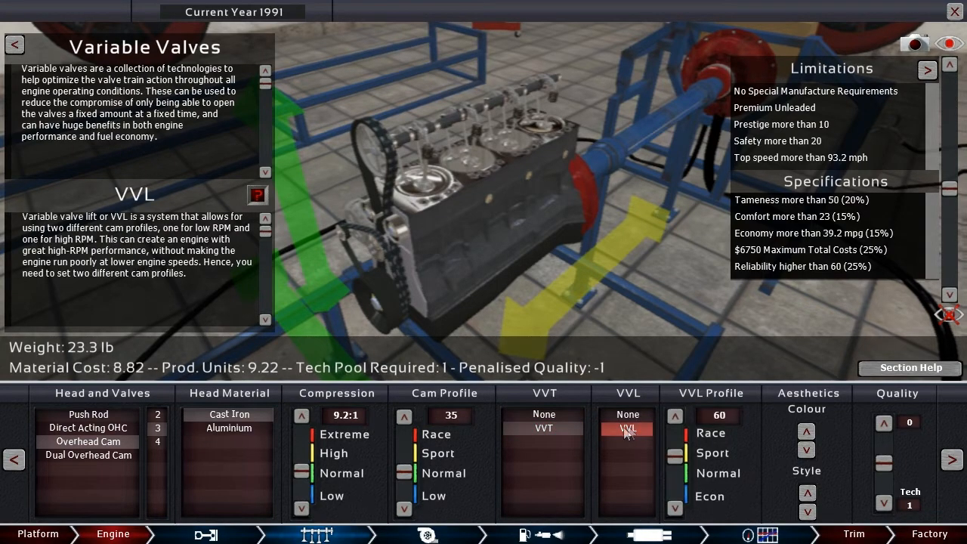
Step: Try variable valve timing and lift, settle on none, and raise engine quality to +1
{"action": "left_click", "coordinate": [544, 414]}
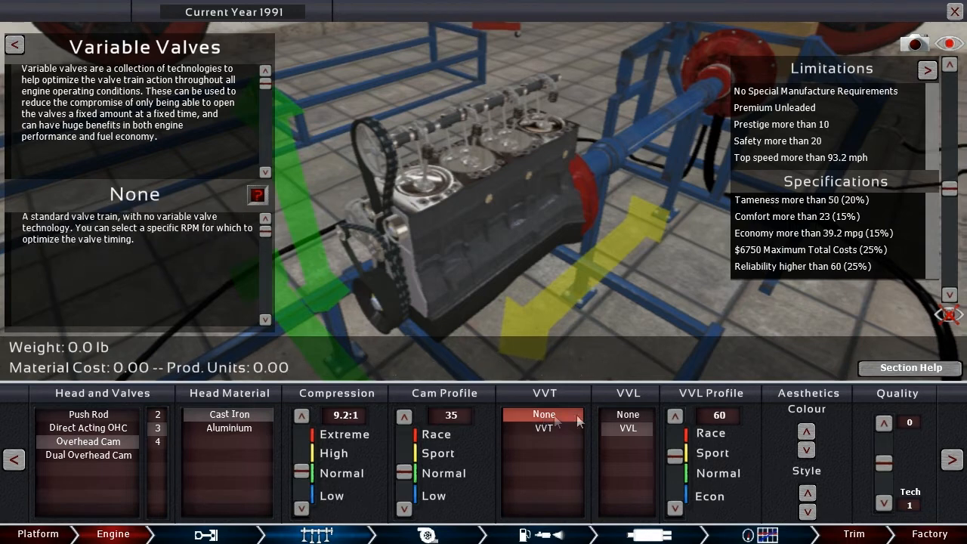
{"action": "left_click", "coordinate": [544, 427]}
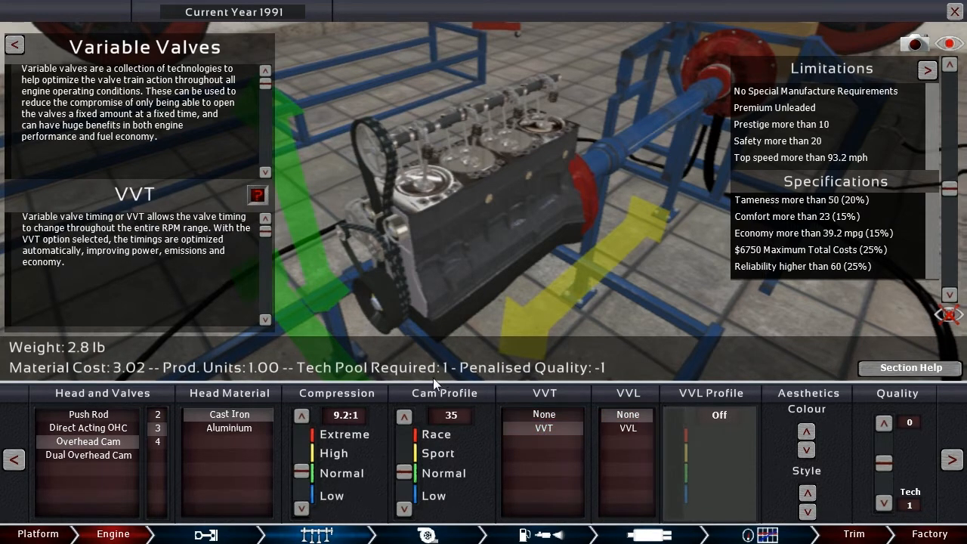
{"action": "mouse_move", "coordinate": [597, 384]}
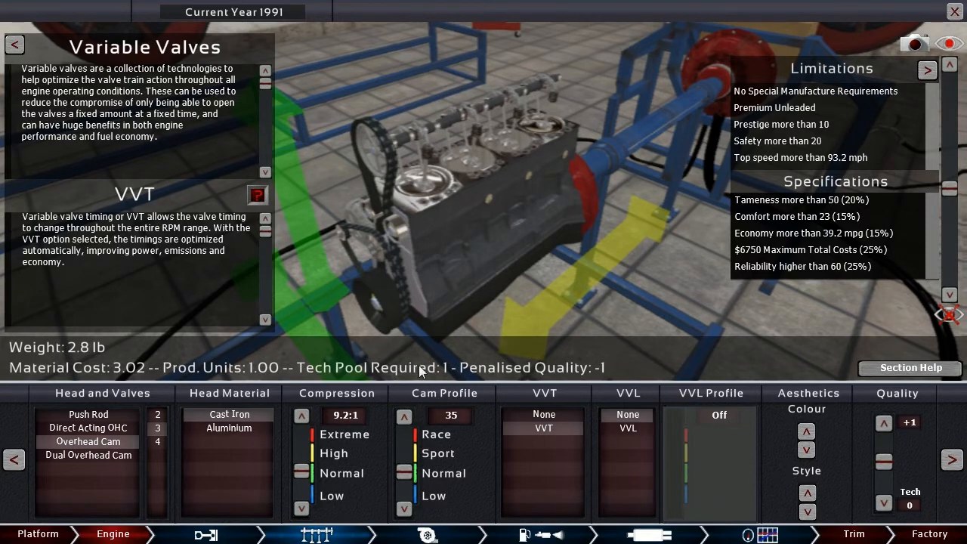
{"action": "mouse_move", "coordinate": [825, 460]}
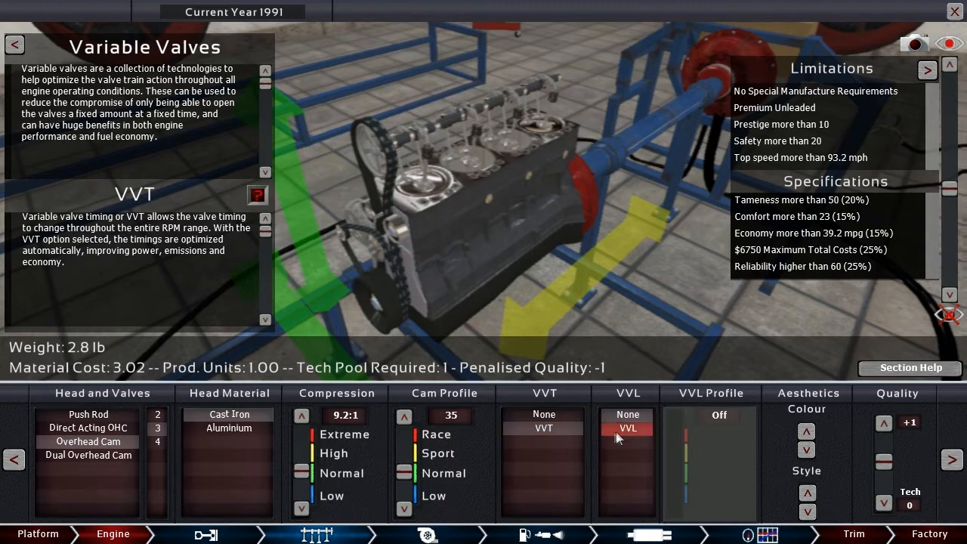
{"action": "left_click", "coordinate": [628, 429]}
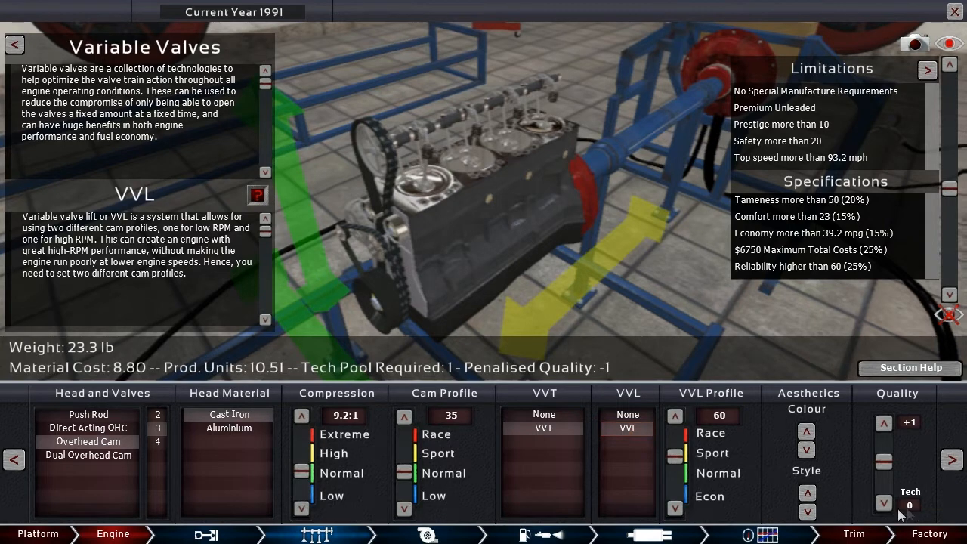
{"action": "left_click", "coordinate": [882, 422]}
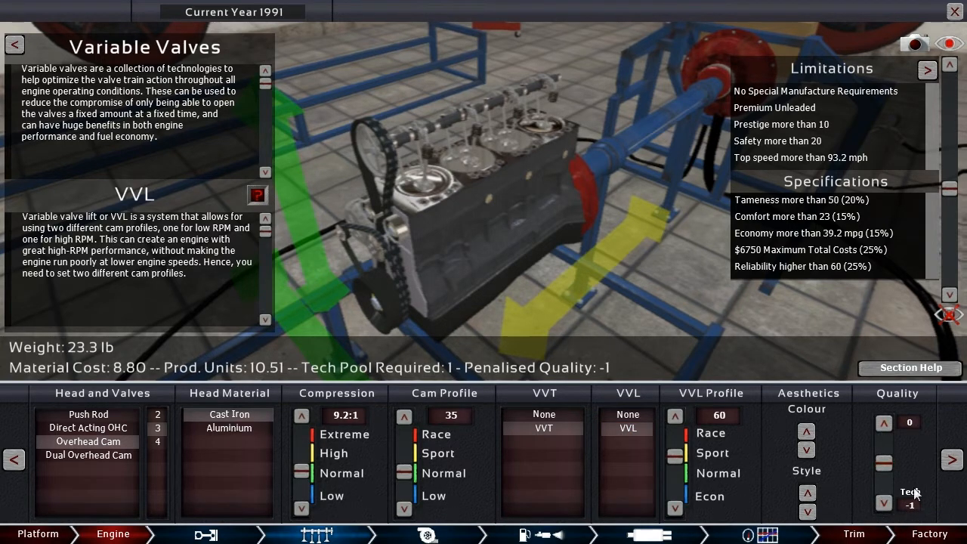
{"action": "left_click", "coordinate": [883, 502]}
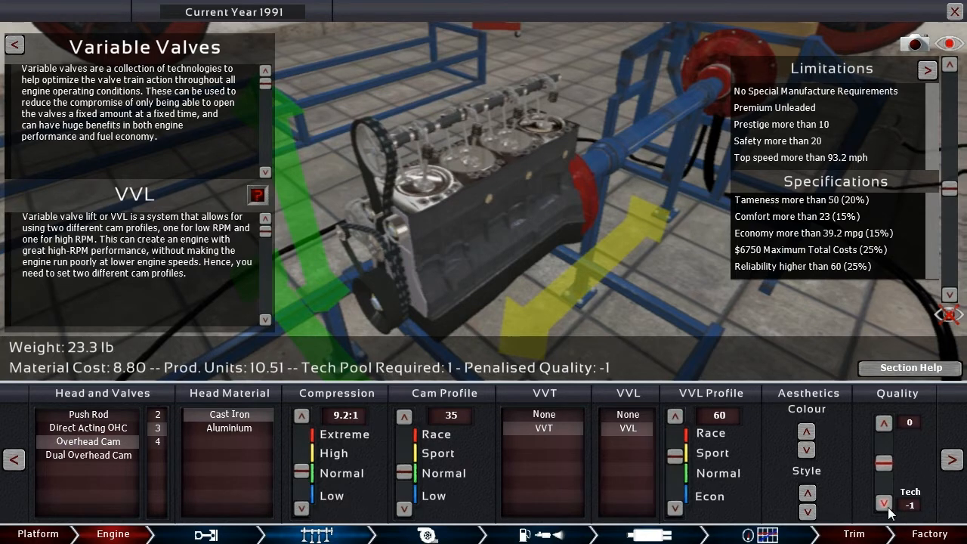
{"action": "left_click", "coordinate": [626, 414]}
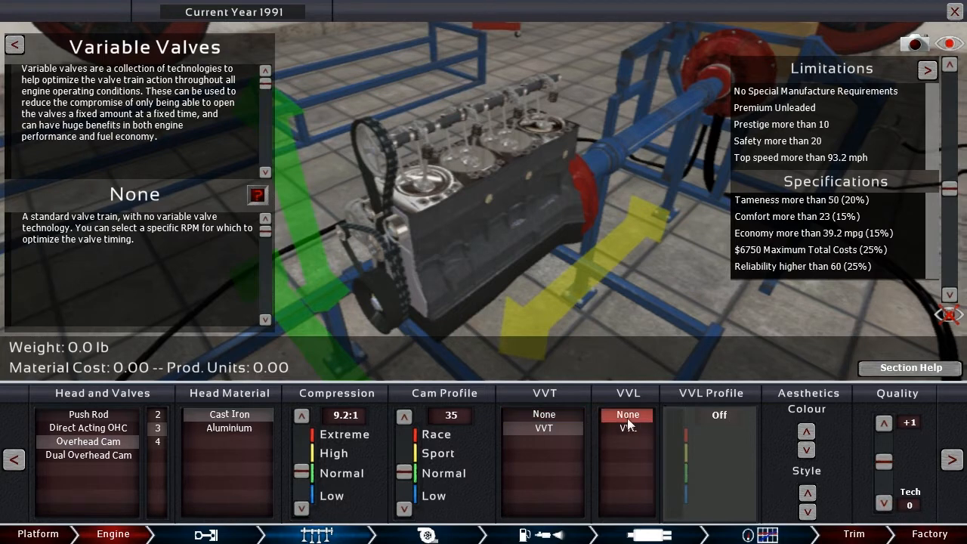
{"action": "mouse_move", "coordinate": [649, 459]}
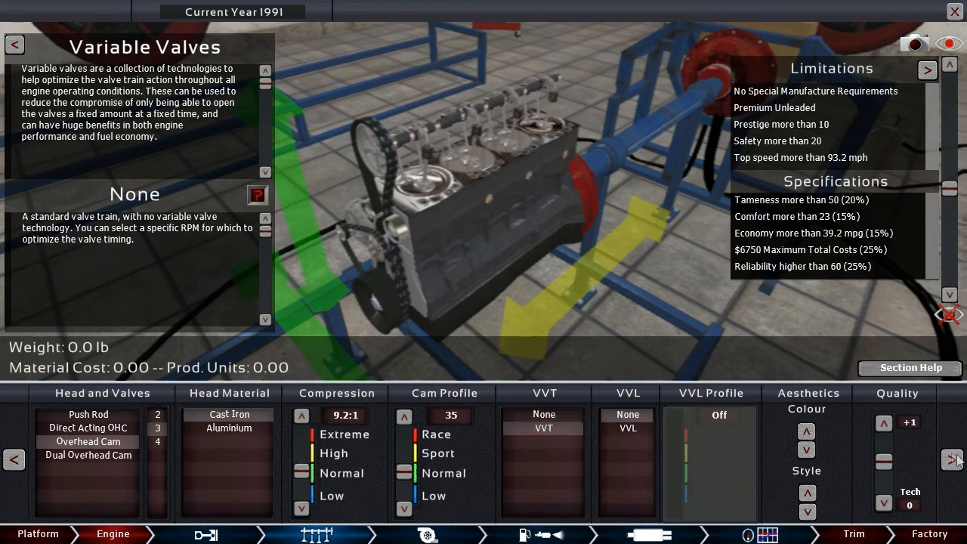
{"action": "mouse_move", "coordinate": [285, 441]}
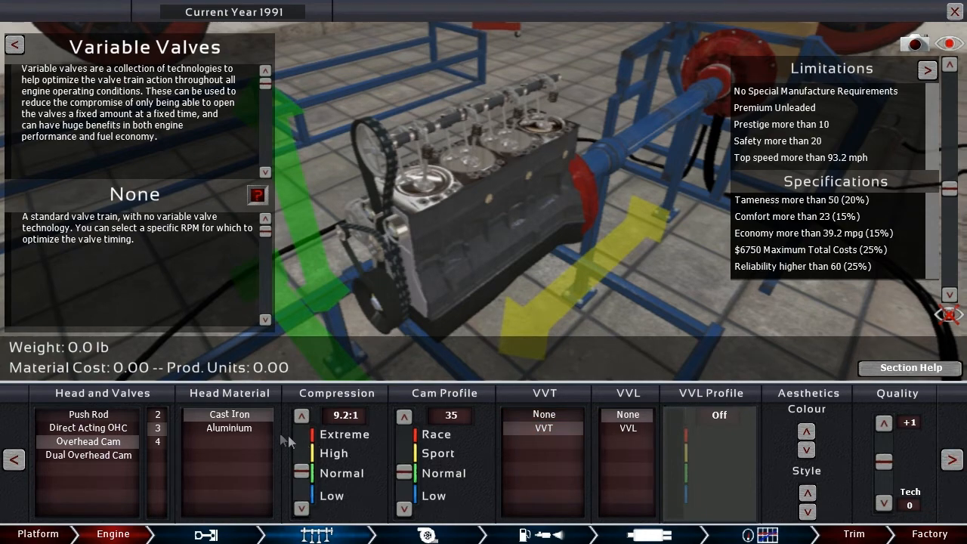
Step: Keep a cast-iron cylinder head after trying aluminium, then move to the fuel system
{"action": "left_click", "coordinate": [228, 414]}
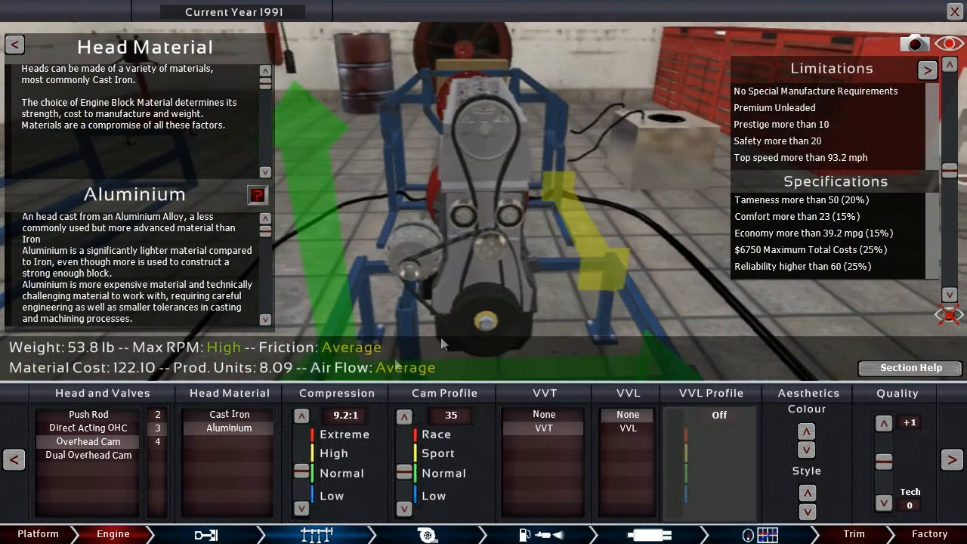
{"action": "left_click", "coordinate": [226, 414]}
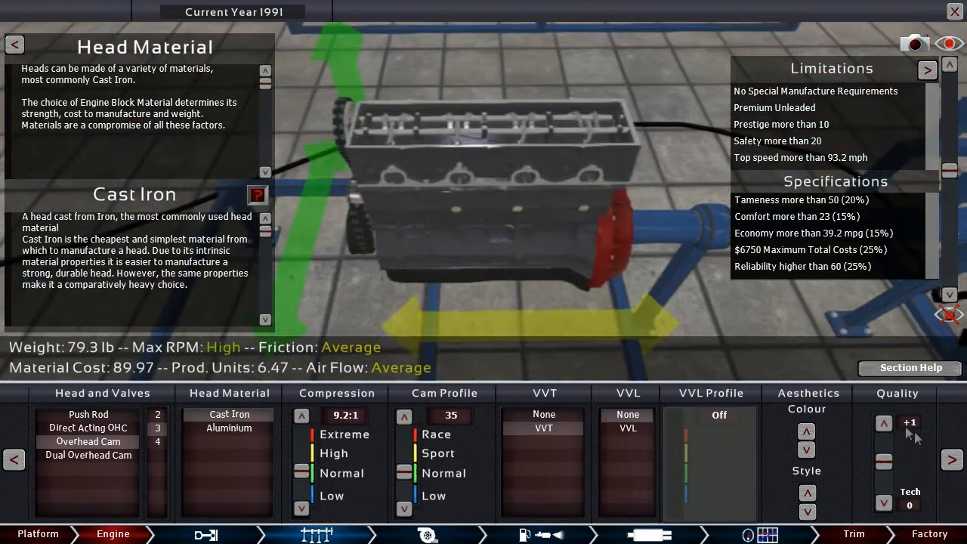
{"action": "left_click", "coordinate": [426, 535]}
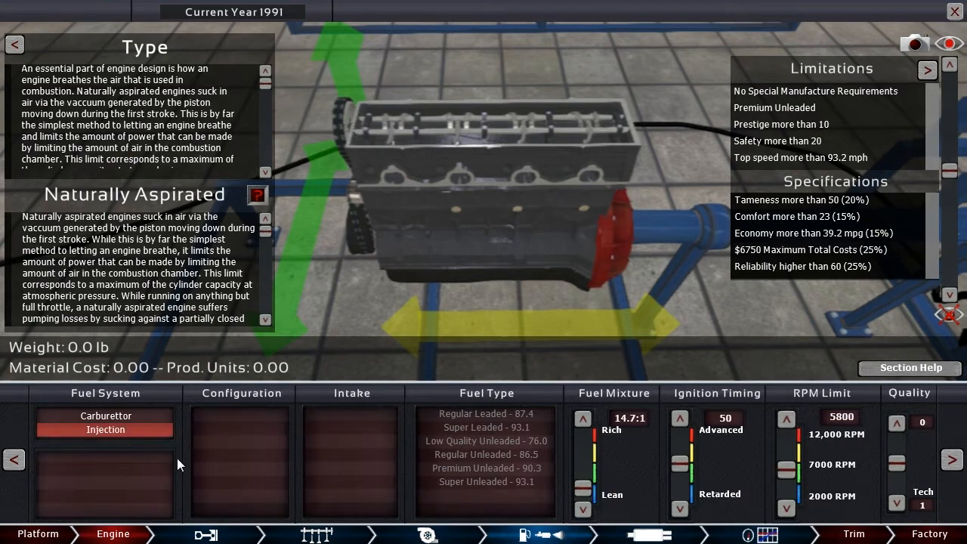
Step: Give the engine multi-point injection with a single throttle and a richer 14.0:1 fuel mixture
{"action": "left_click", "coordinate": [105, 429]}
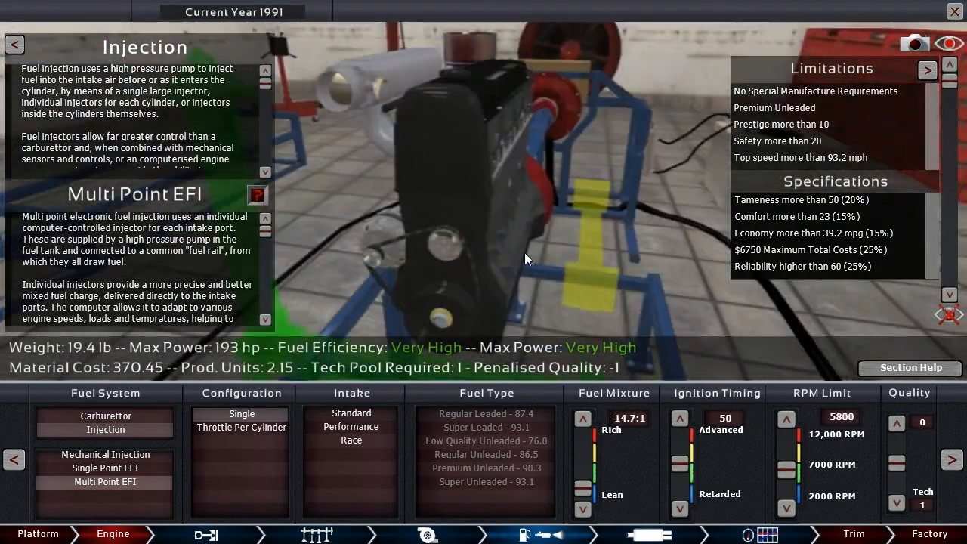
{"action": "left_click", "coordinate": [241, 414]}
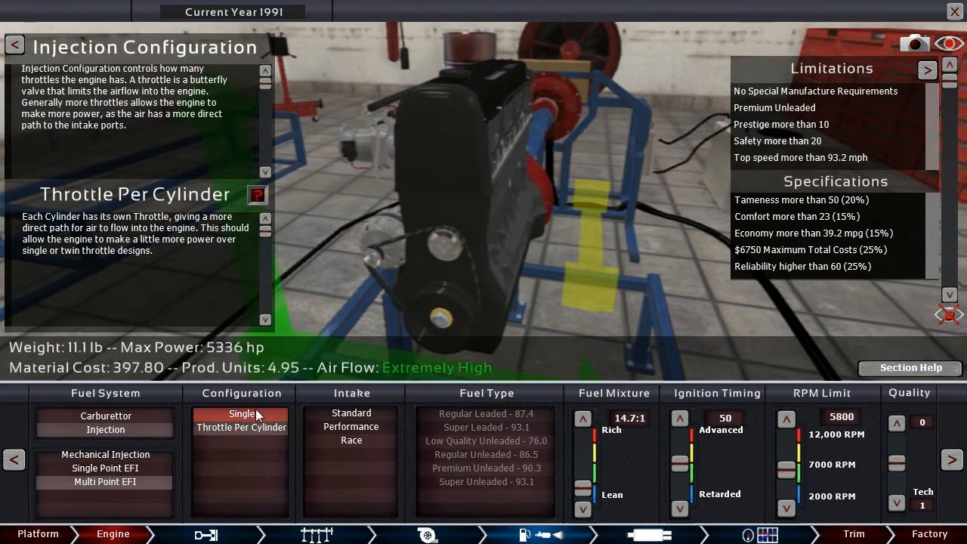
{"action": "left_click", "coordinate": [242, 413]}
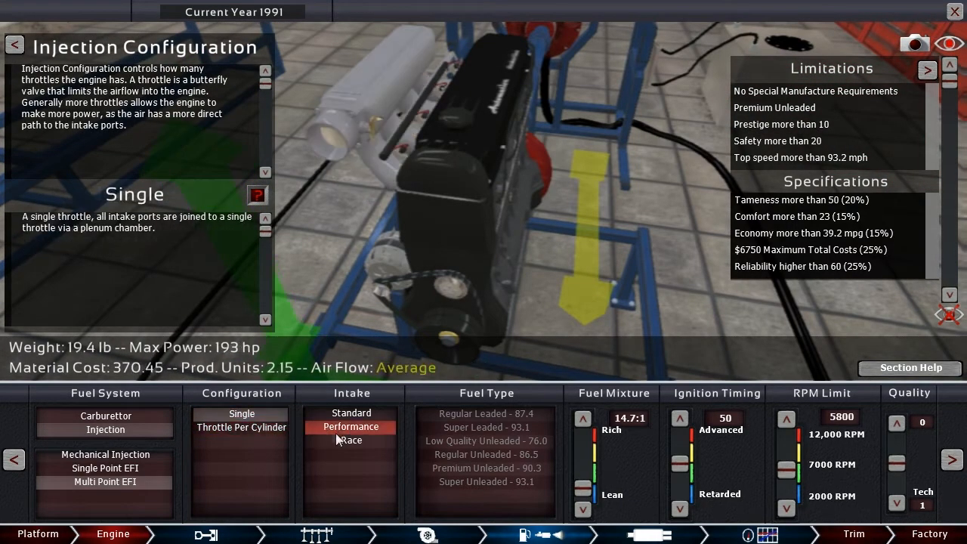
{"action": "left_click", "coordinate": [487, 468]}
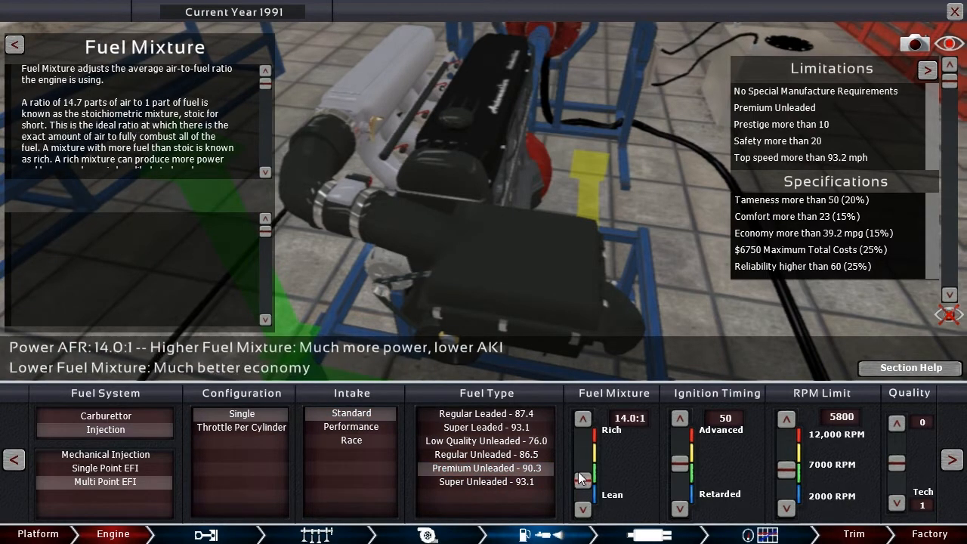
{"action": "left_click", "coordinate": [584, 474]}
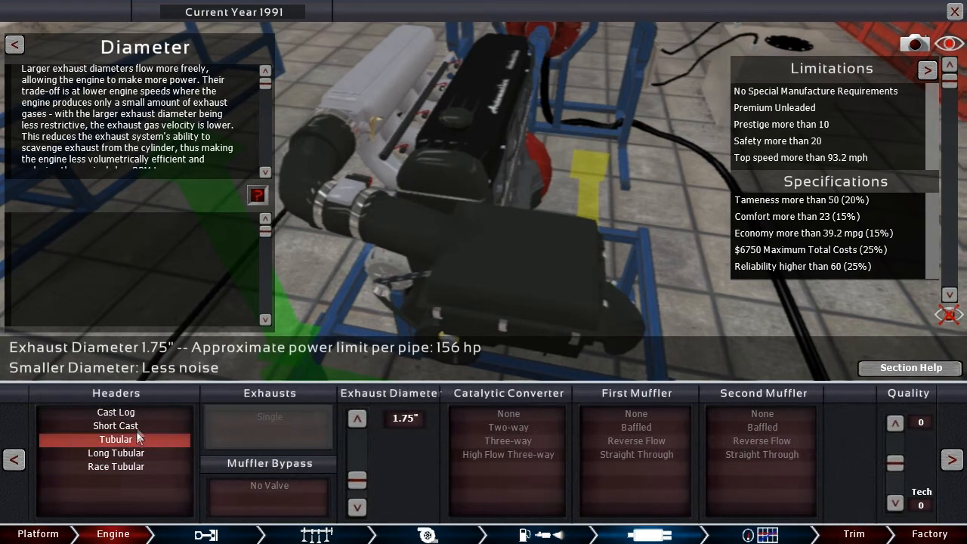
Step: Use short cast headers, no catalytic converter and a baffled second muffler on the exhaust
{"action": "left_click", "coordinate": [115, 426]}
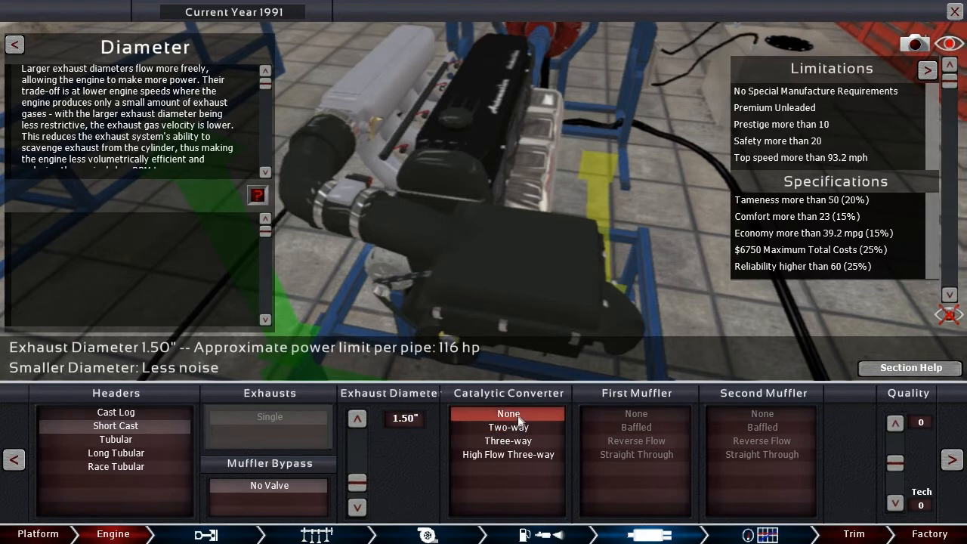
{"action": "left_click", "coordinate": [508, 441]}
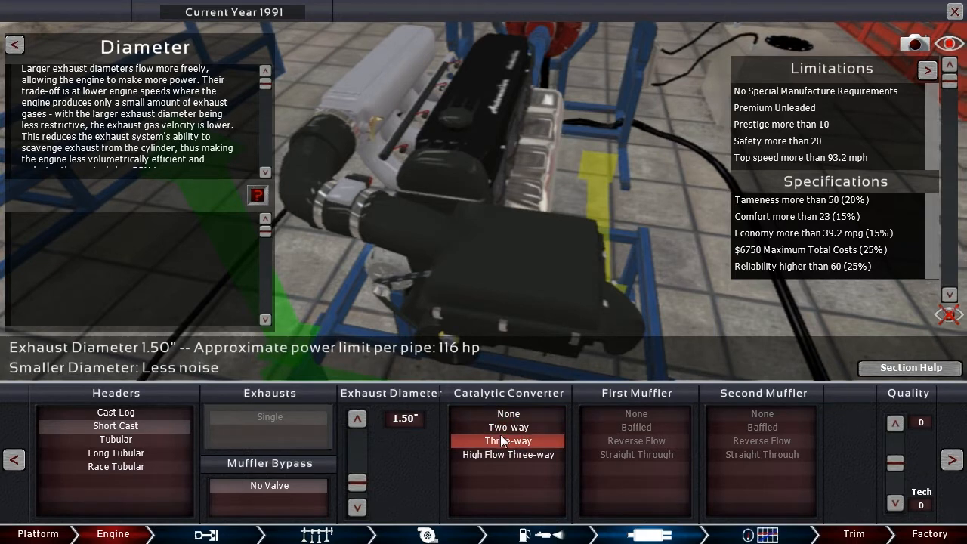
{"action": "left_click", "coordinate": [507, 414]}
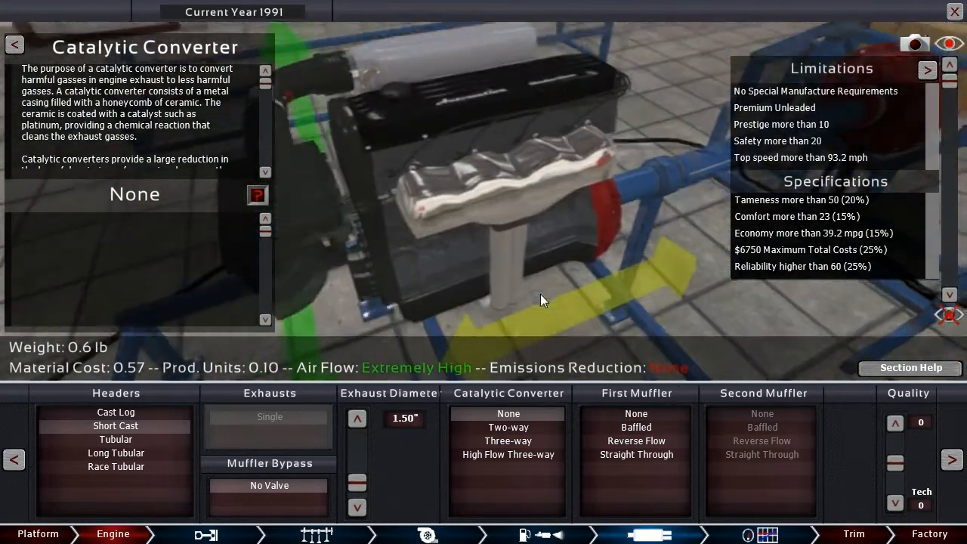
{"action": "left_click", "coordinate": [761, 426]}
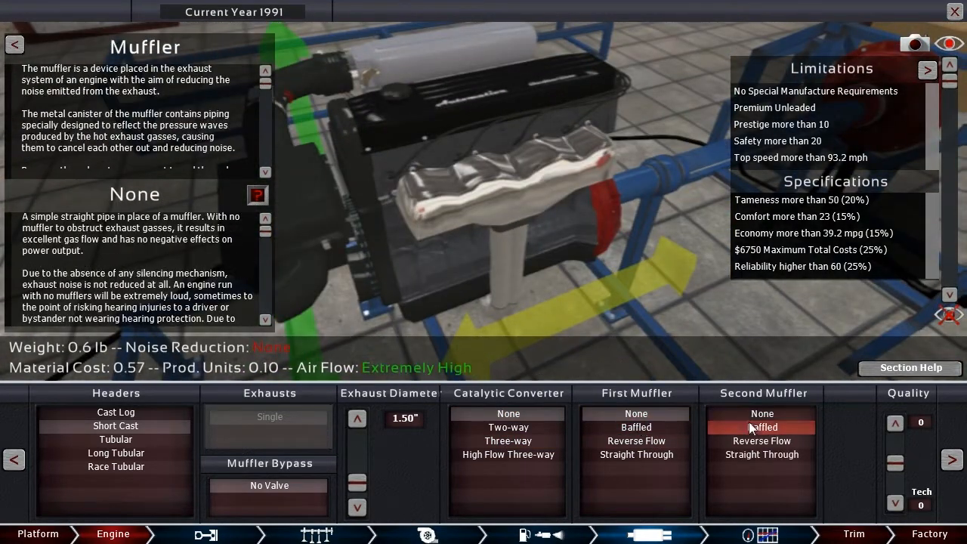
{"action": "left_click", "coordinate": [636, 441]}
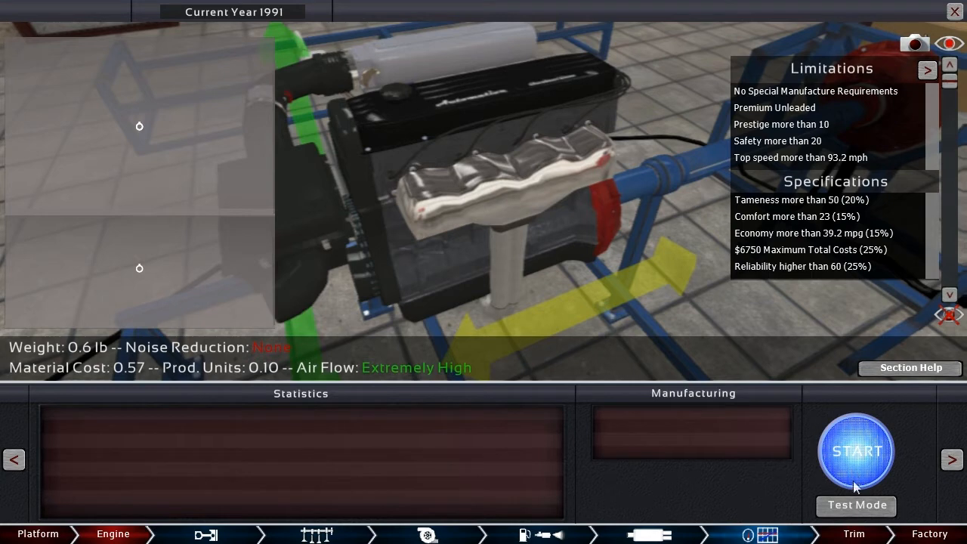
Step: Run the engine test and skip to the results: 103 hp, 116 ft-lb, $749.83 materials
{"action": "left_click", "coordinate": [855, 451]}
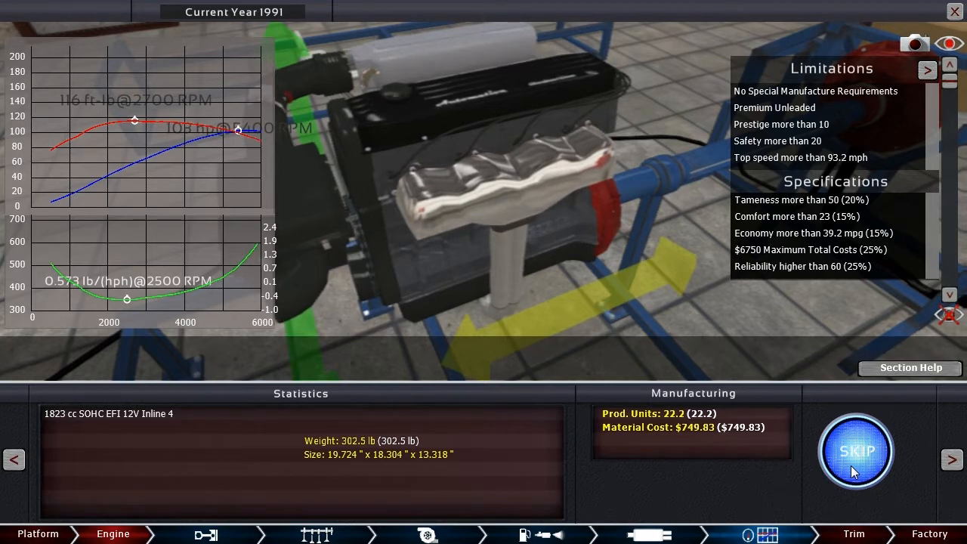
{"action": "left_click", "coordinate": [855, 450]}
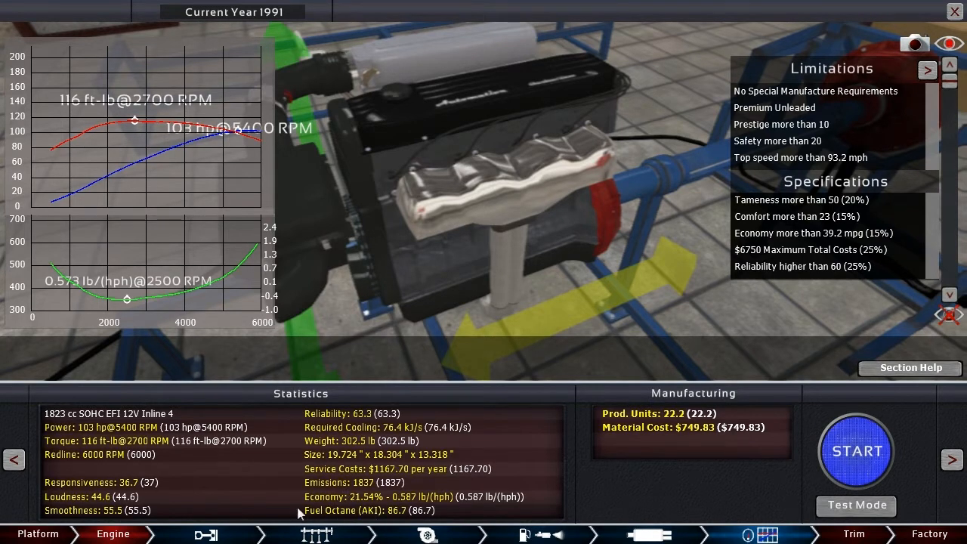
{"action": "mouse_move", "coordinate": [344, 520]}
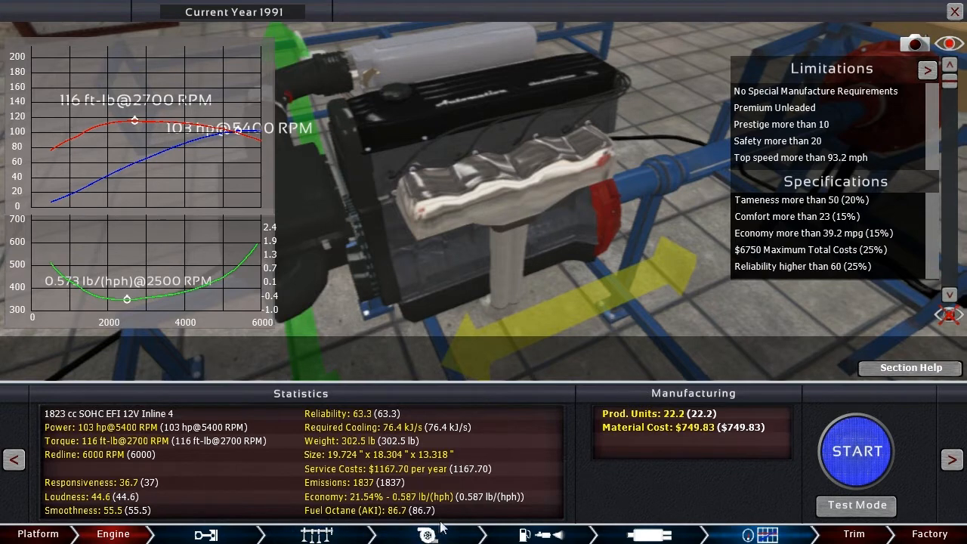
{"action": "mouse_move", "coordinate": [355, 484]}
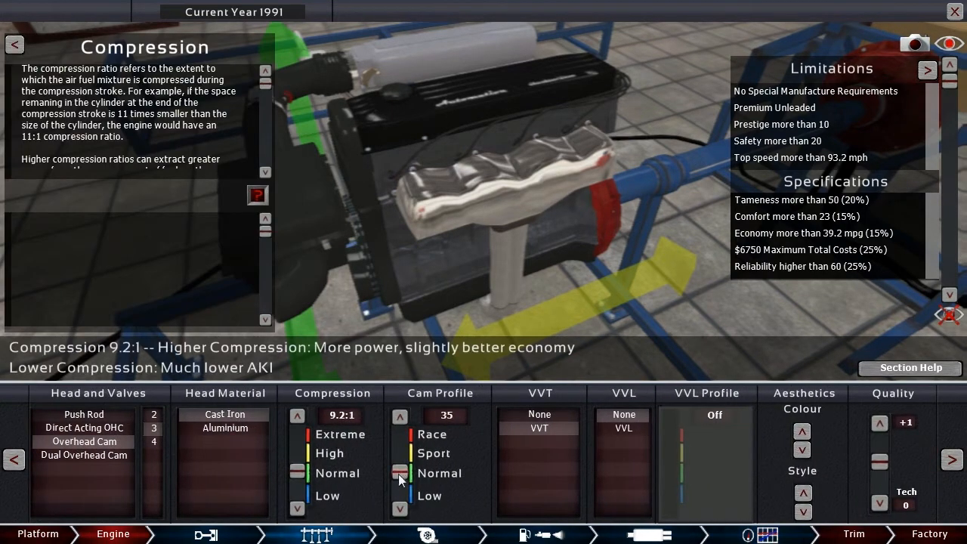
Step: Raise compression to 9.4:1 and advance the ignition timing on the fuel page
{"action": "left_click", "coordinate": [296, 415]}
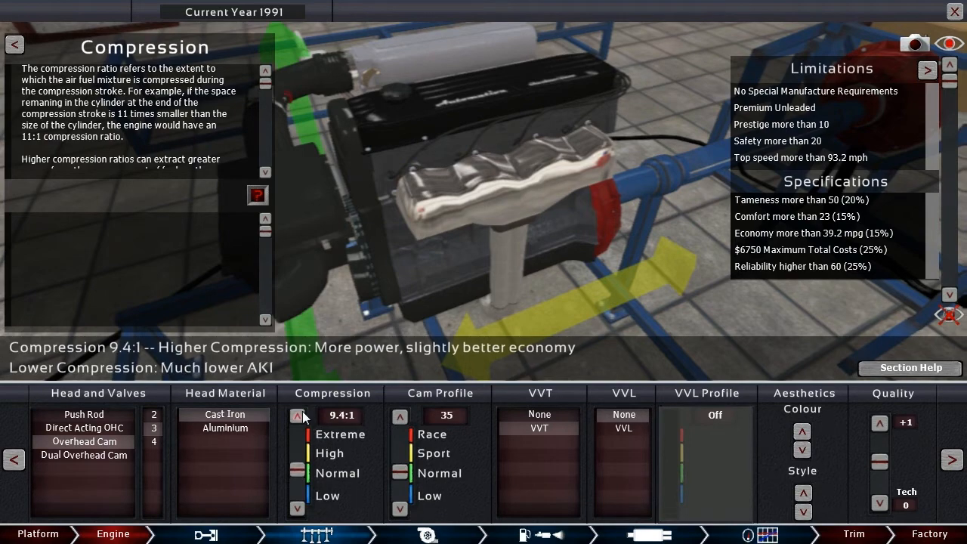
{"action": "left_click", "coordinate": [538, 534]}
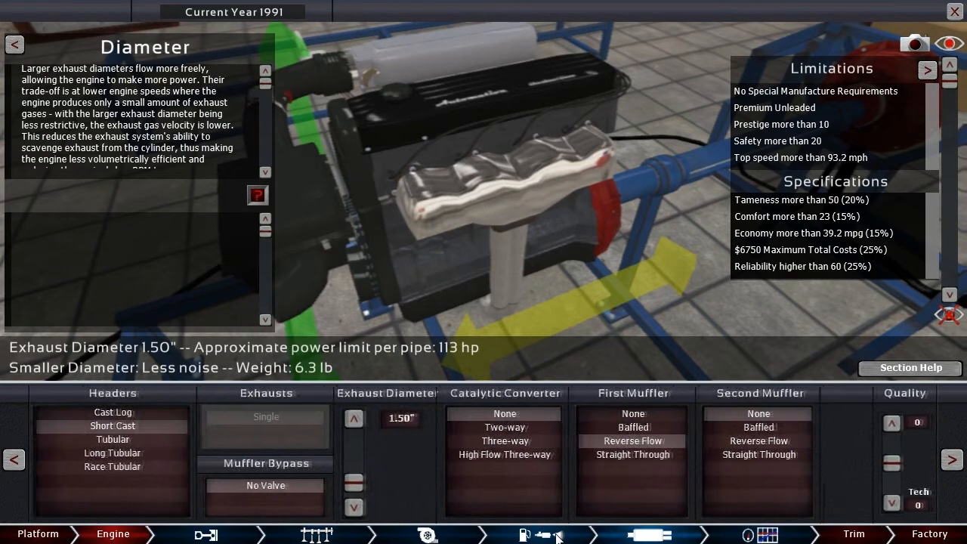
{"action": "left_click", "coordinate": [529, 534]}
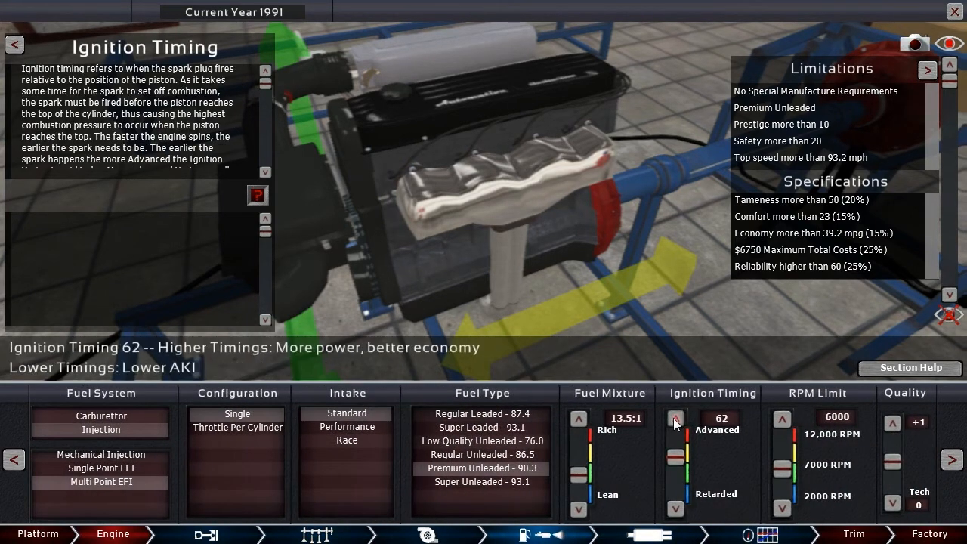
{"action": "left_click", "coordinate": [674, 417]}
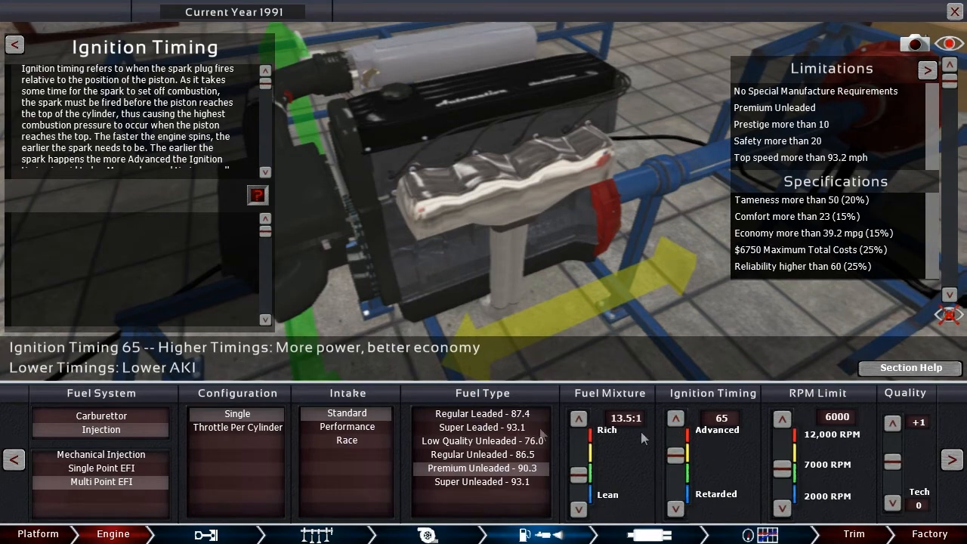
{"action": "left_click", "coordinate": [674, 417]}
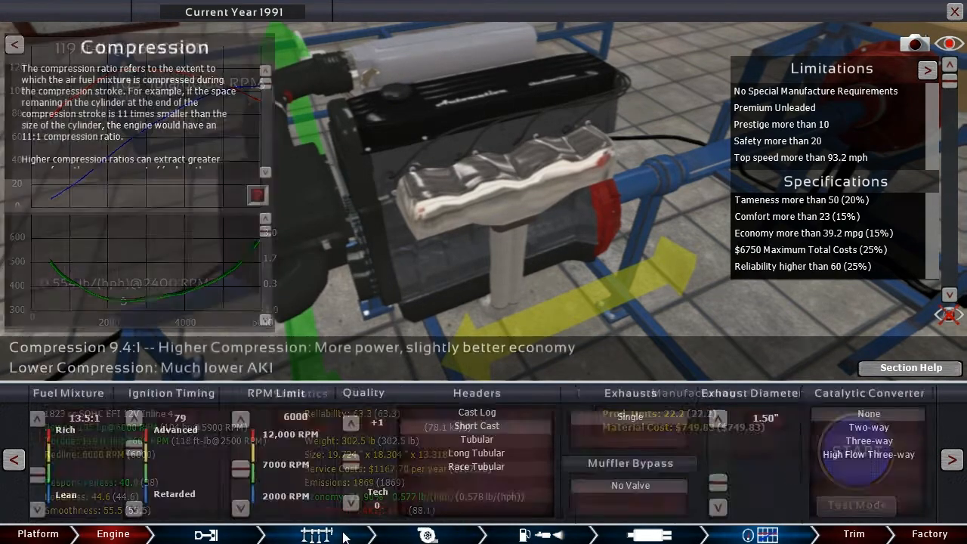
Step: Retest the engine, skipping the run, for 106 hp and continue to the gearbox
{"action": "left_click", "coordinate": [314, 535]}
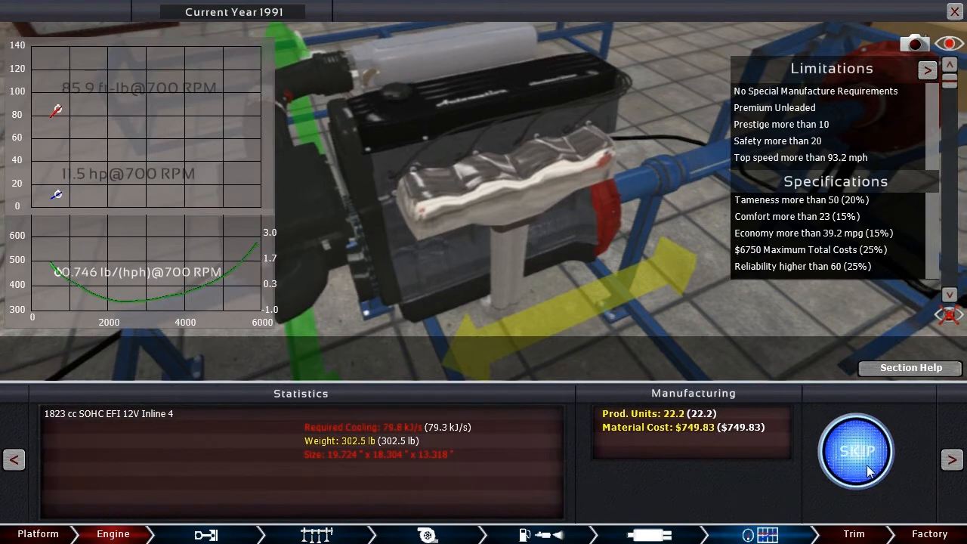
{"action": "left_click", "coordinate": [855, 450]}
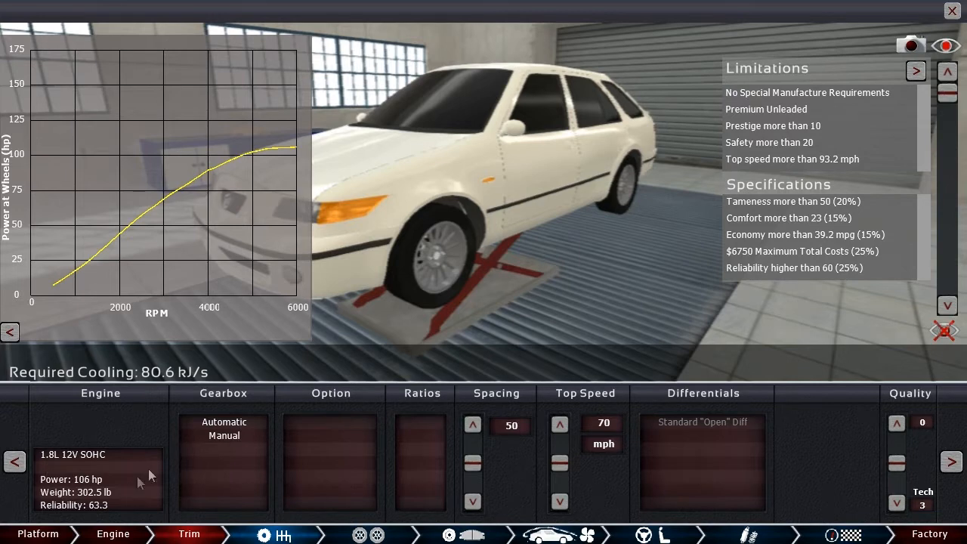
Step: Fit a 5-speed manual gearbox with spacing 54 and 125 mph top speed, then continue to tyres
{"action": "left_click", "coordinate": [329, 422]}
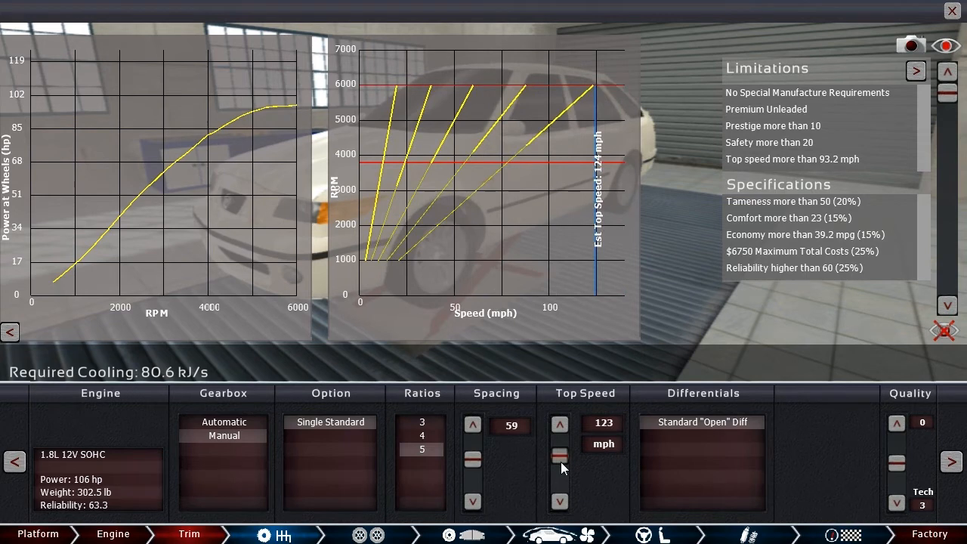
{"action": "mouse_move", "coordinate": [589, 470]}
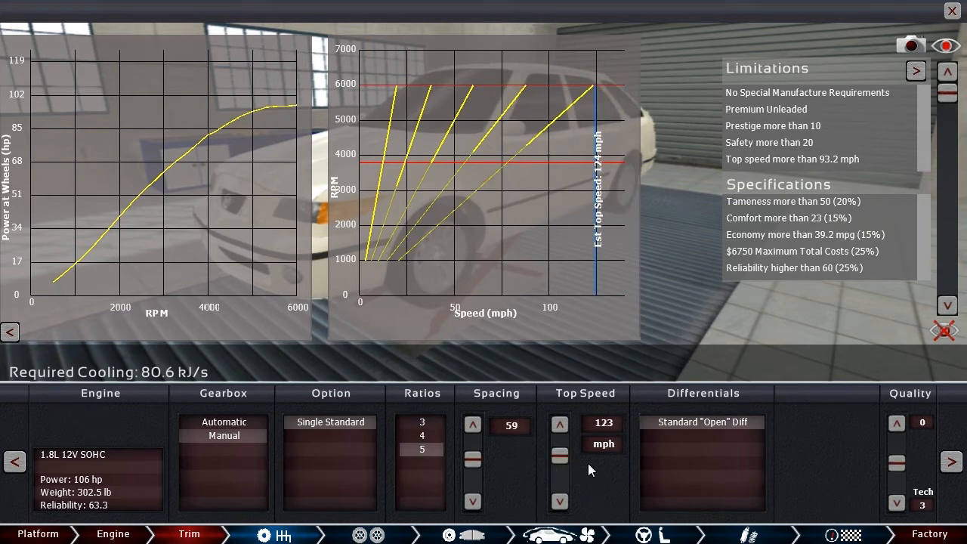
{"action": "mouse_move", "coordinate": [718, 178]}
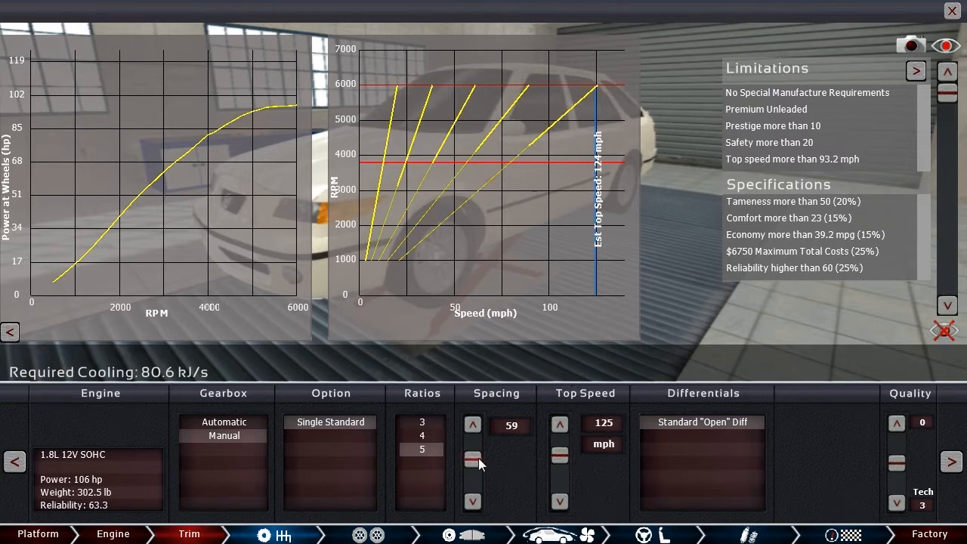
{"action": "left_click", "coordinate": [473, 459]}
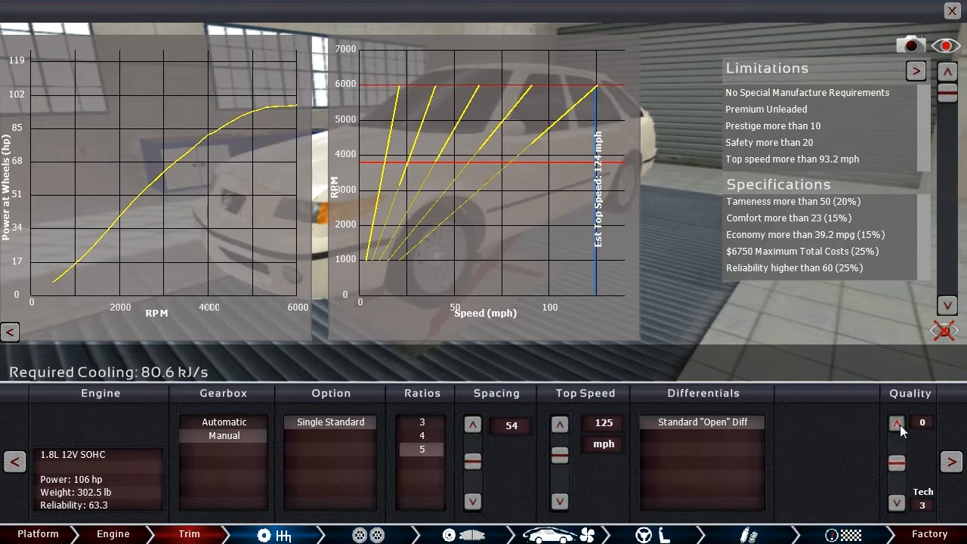
{"action": "left_click", "coordinate": [897, 423]}
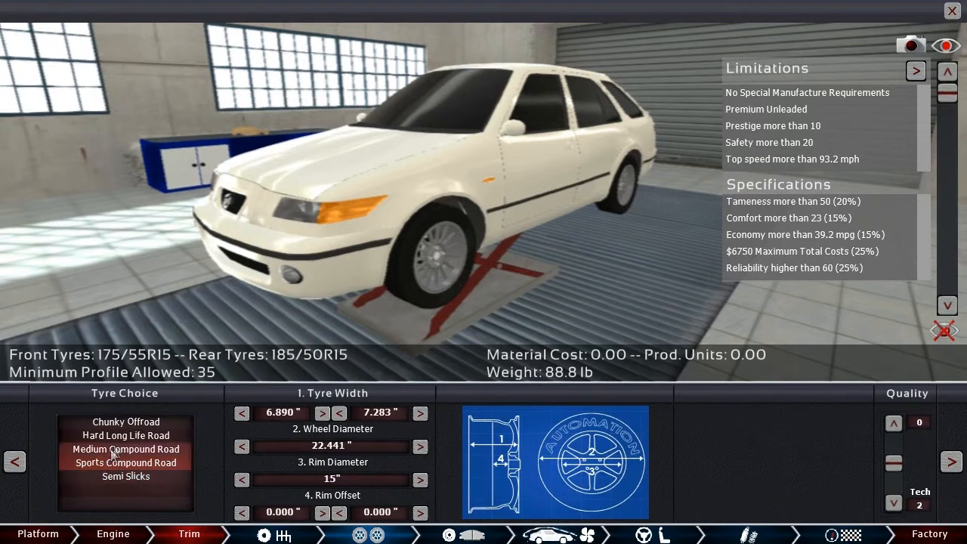
Step: Fit Medium Compound Road tyres and continue to the brake design
{"action": "left_click", "coordinate": [126, 449]}
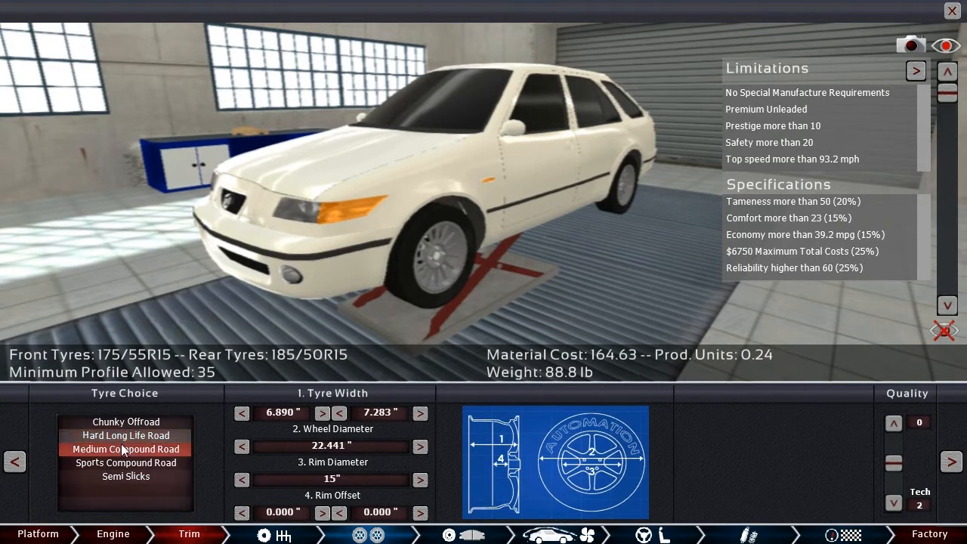
{"action": "left_click", "coordinate": [126, 435]}
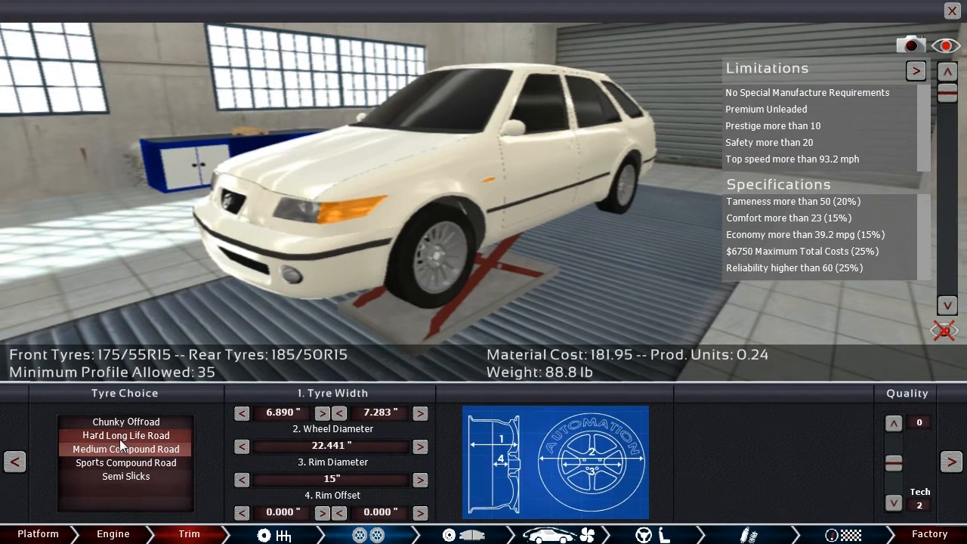
{"action": "left_click", "coordinate": [125, 449]}
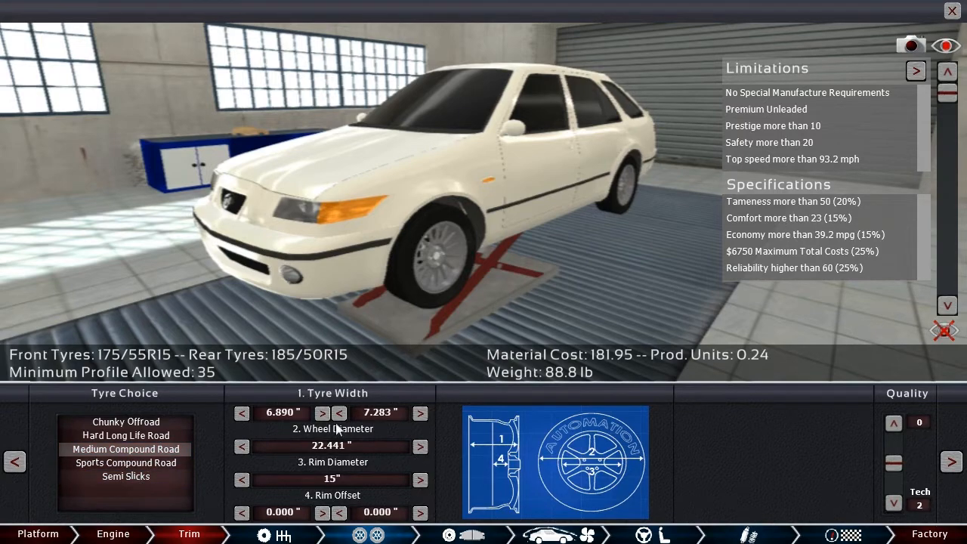
{"action": "left_click", "coordinate": [420, 414]}
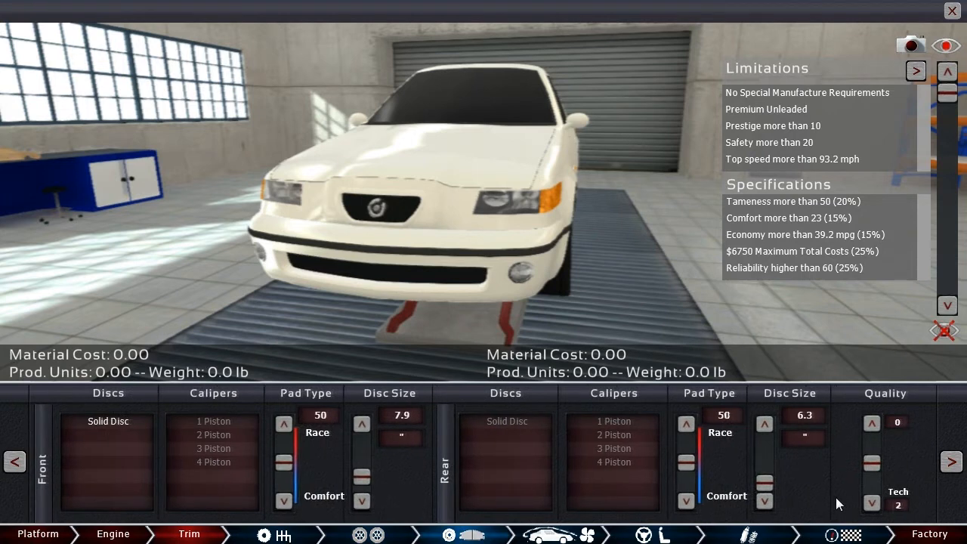
Step: Fit solid single-piston discs, pad type 20, 10.0 front and 9.1 rear, then continue to aero
{"action": "left_click", "coordinate": [108, 420]}
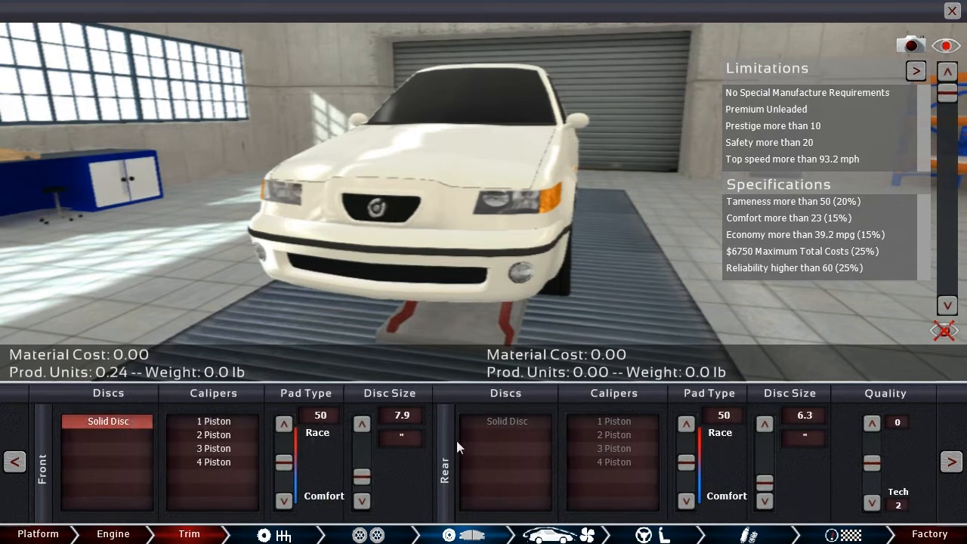
{"action": "mouse_move", "coordinate": [813, 484]}
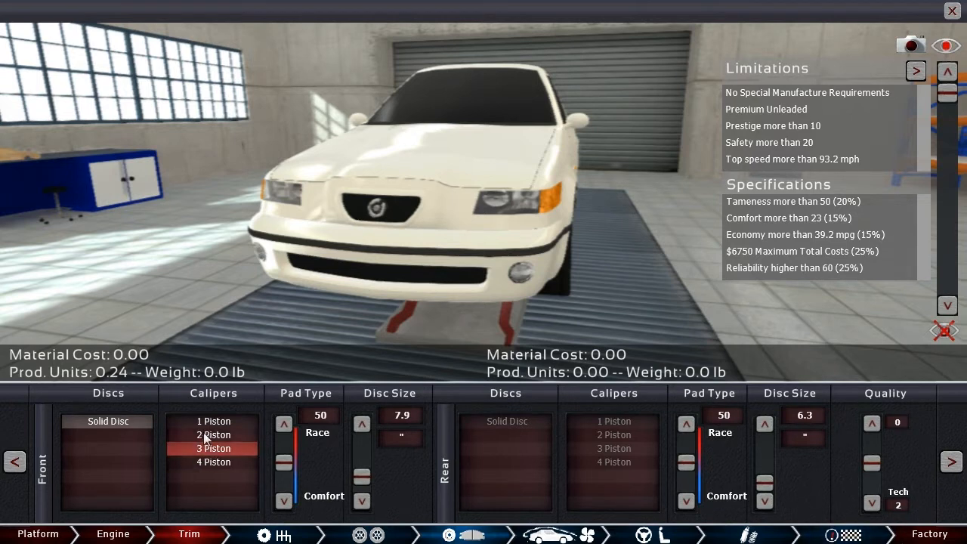
{"action": "left_click", "coordinate": [215, 420]}
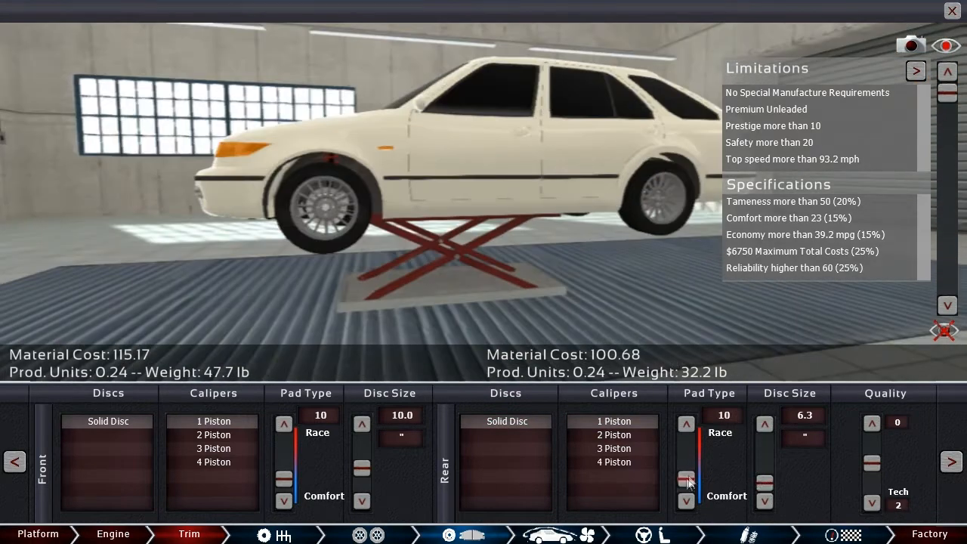
{"action": "left_click", "coordinate": [686, 423]}
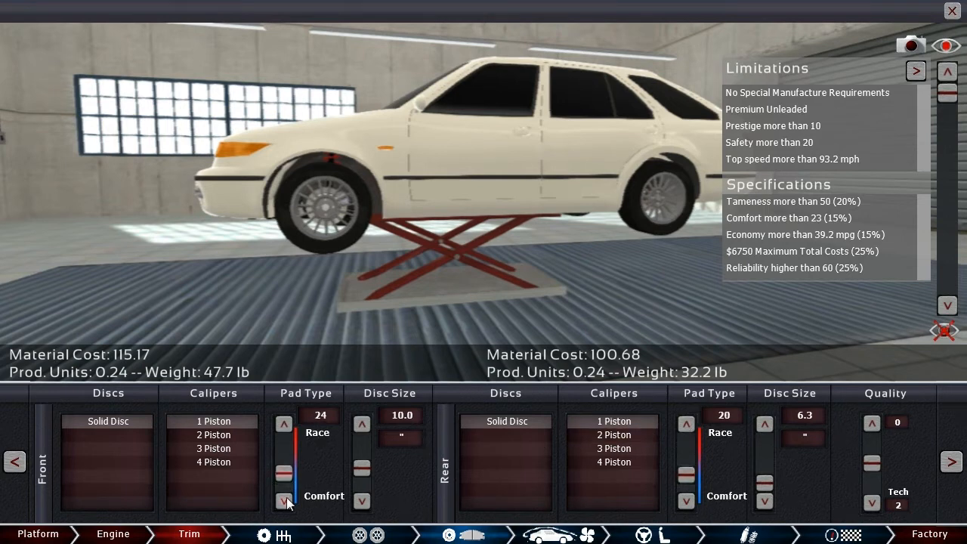
{"action": "left_click", "coordinate": [284, 502]}
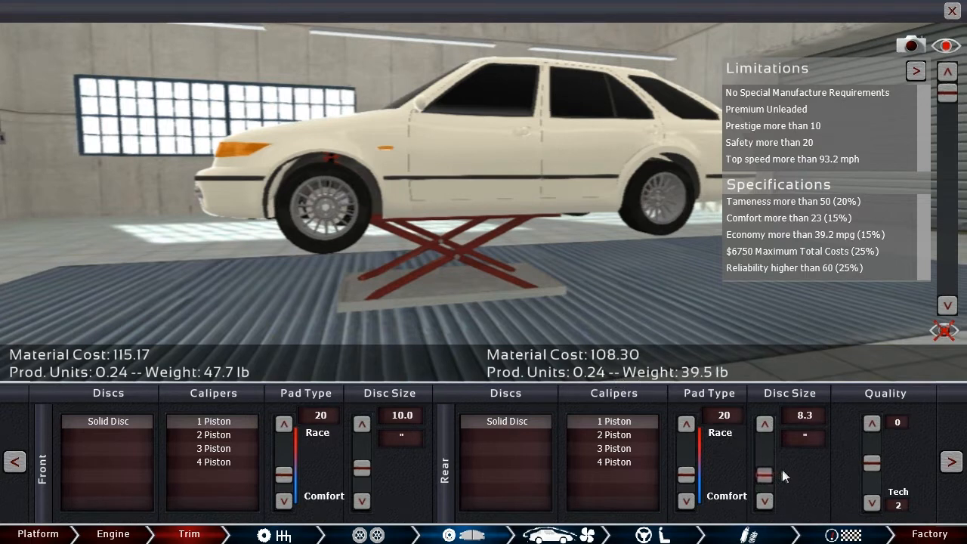
{"action": "left_click", "coordinate": [765, 423]}
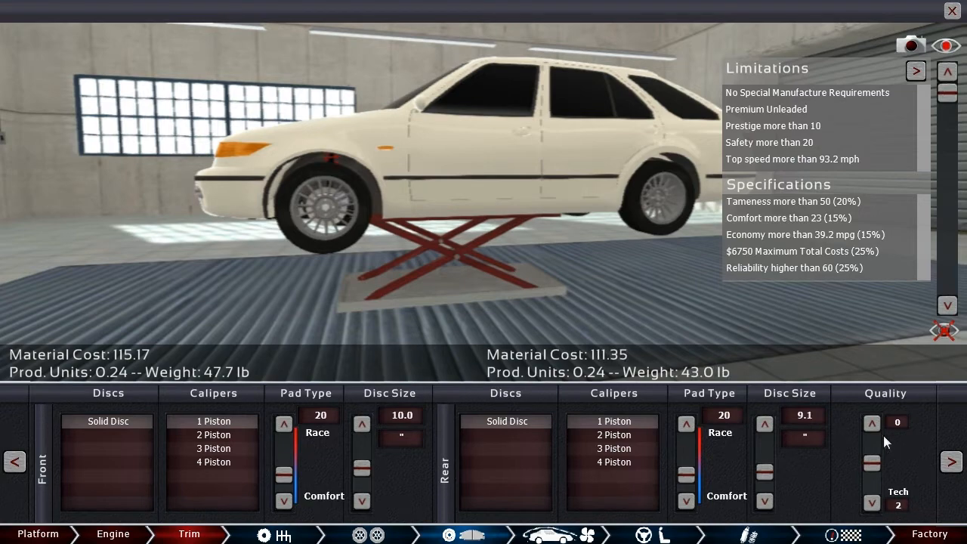
{"action": "left_click", "coordinate": [872, 422]}
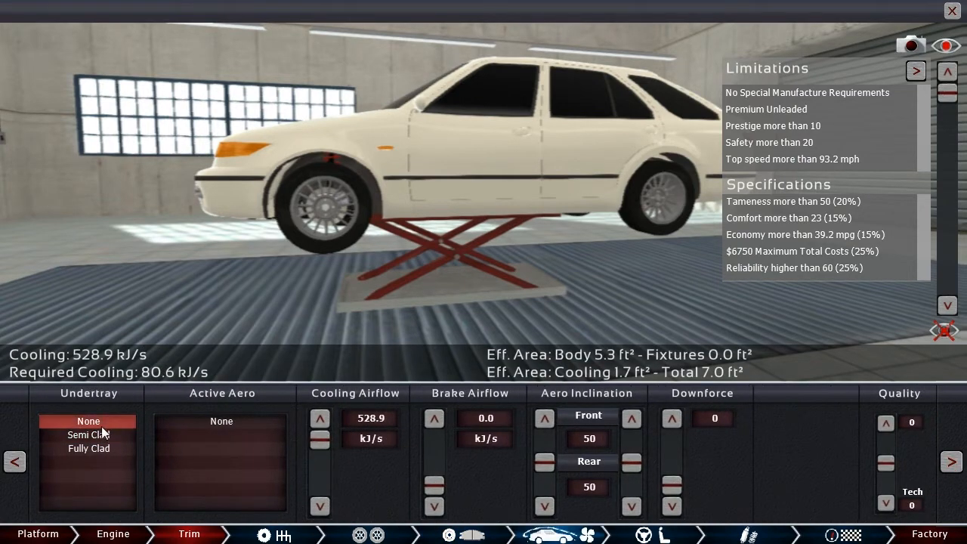
Step: Fit a semi-clad undertray and cut cooling airflow to 84.6 kJ/s, then continue to interior
{"action": "left_click", "coordinate": [88, 435]}
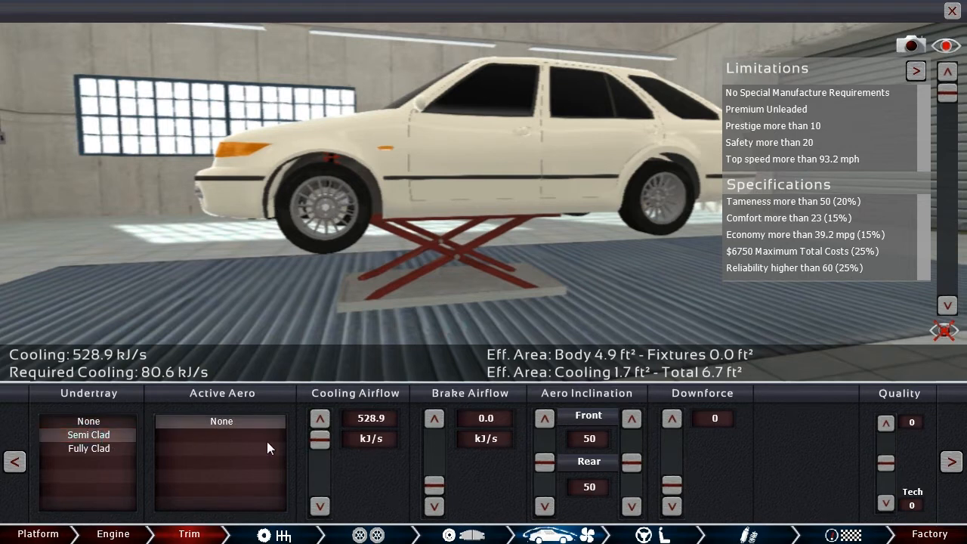
{"action": "left_click", "coordinate": [320, 450]}
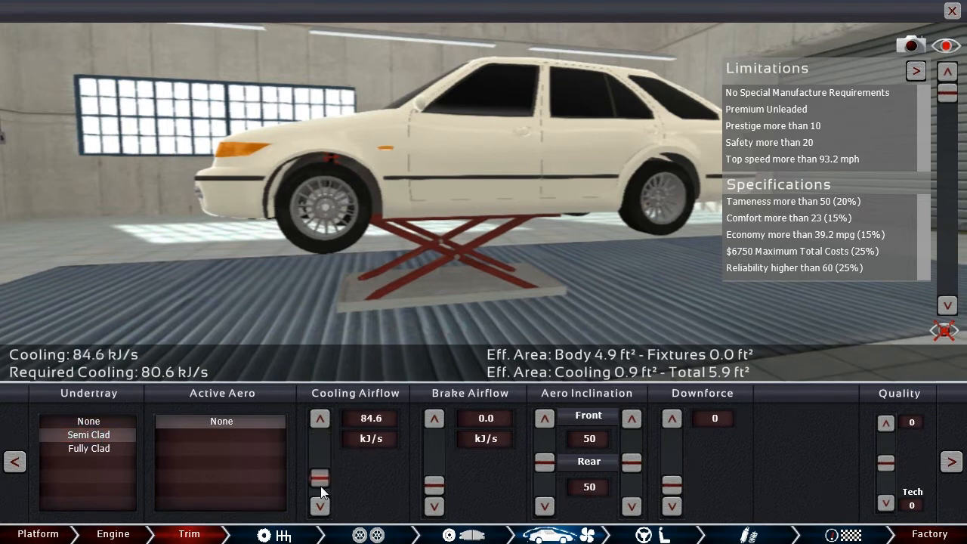
{"action": "left_click", "coordinate": [318, 418]}
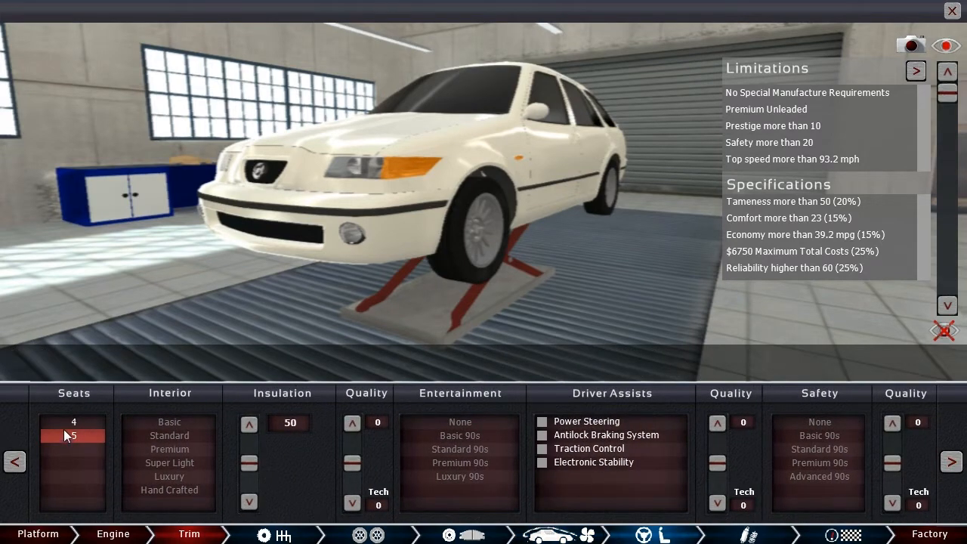
Step: Set a premium interior with insulation 72, Premium 90s entertainment, power steering and ABS
{"action": "left_click", "coordinate": [72, 422]}
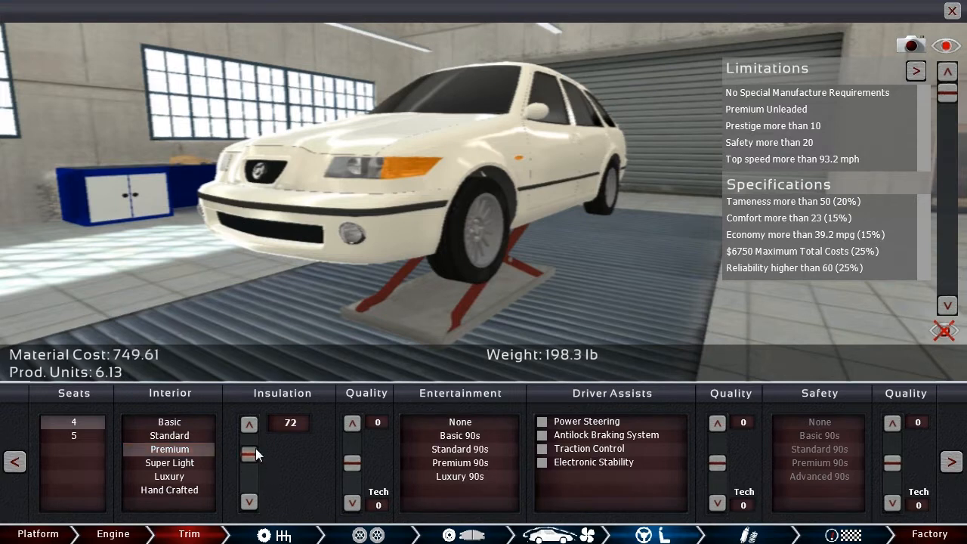
{"action": "left_click", "coordinate": [459, 449]}
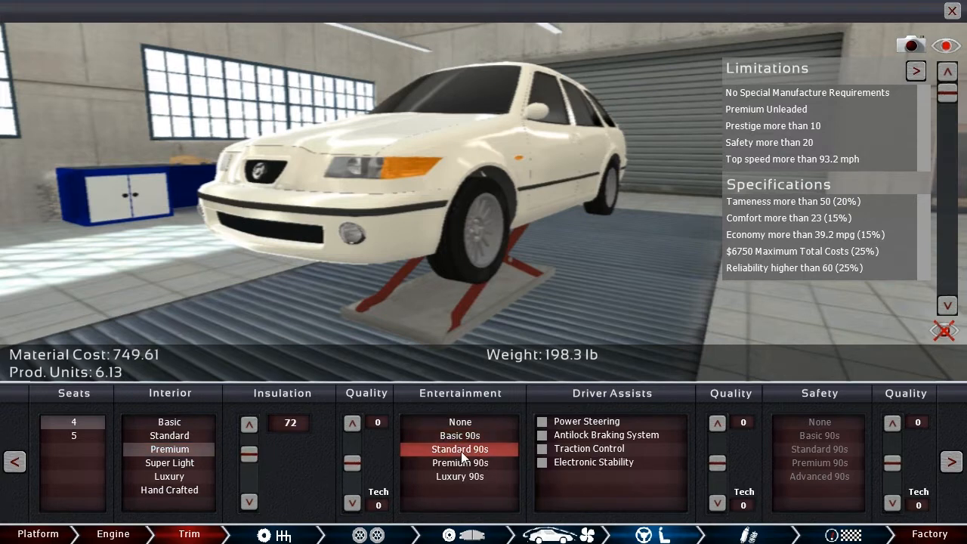
{"action": "left_click", "coordinate": [459, 462]}
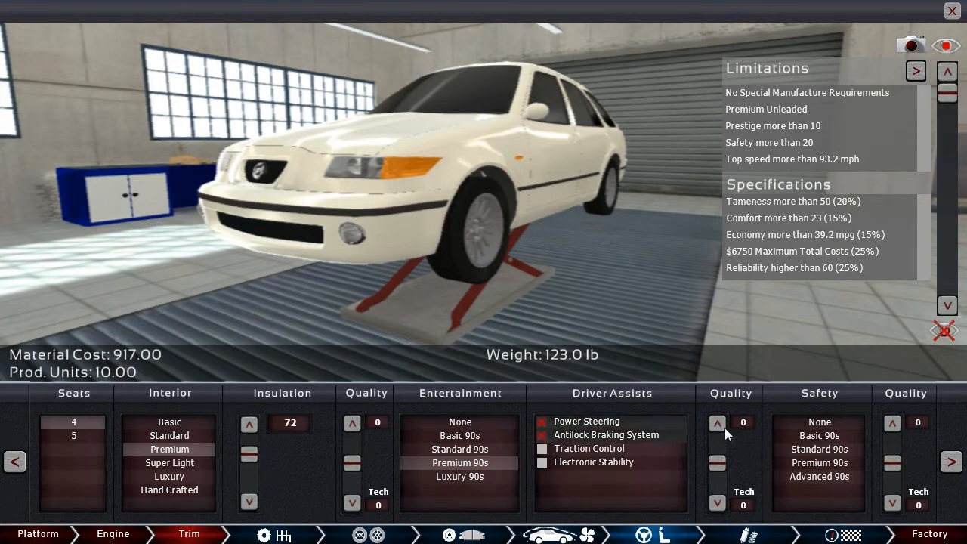
{"action": "left_click", "coordinate": [819, 462]}
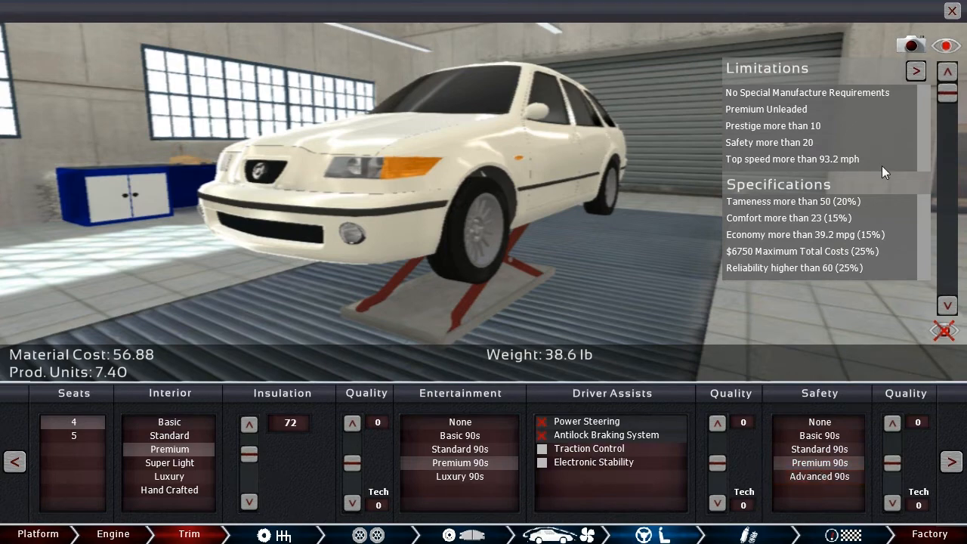
{"action": "left_click", "coordinate": [818, 449]}
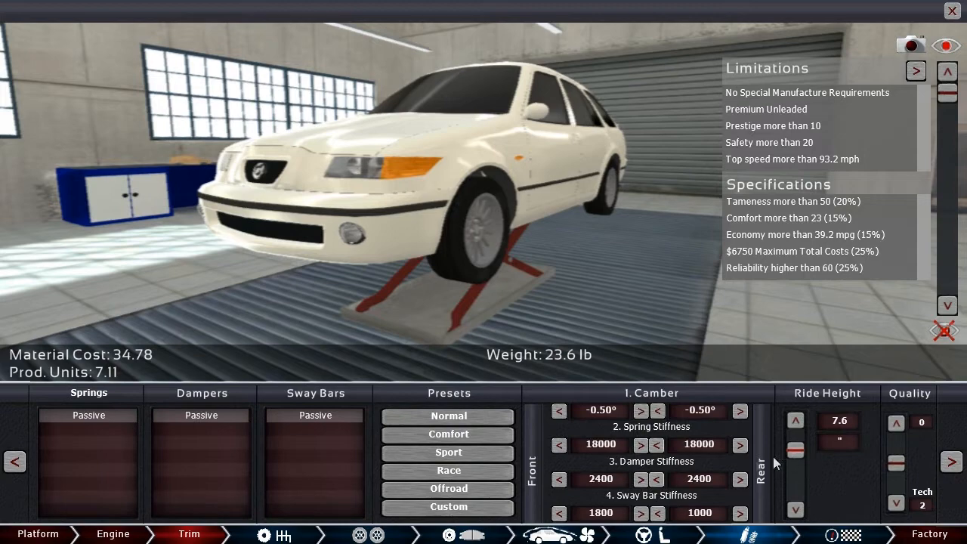
Step: Keep the passive suspension and advance to the car's statistics and test screen
{"action": "left_click", "coordinate": [895, 423]}
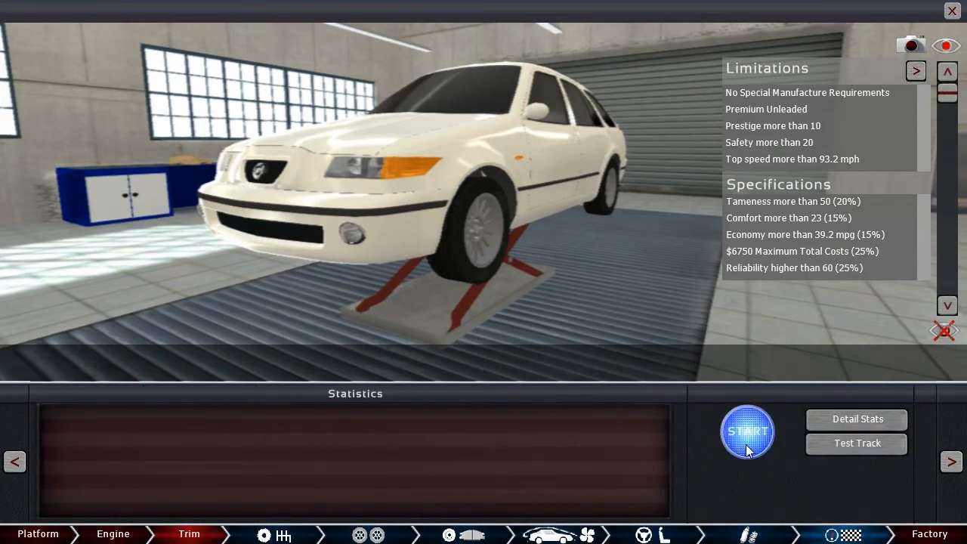
Step: Score the wagon against the scenario: total 1035, reliability 68, costs $6743
{"action": "left_click", "coordinate": [746, 430]}
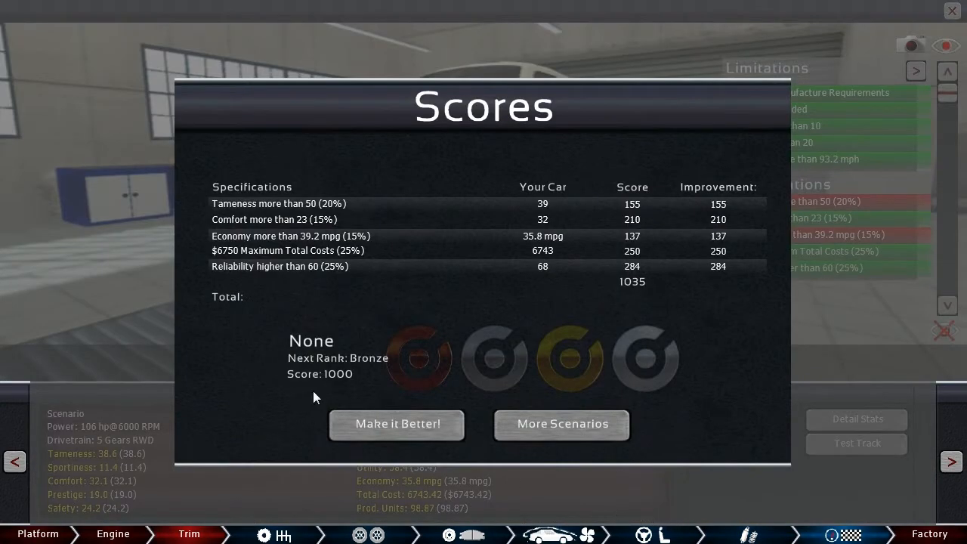
{"action": "mouse_move", "coordinate": [441, 380]}
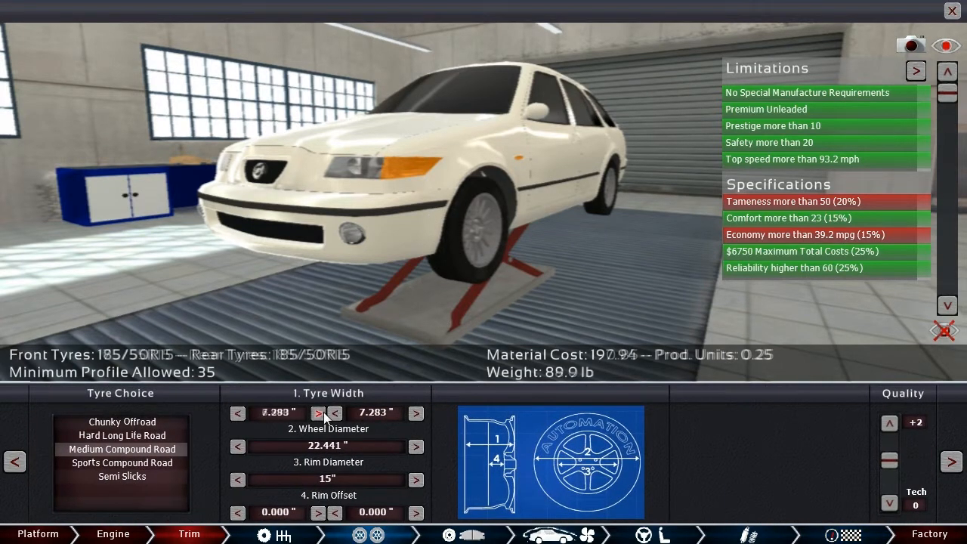
Step: Show the test track results: 125.5 mph top speed and 9.2 s 0–62 mph
{"action": "left_click", "coordinate": [318, 414]}
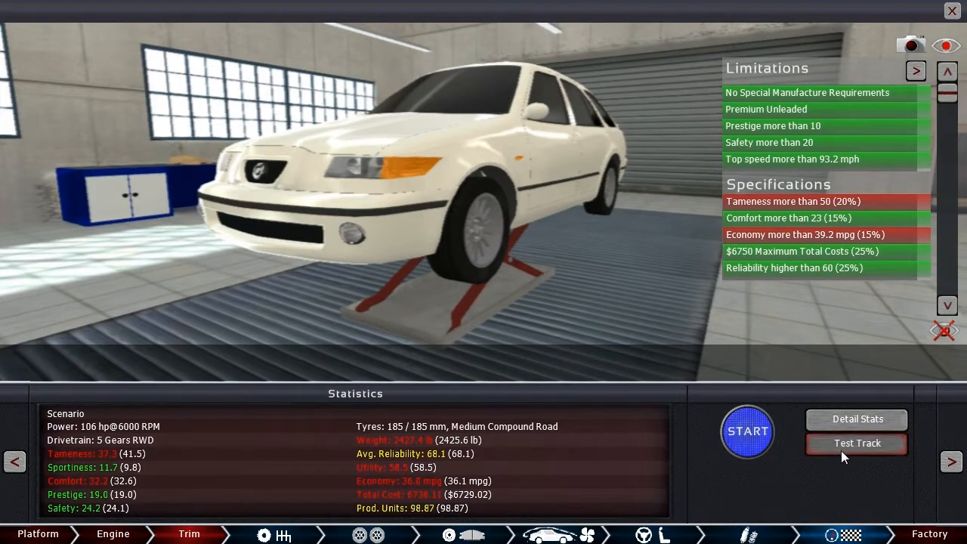
{"action": "left_click", "coordinate": [855, 444]}
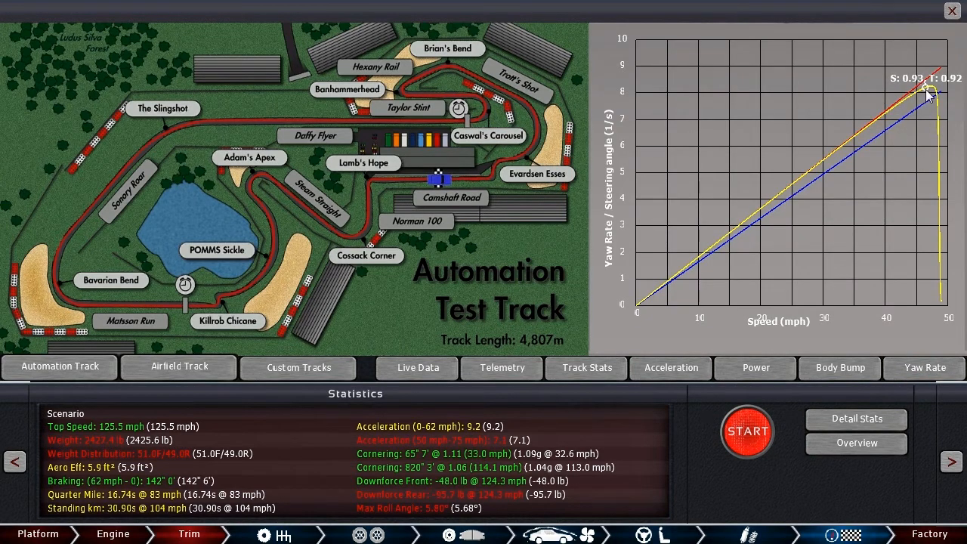
{"action": "mouse_move", "coordinate": [930, 112]}
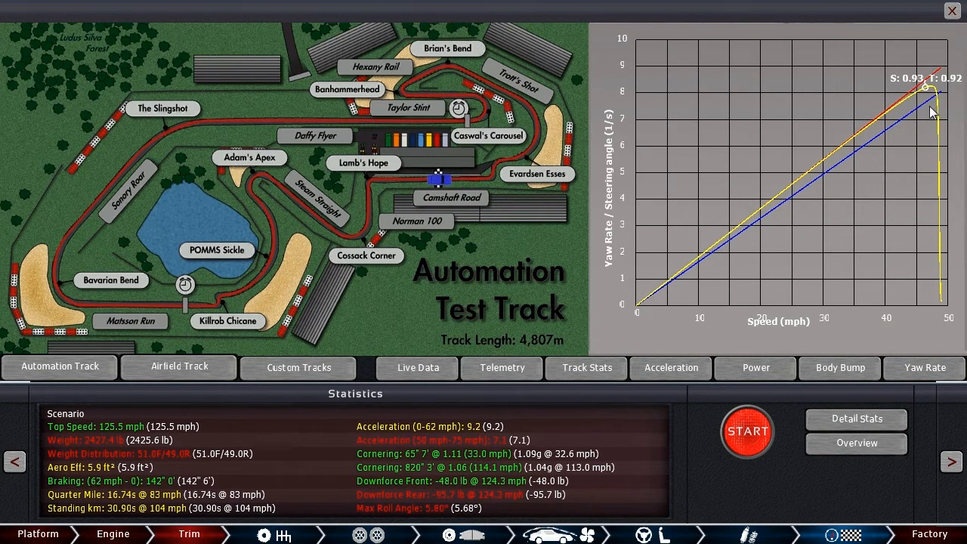
{"action": "mouse_move", "coordinate": [928, 113]}
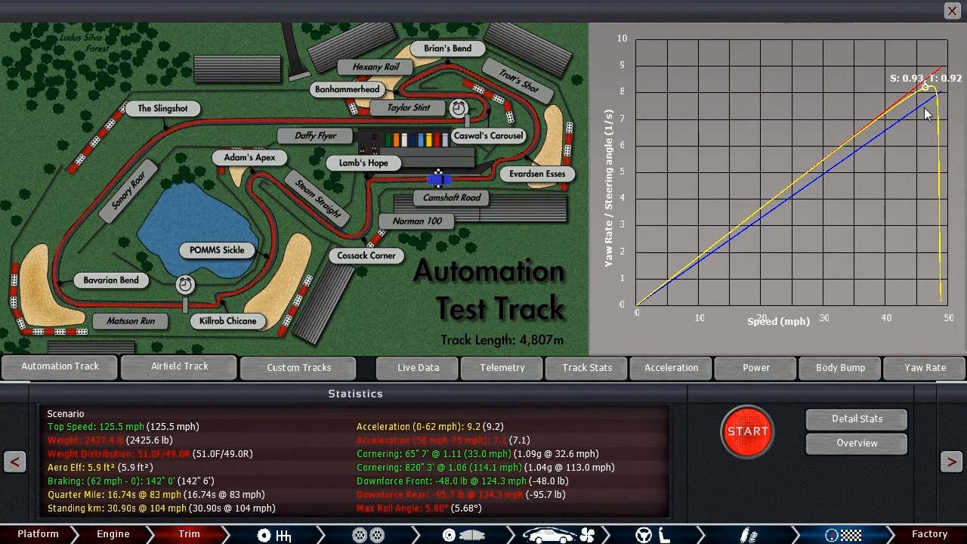
{"action": "mouse_move", "coordinate": [930, 99]}
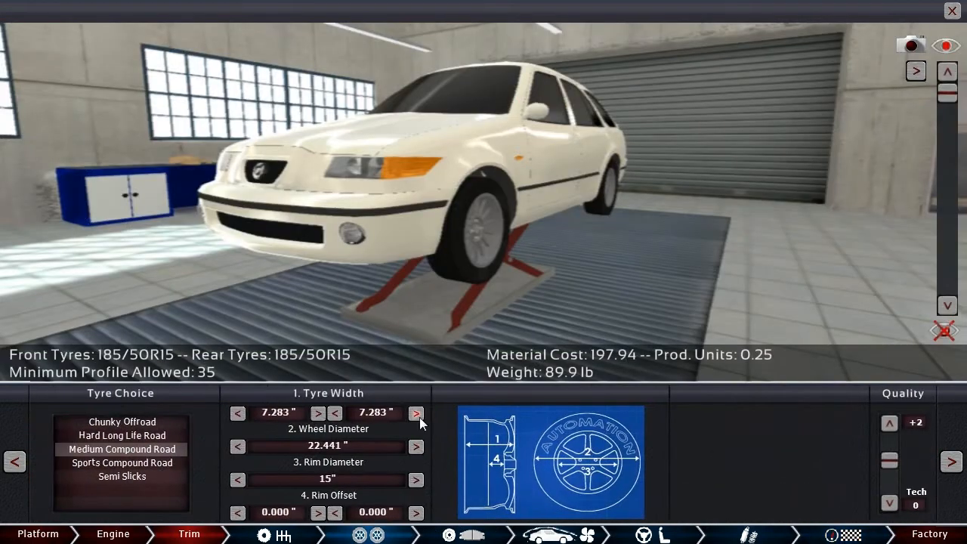
Step: Narrow the front tyres to 165 and widen the rears to 195, then rescore at 1051
{"action": "left_click", "coordinate": [416, 412]}
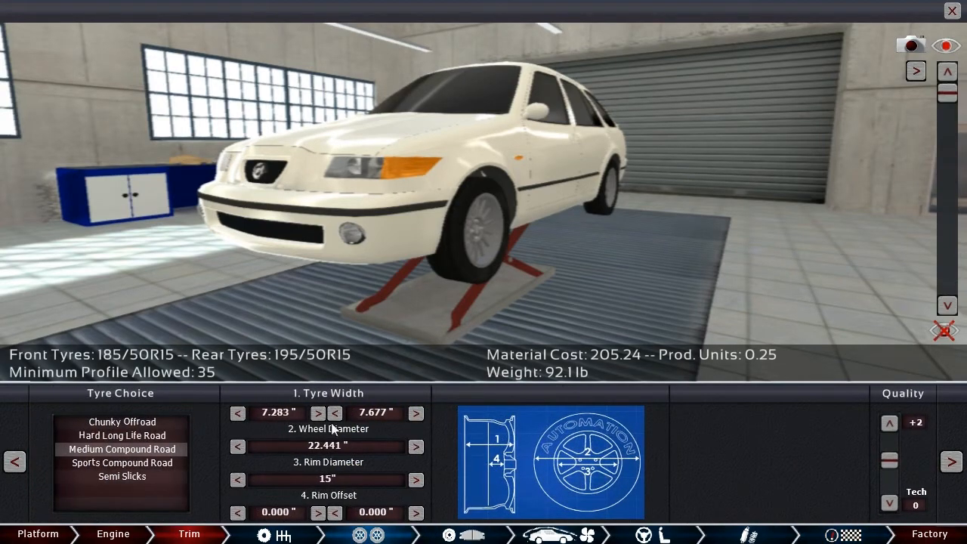
{"action": "left_click", "coordinate": [237, 414]}
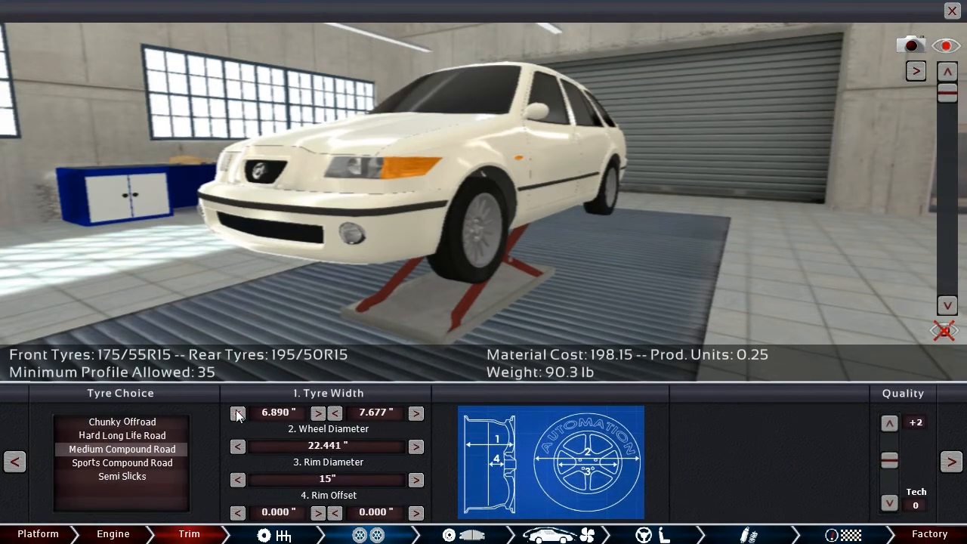
{"action": "left_click", "coordinate": [334, 413]}
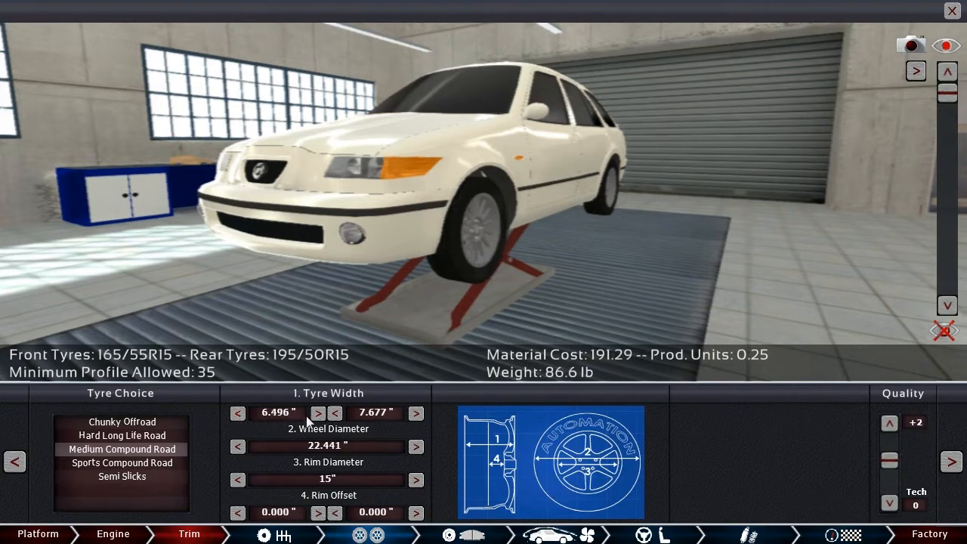
{"action": "left_click", "coordinate": [334, 414]}
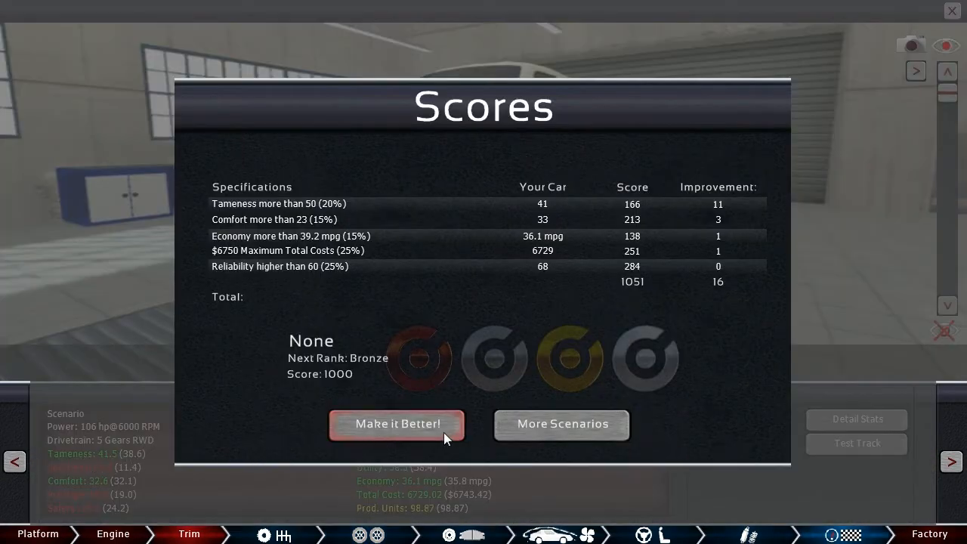
Step: Leave the Scores window via Make it Better and expand the limitations/specifications panel
{"action": "left_click", "coordinate": [399, 423]}
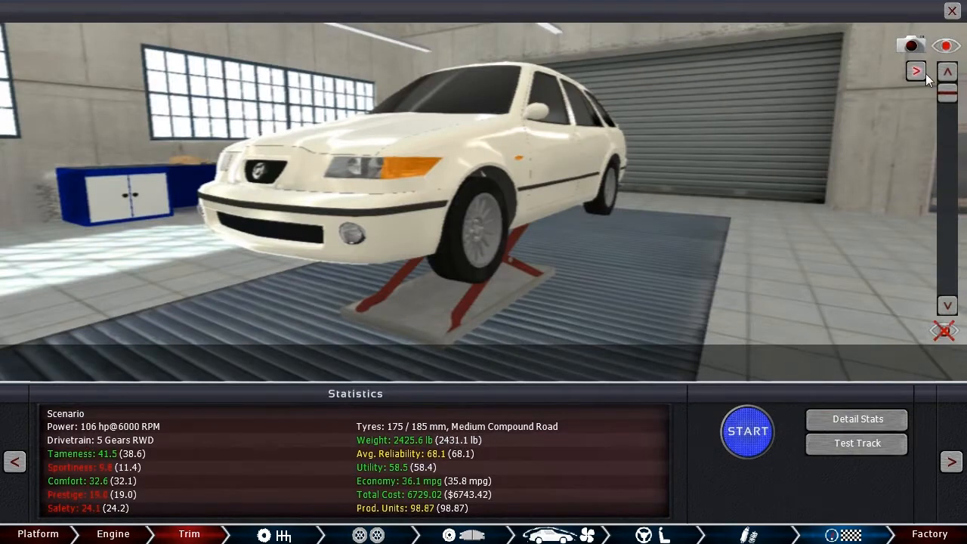
{"action": "left_click", "coordinate": [915, 71]}
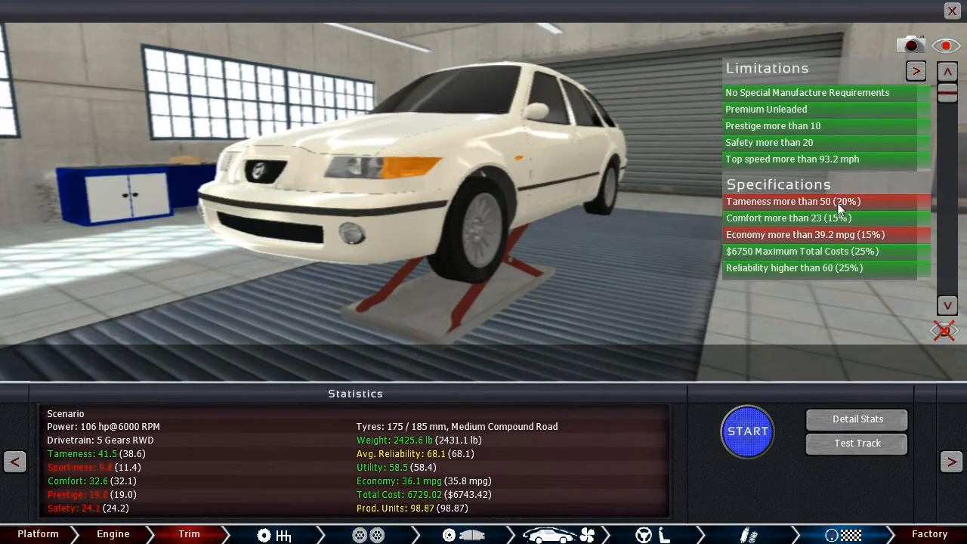
{"action": "mouse_move", "coordinate": [829, 218]}
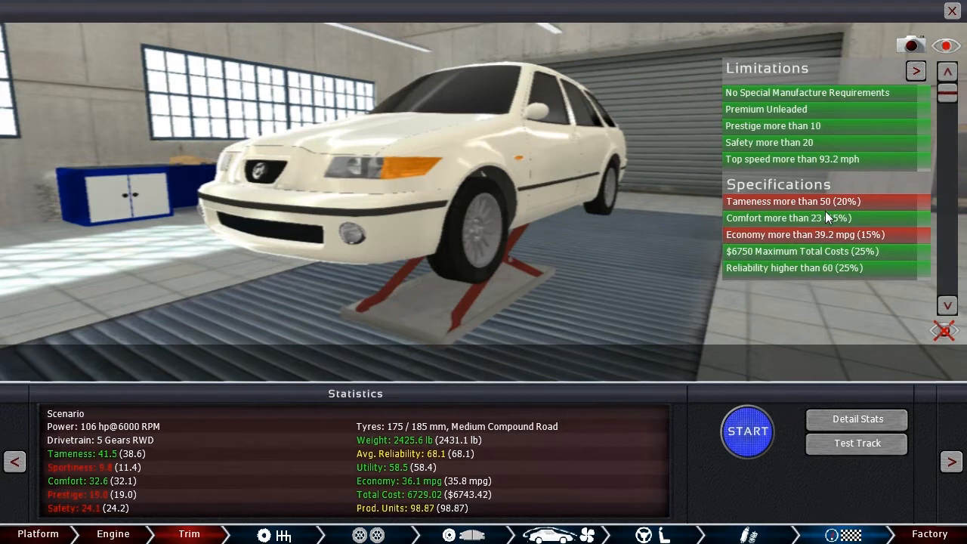
{"action": "mouse_move", "coordinate": [420, 482]}
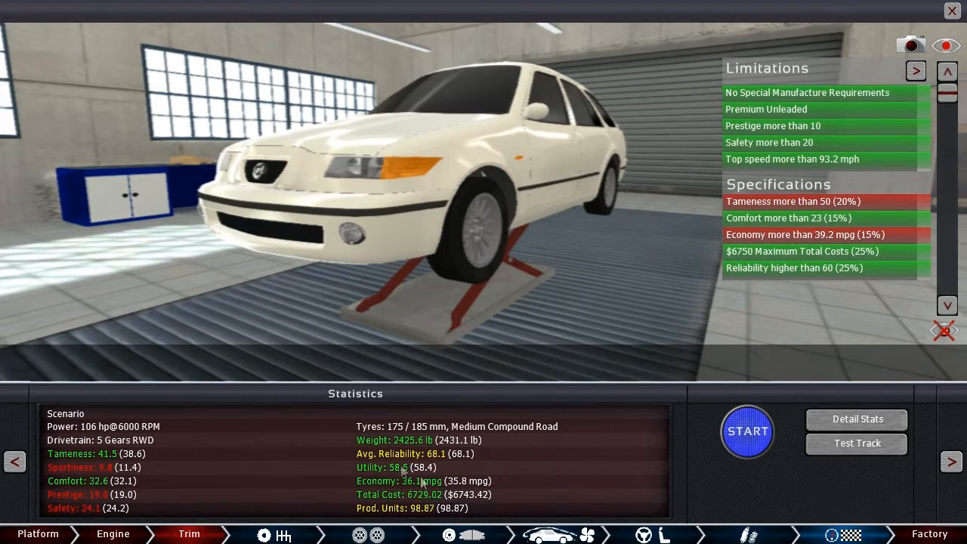
{"action": "mouse_move", "coordinate": [435, 495]}
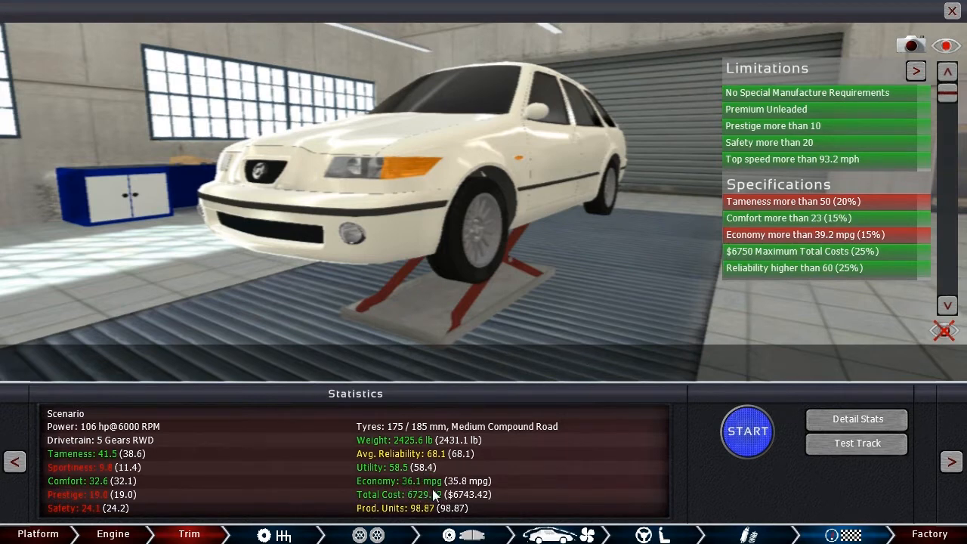
{"action": "mouse_move", "coordinate": [426, 497]}
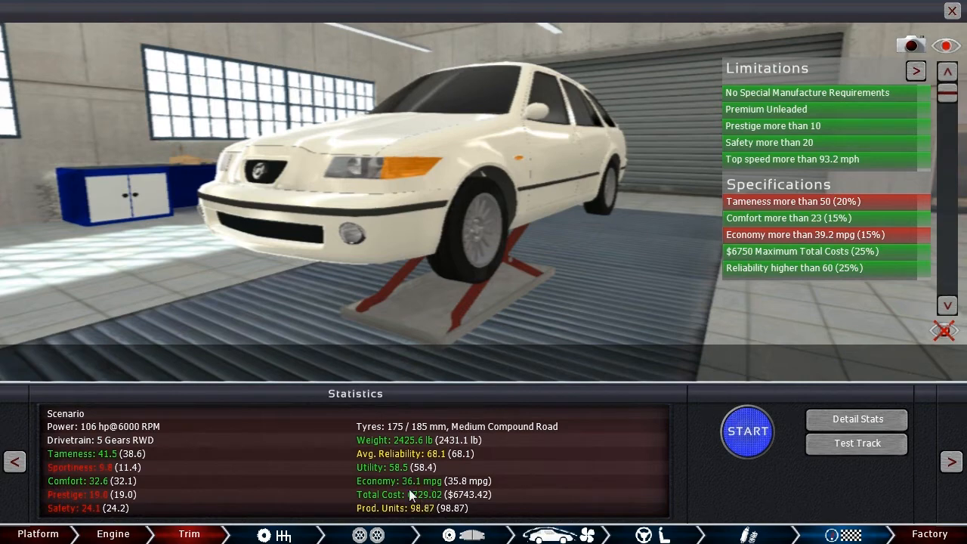
Step: In the cylinder head settings, drop cam profile to 30 and compression to 9.5:1, giving 98.8 hp
{"action": "left_click", "coordinate": [112, 535]}
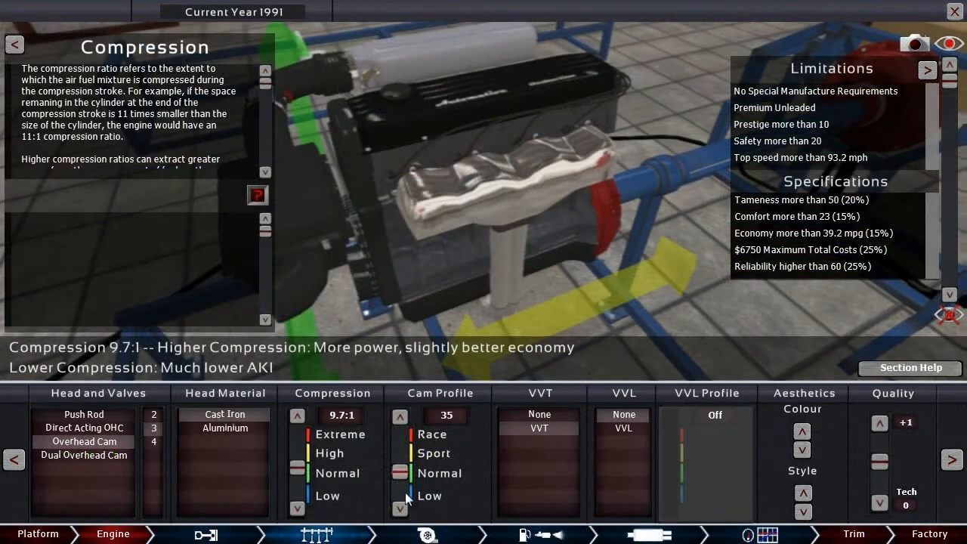
{"action": "left_click", "coordinate": [400, 472]}
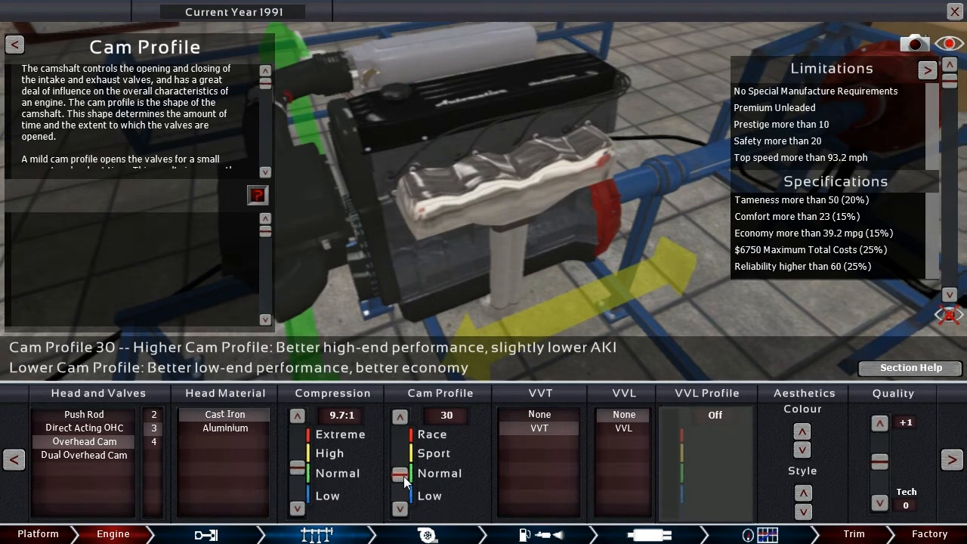
{"action": "left_click", "coordinate": [296, 473]}
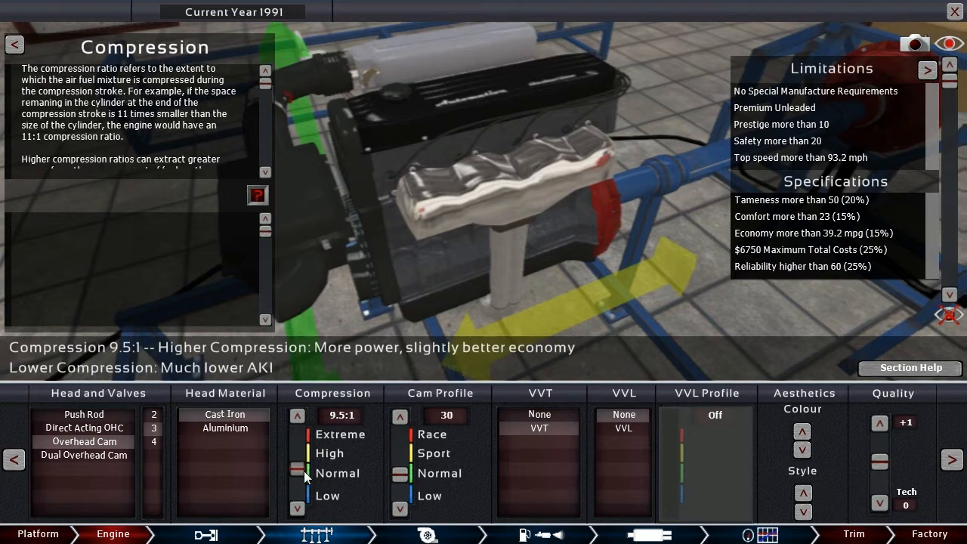
{"action": "left_click", "coordinate": [296, 472]}
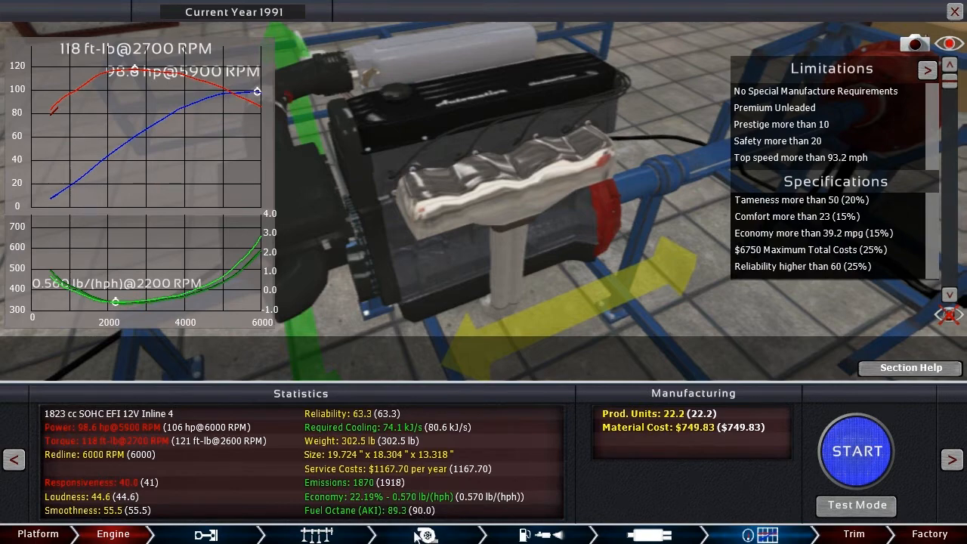
Step: Reduce bore and stroke to 1705 cc, fit low-friction cast pistons and skip the engine test
{"action": "left_click", "coordinate": [206, 535]}
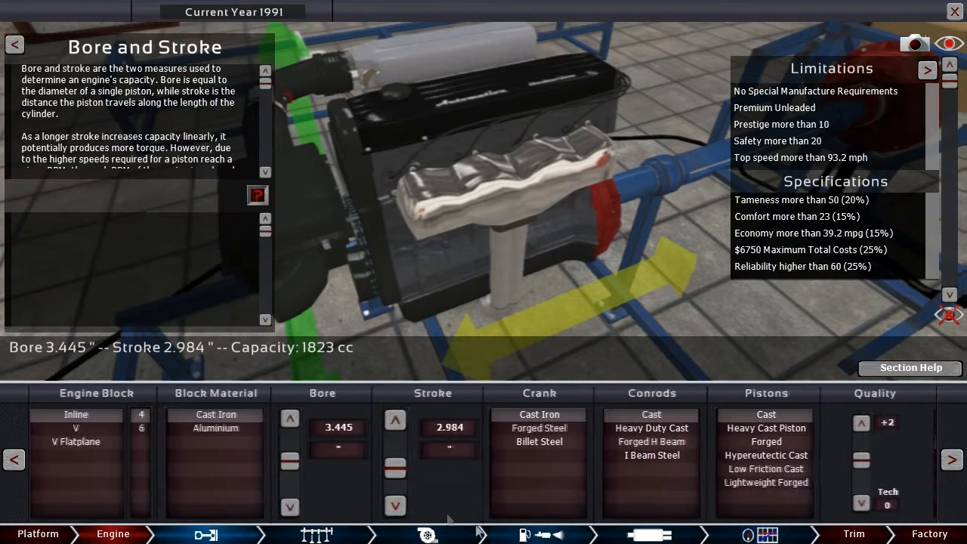
{"action": "left_click", "coordinate": [293, 462]}
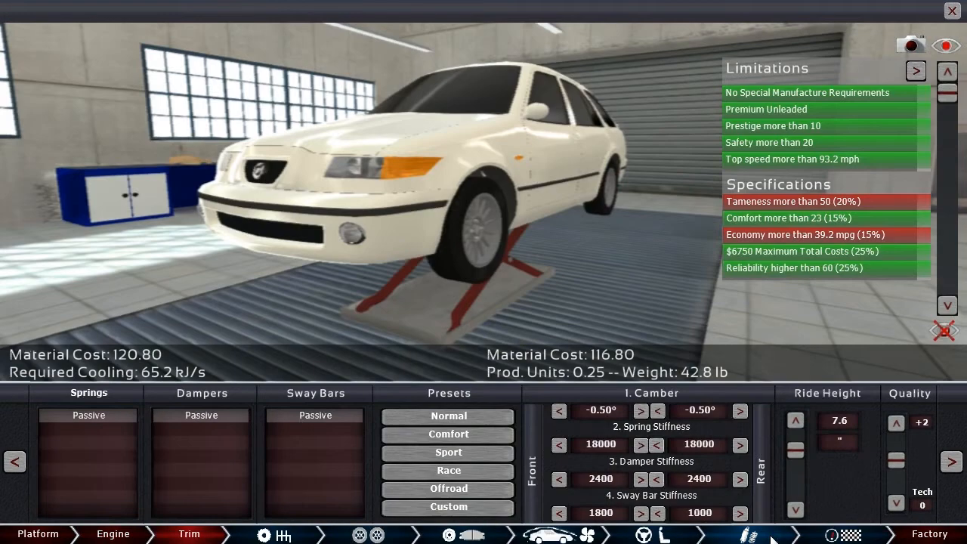
{"action": "left_click", "coordinate": [112, 535]}
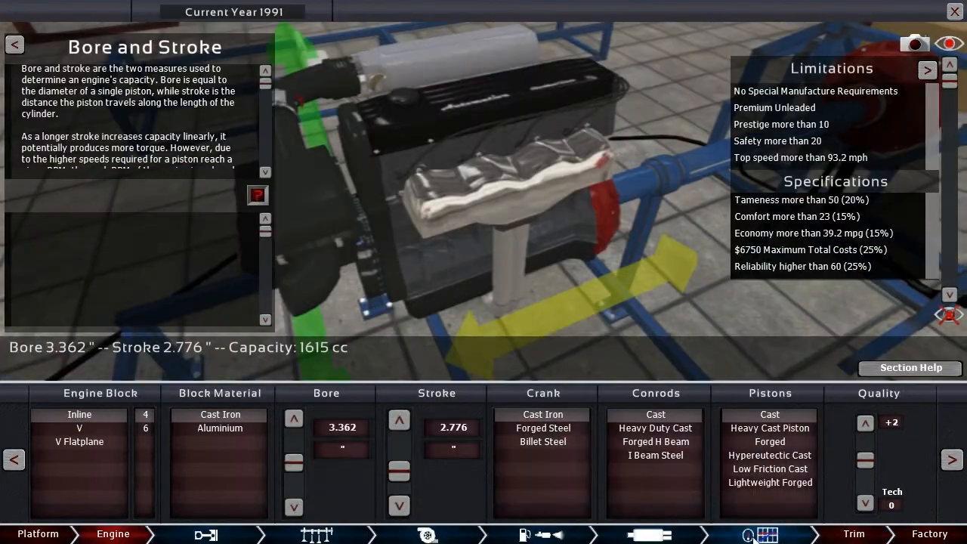
{"action": "left_click", "coordinate": [764, 534]}
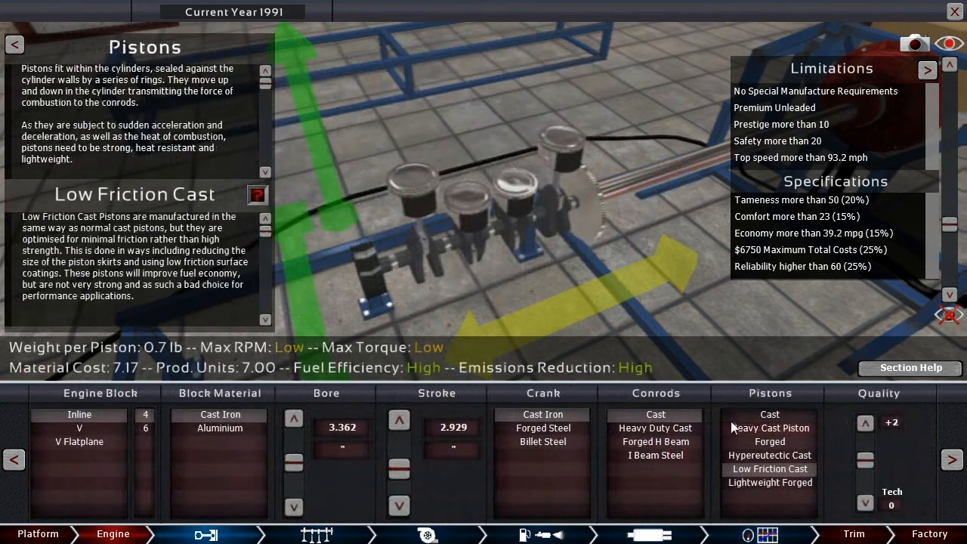
{"action": "left_click", "coordinate": [769, 469]}
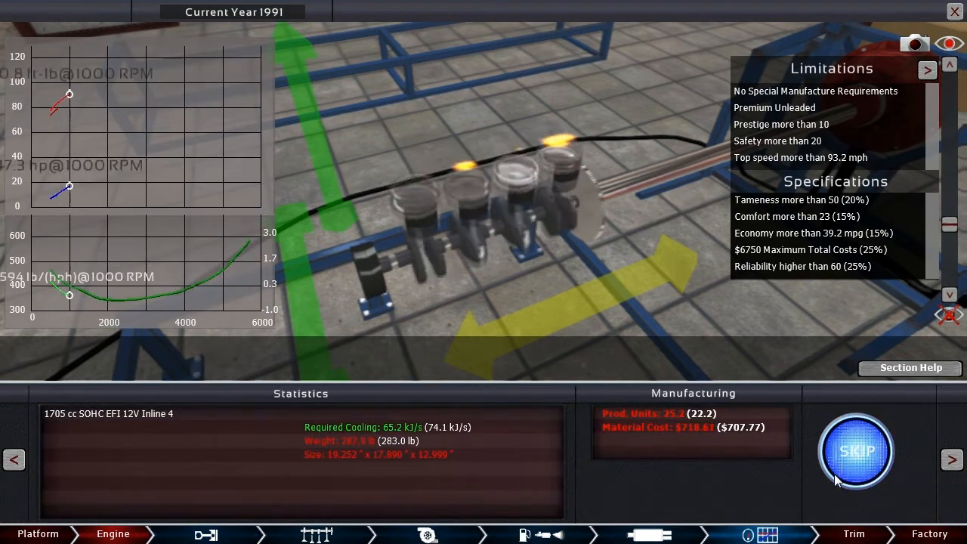
{"action": "left_click", "coordinate": [855, 450]}
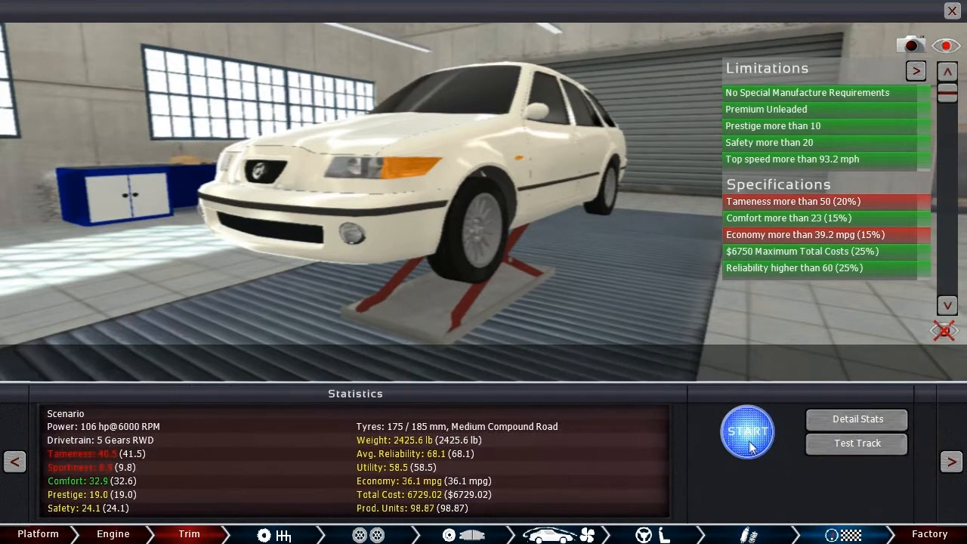
Step: Recalculate the car so it reads 92.2 hp and 39.8 mpg, meeting the economy requirement
{"action": "left_click", "coordinate": [747, 432]}
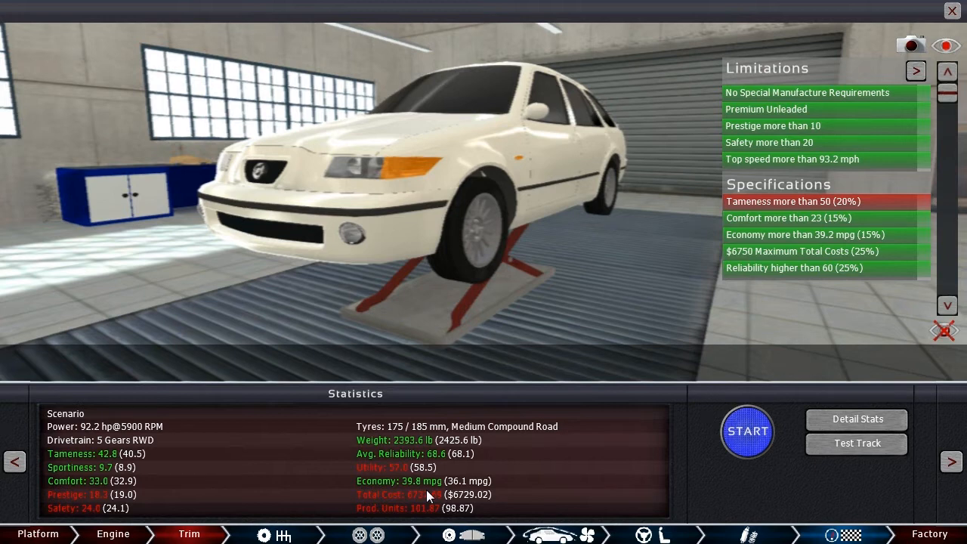
{"action": "mouse_move", "coordinate": [491, 384]}
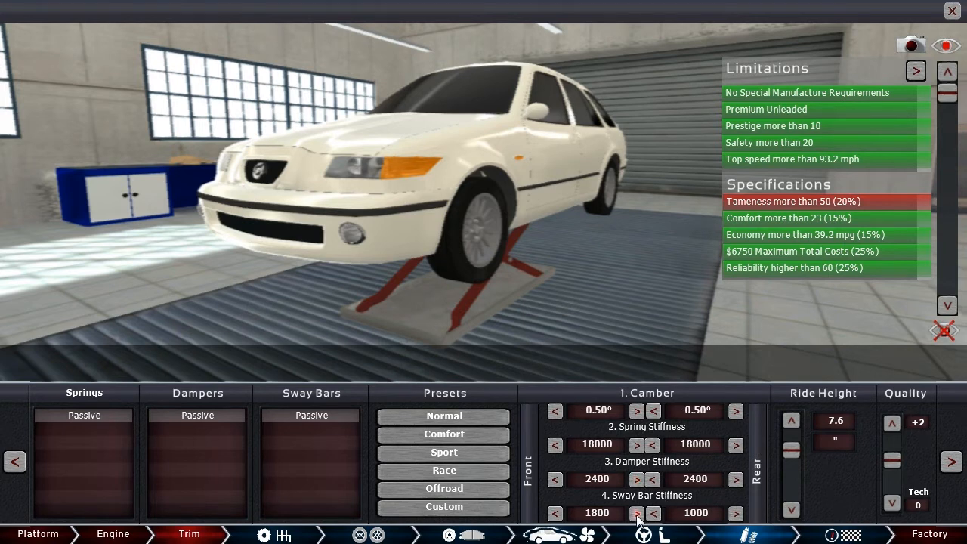
Step: Set sway bars to 2000 front / 400 rear and get the car scored at 1077, then keep improving
{"action": "left_click", "coordinate": [652, 514]}
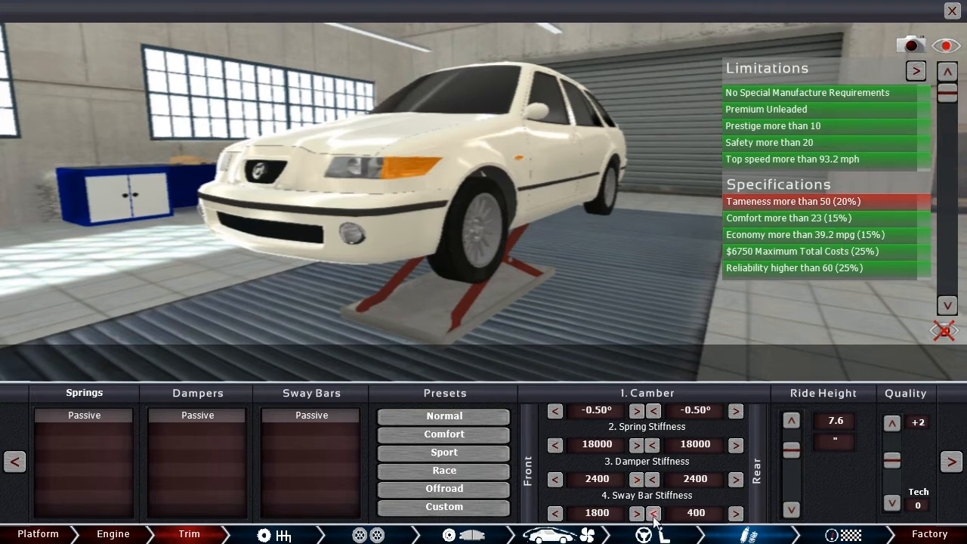
{"action": "left_click", "coordinate": [636, 513]}
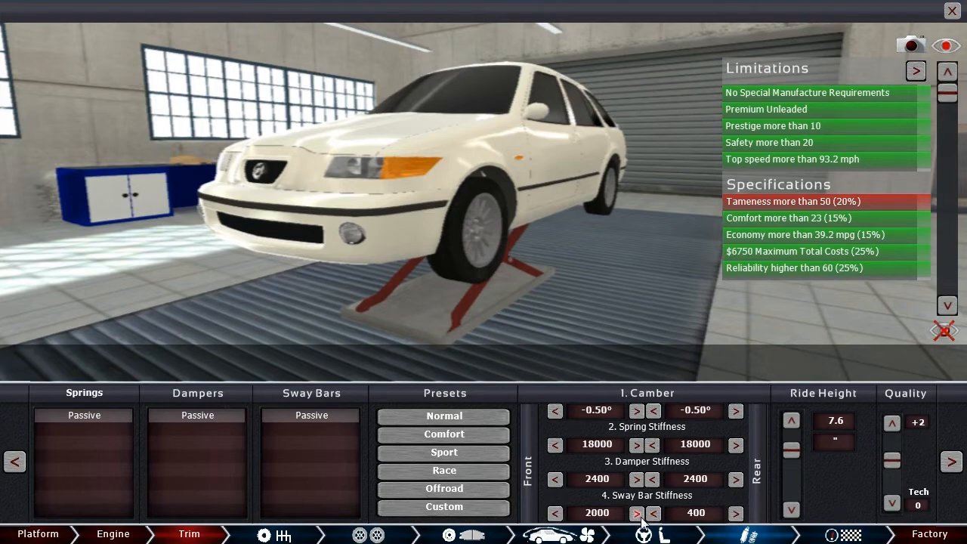
{"action": "left_click", "coordinate": [636, 444]}
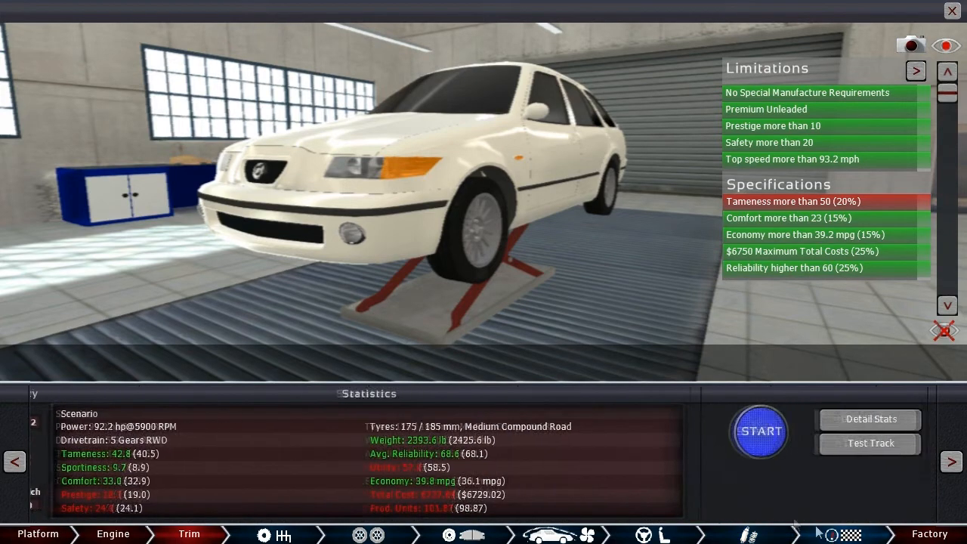
{"action": "left_click", "coordinate": [758, 430]}
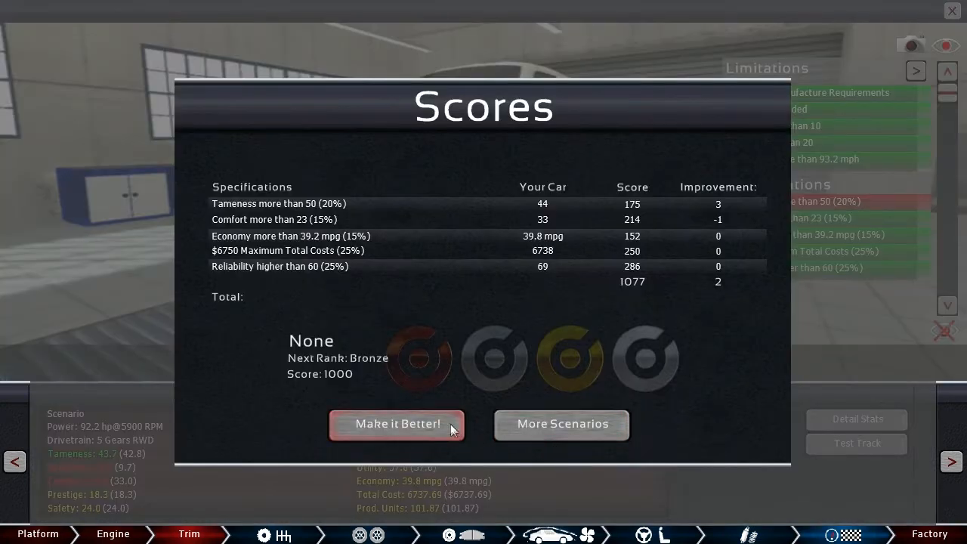
{"action": "left_click", "coordinate": [396, 423]}
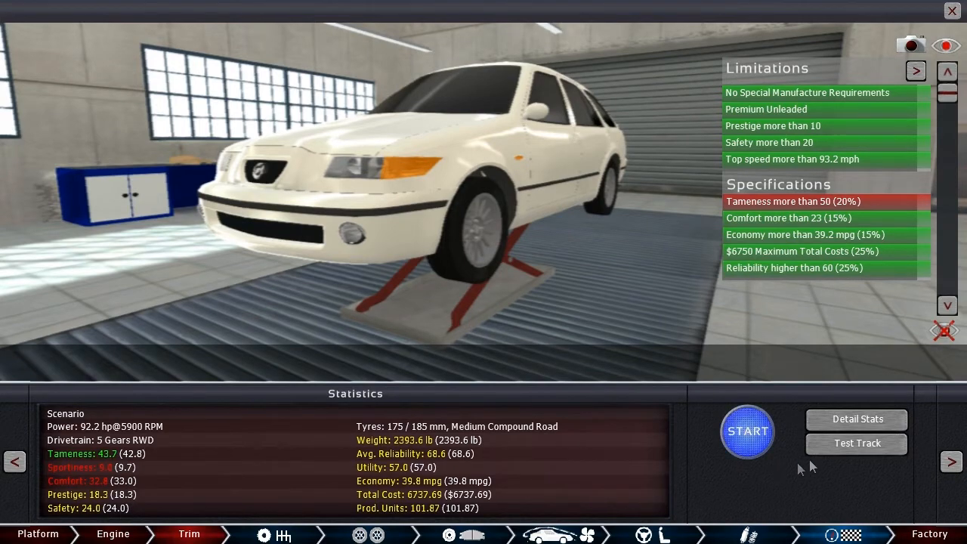
Step: Show the detailed Tameness breakdown, reading 43.7 with its contributing factors
{"action": "left_click", "coordinate": [855, 420]}
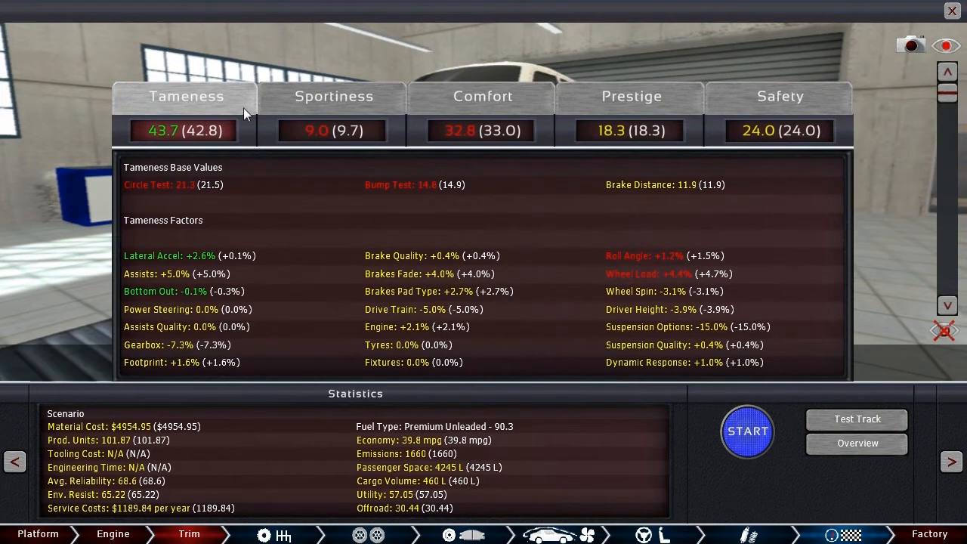
{"action": "mouse_move", "coordinate": [340, 396]}
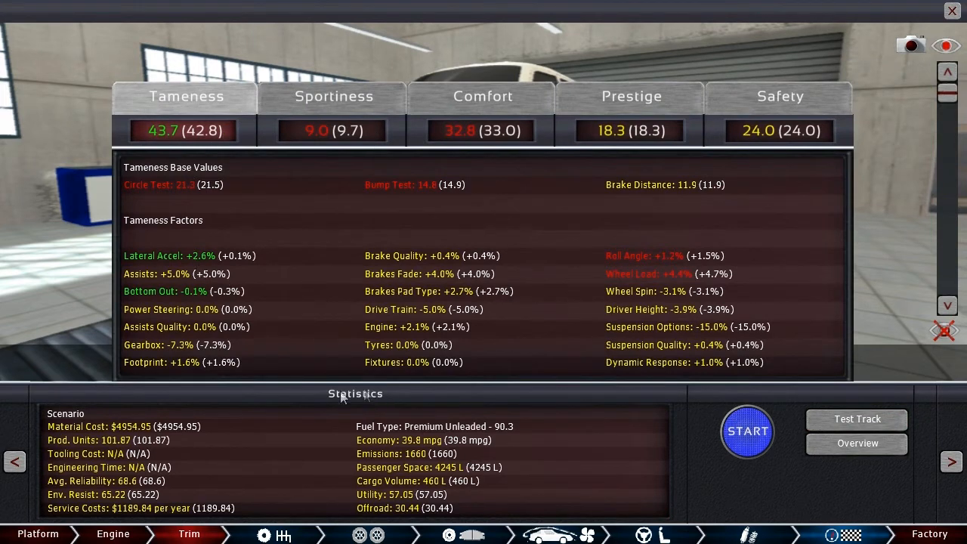
{"action": "mouse_move", "coordinate": [178, 356]}
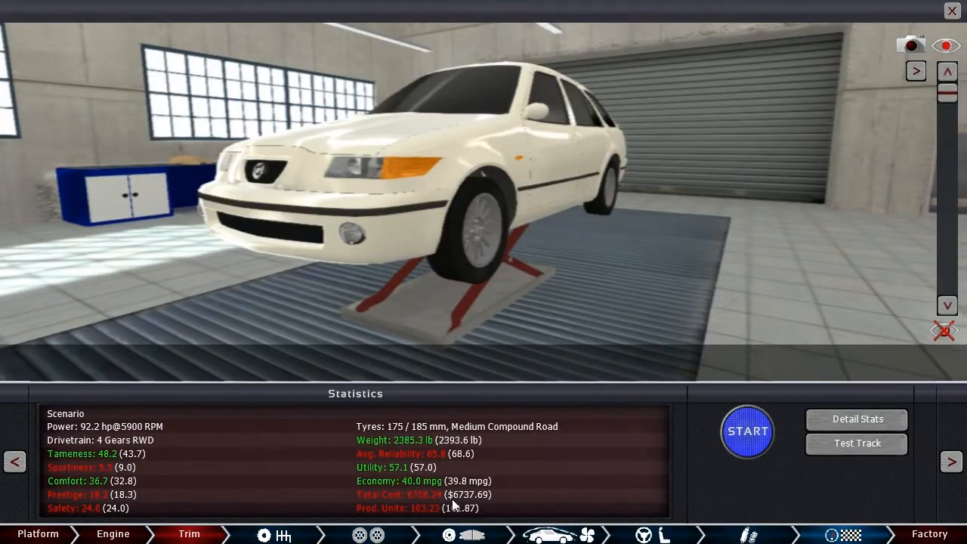
Step: Review the Tameness details, recalculate to 48.2 and return to the suspension tuning page
{"action": "left_click", "coordinate": [857, 419]}
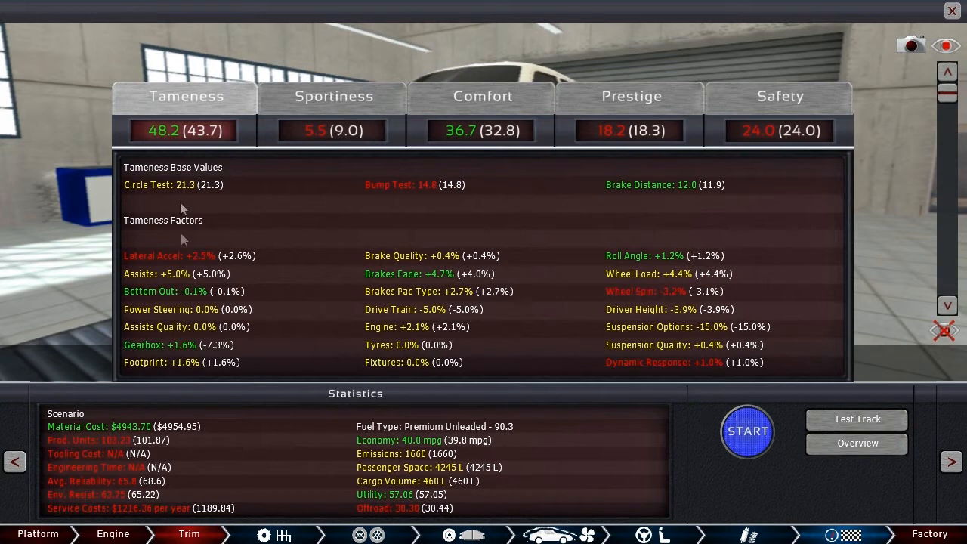
{"action": "mouse_move", "coordinate": [227, 273]}
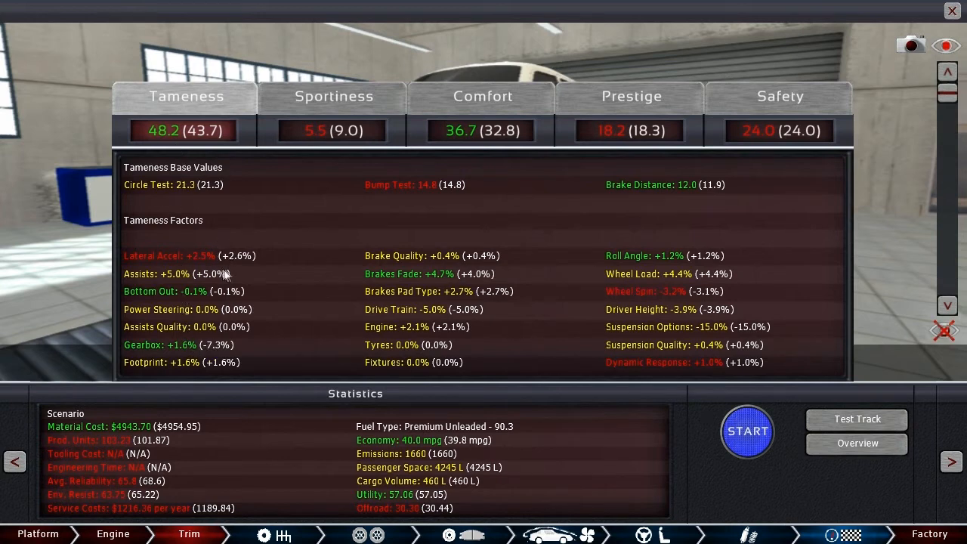
{"action": "mouse_move", "coordinate": [426, 269]}
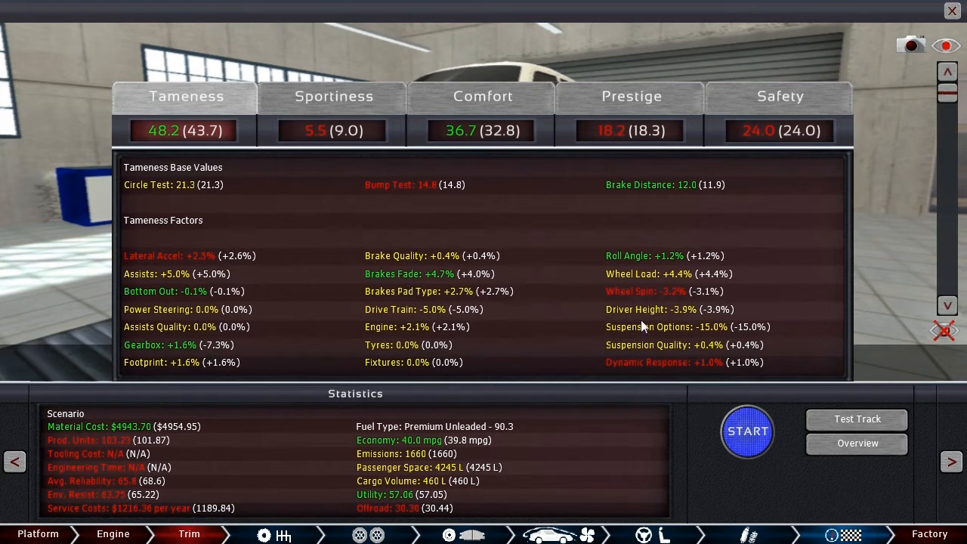
{"action": "mouse_move", "coordinate": [644, 344]}
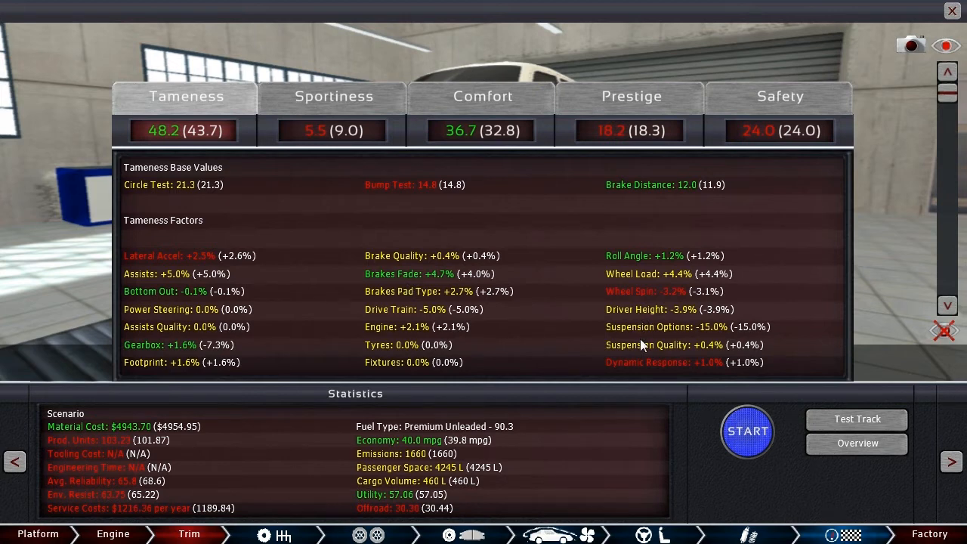
{"action": "mouse_move", "coordinate": [644, 342]}
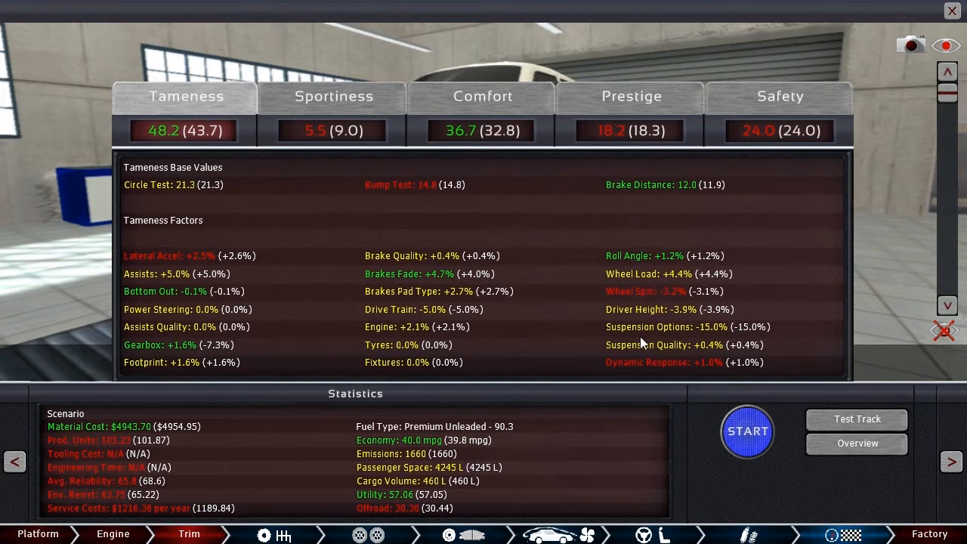
{"action": "mouse_move", "coordinate": [812, 492]}
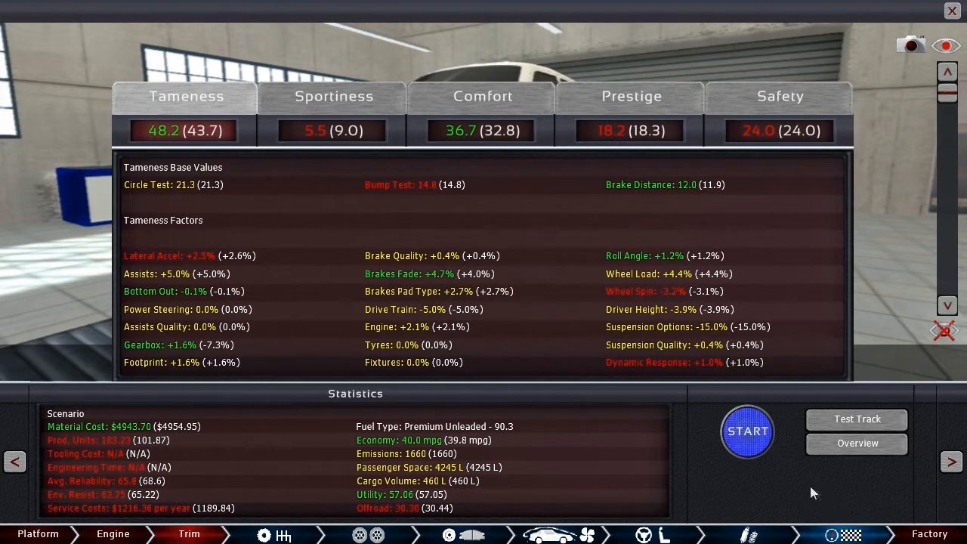
{"action": "mouse_move", "coordinate": [657, 342]}
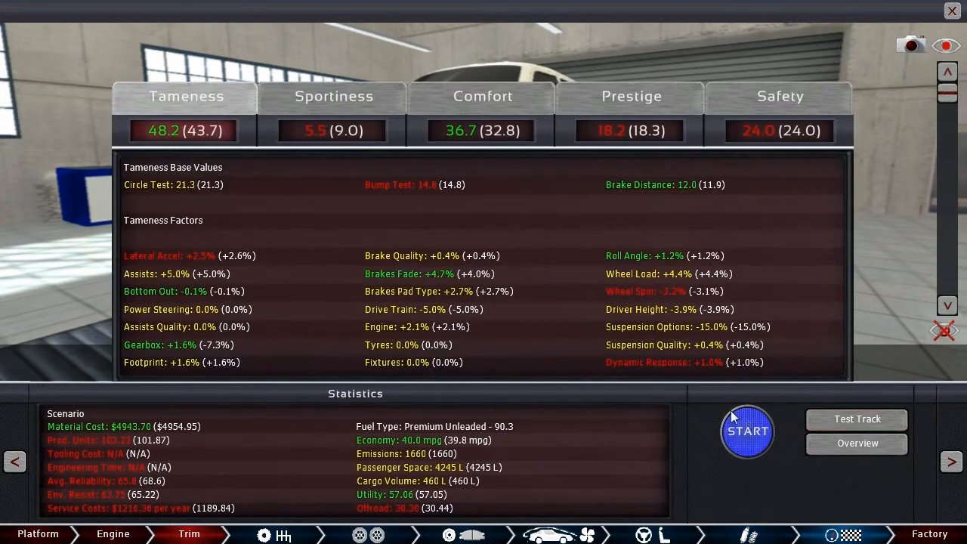
{"action": "left_click", "coordinate": [746, 432]}
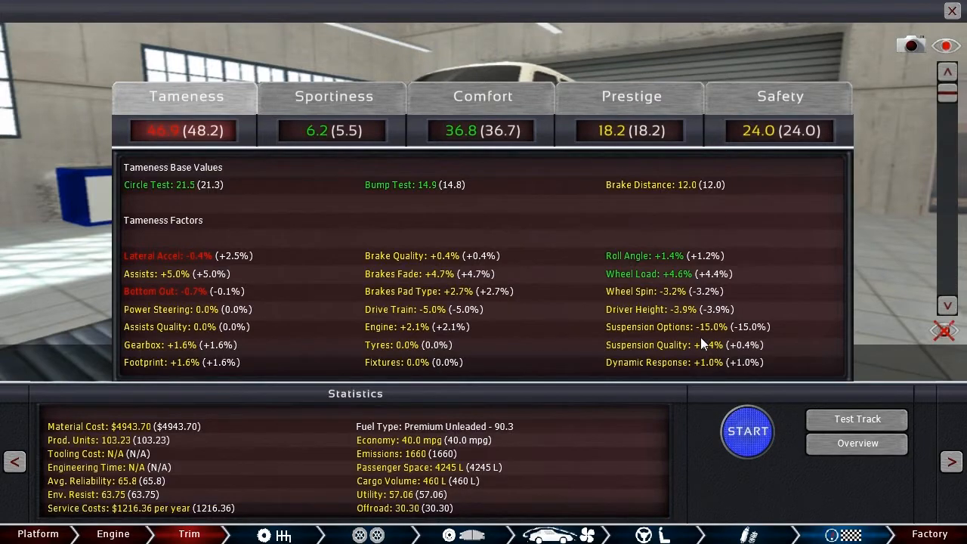
{"action": "left_click", "coordinate": [748, 535]}
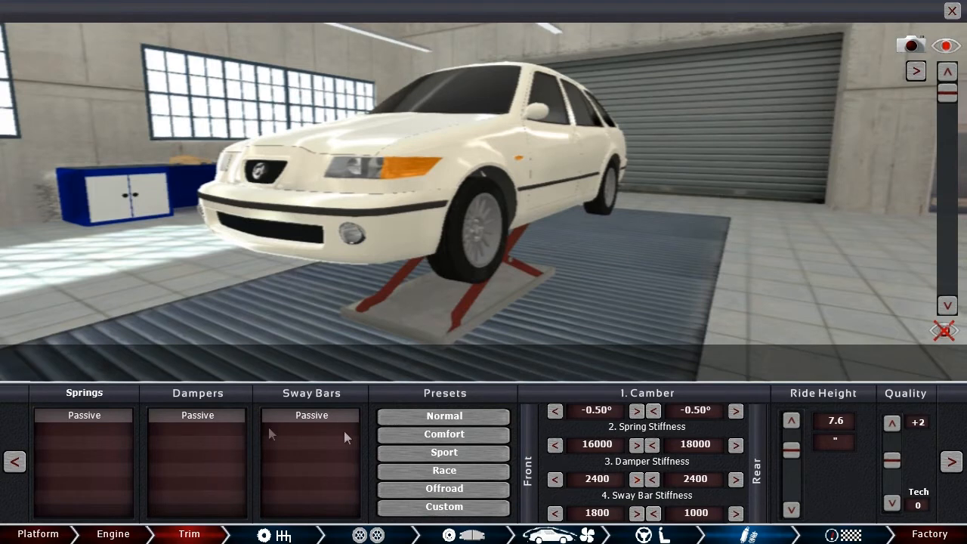
{"action": "mouse_move", "coordinate": [327, 414]}
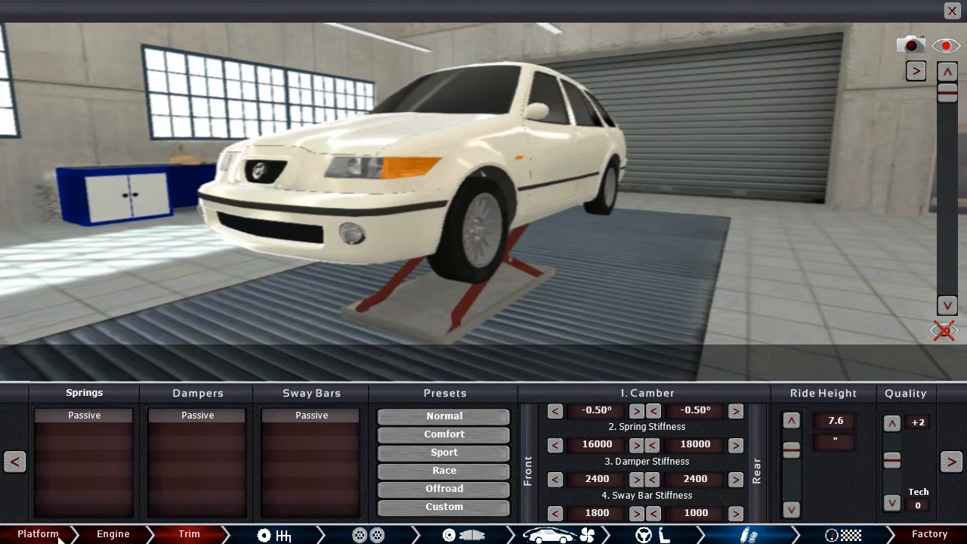
Step: Switch the rear suspension to Semi Trailing Arm on the Platform page
{"action": "left_click", "coordinate": [36, 535]}
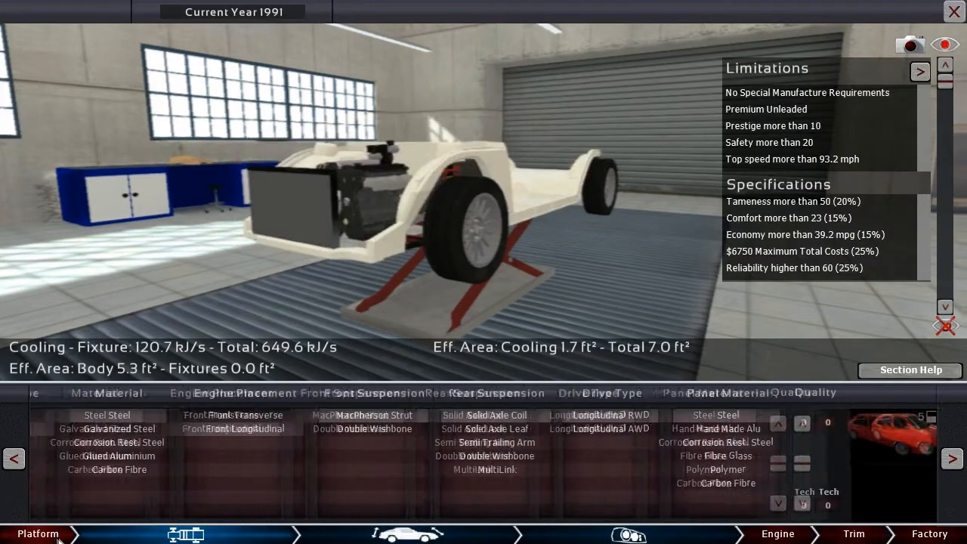
{"action": "left_click", "coordinate": [586, 414]}
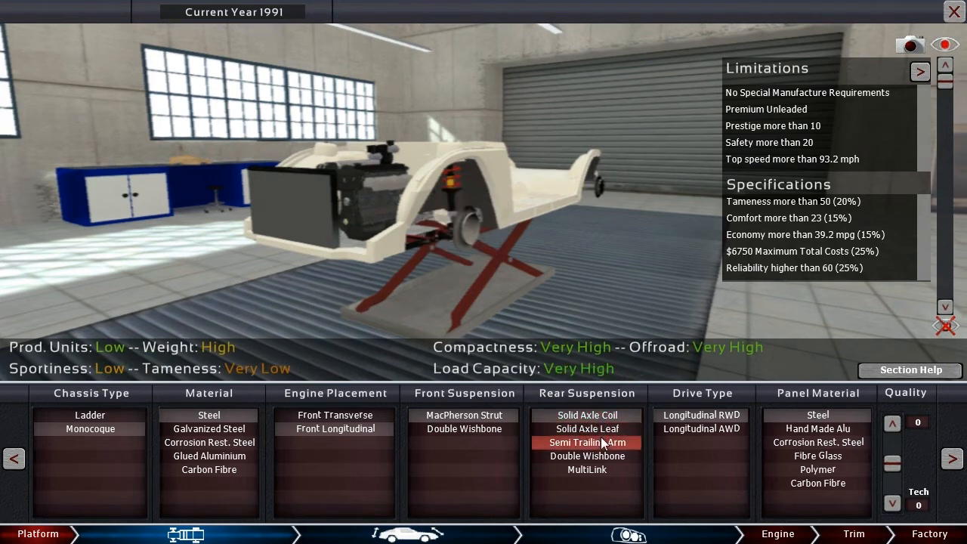
{"action": "left_click", "coordinate": [586, 457]}
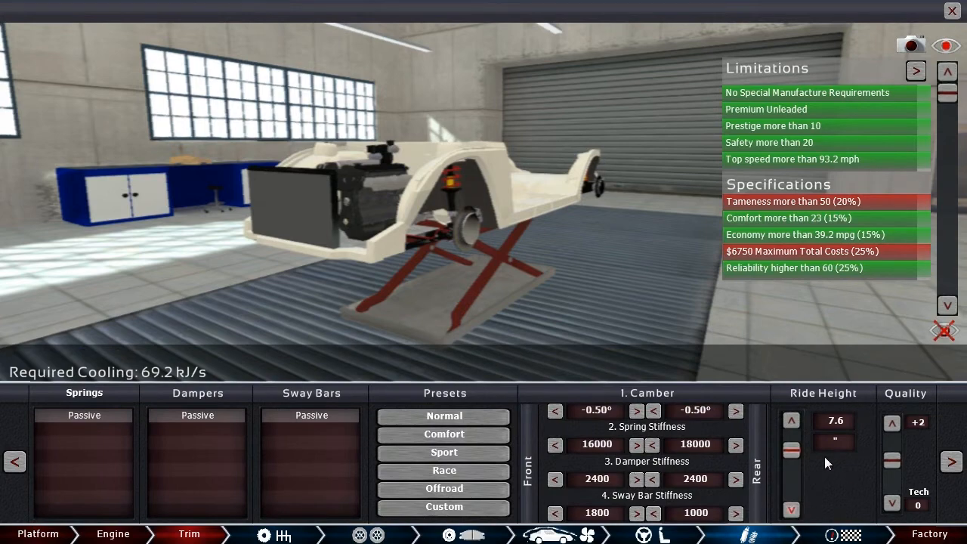
{"action": "mouse_move", "coordinate": [780, 375]}
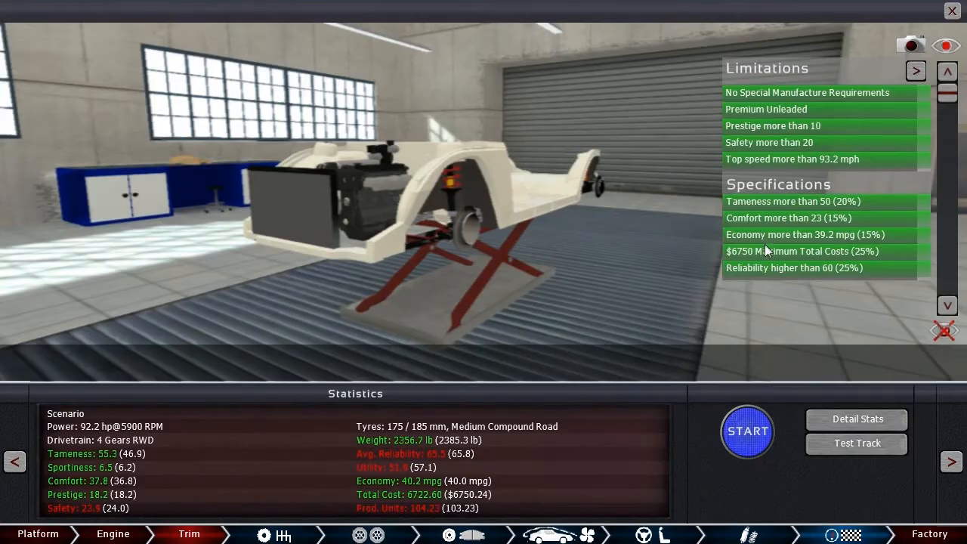
Step: Submit the car for scoring, earning Bronze at 1160, and continue refining
{"action": "left_click", "coordinate": [746, 430]}
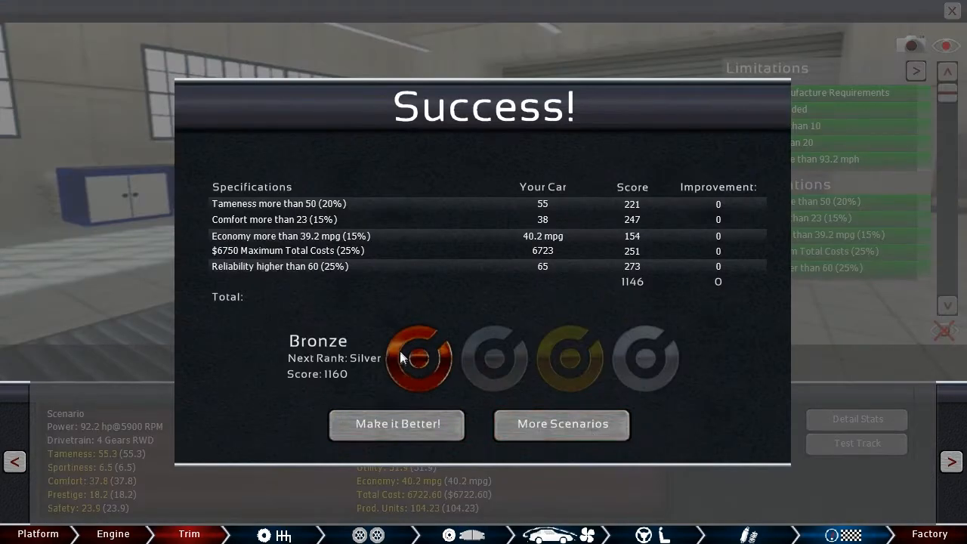
{"action": "mouse_move", "coordinate": [632, 308]}
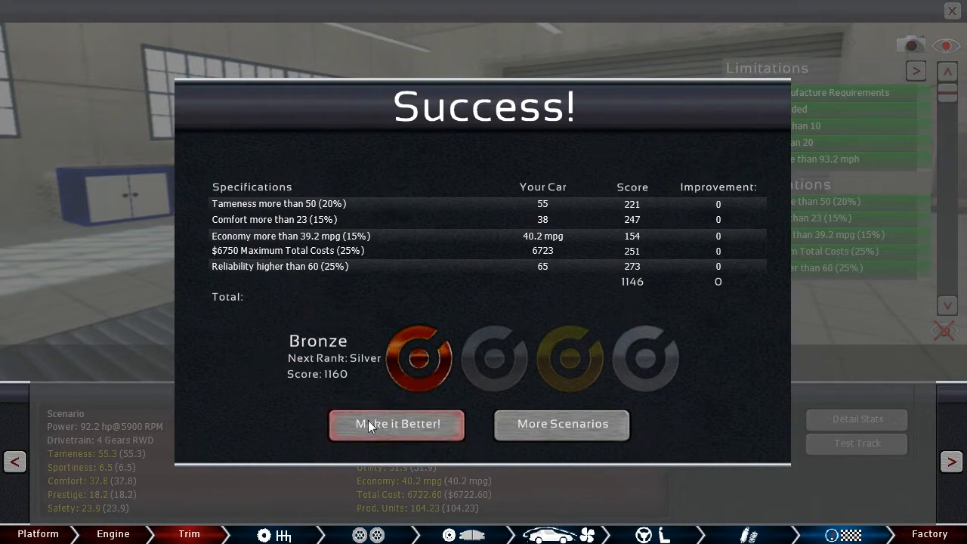
{"action": "left_click", "coordinate": [397, 422]}
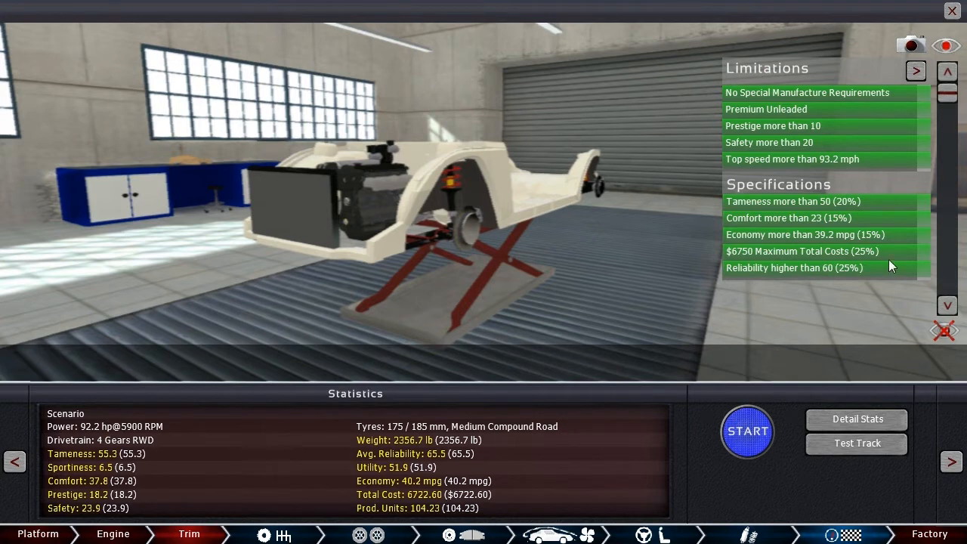
{"action": "mouse_move", "coordinate": [425, 510]}
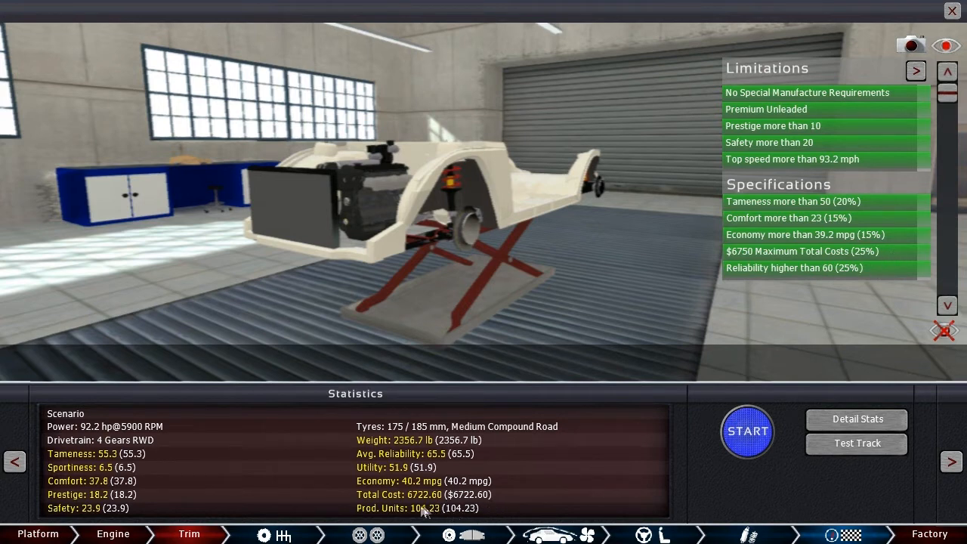
{"action": "mouse_move", "coordinate": [759, 266]}
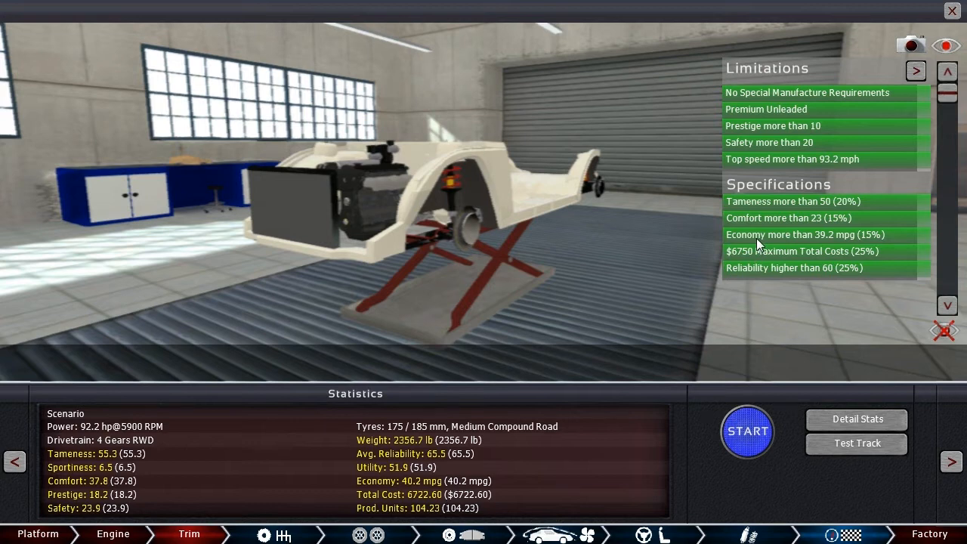
{"action": "mouse_move", "coordinate": [762, 232]}
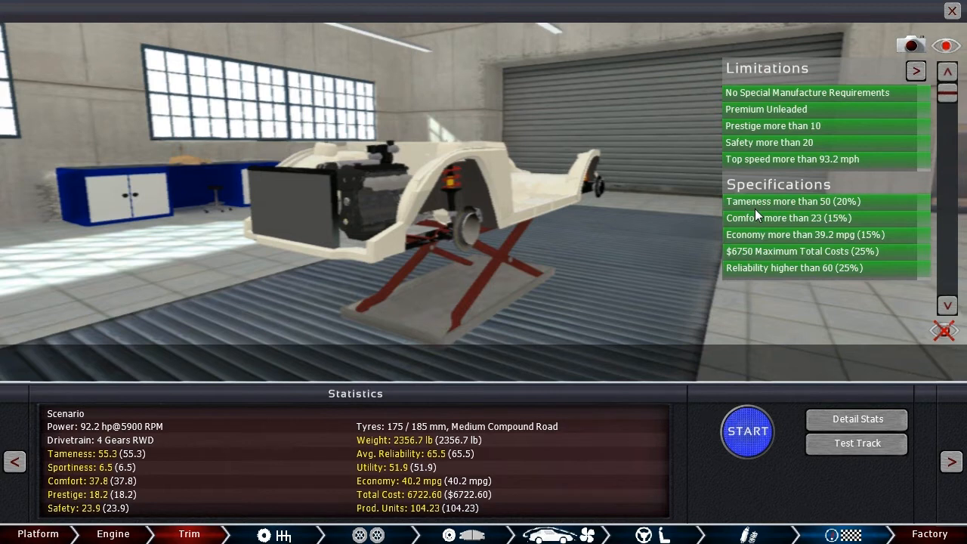
{"action": "mouse_move", "coordinate": [765, 213]}
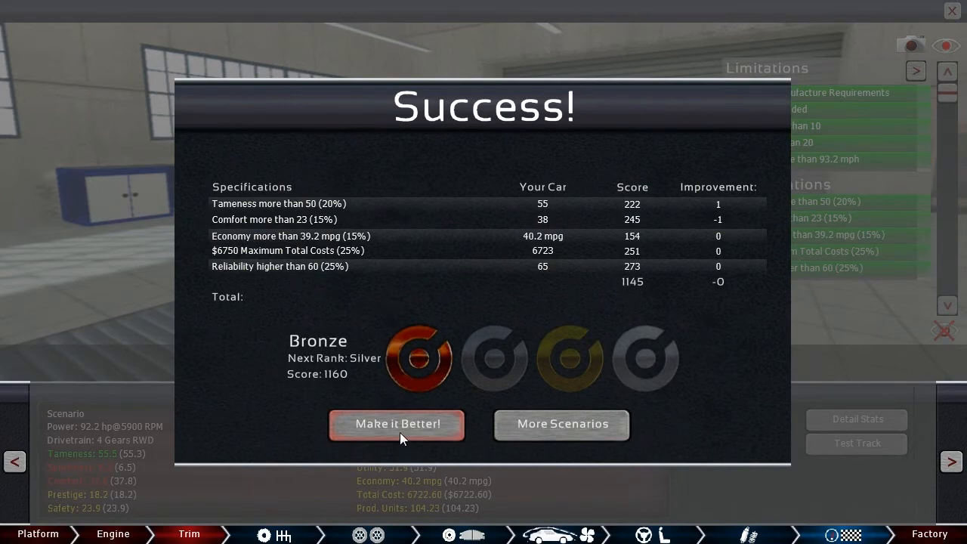
Step: Raise front spring stiffness to 20000 and rescore, reaching tameness 56 and 1149 total, still Bronze
{"action": "left_click", "coordinate": [397, 423]}
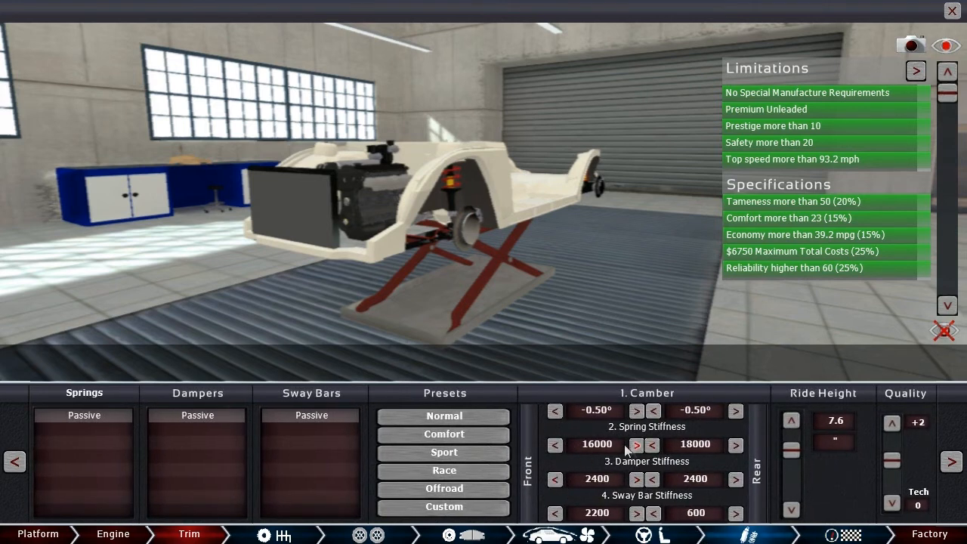
{"action": "left_click", "coordinate": [638, 444]}
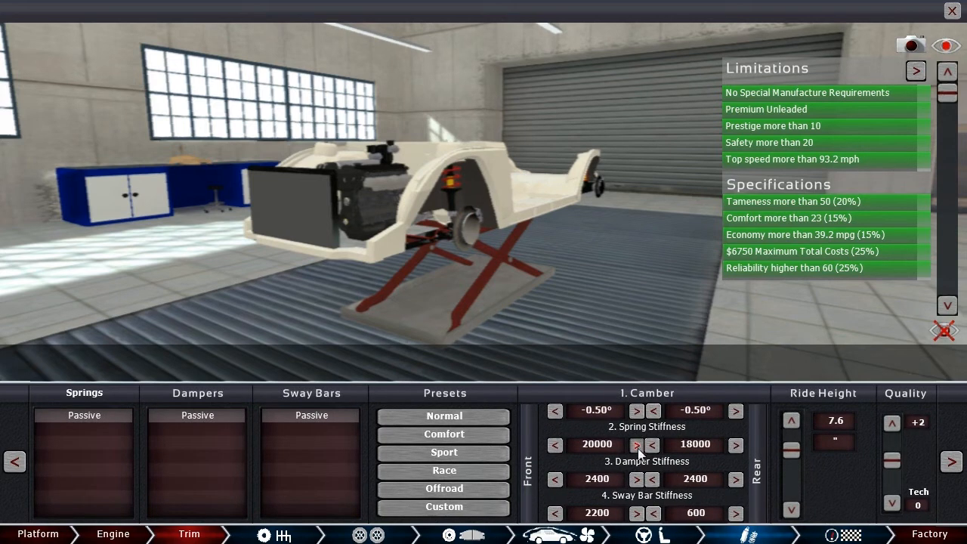
{"action": "left_click", "coordinate": [637, 444]}
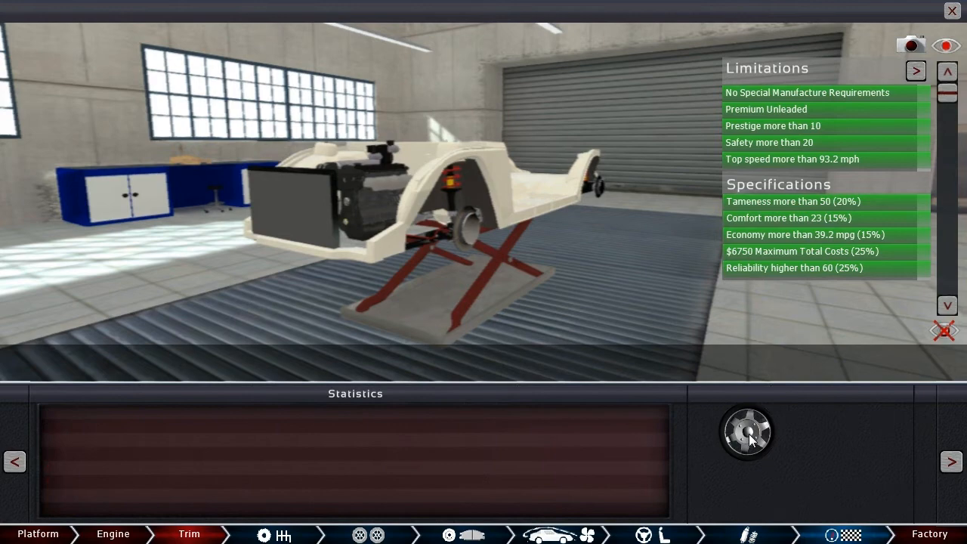
{"action": "left_click", "coordinate": [747, 432]}
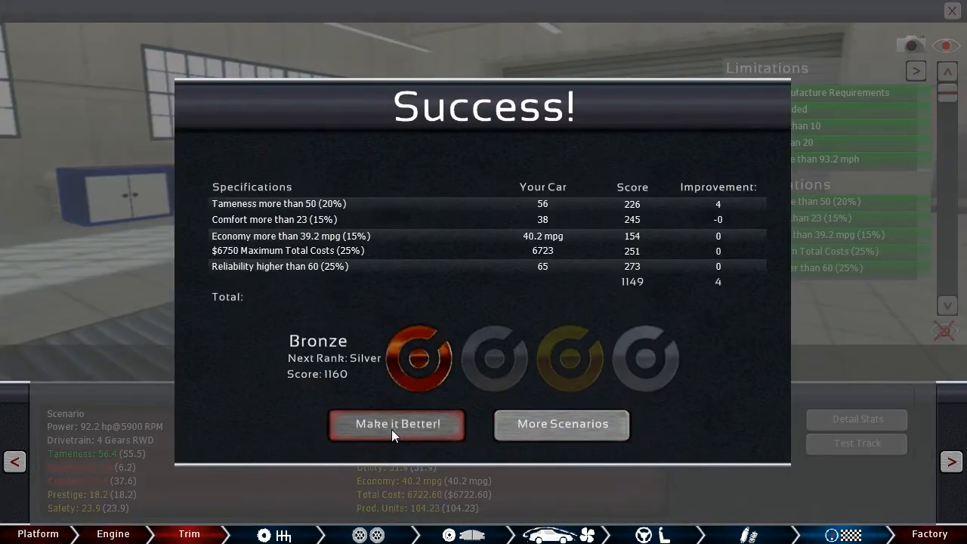
{"action": "left_click", "coordinate": [397, 423]}
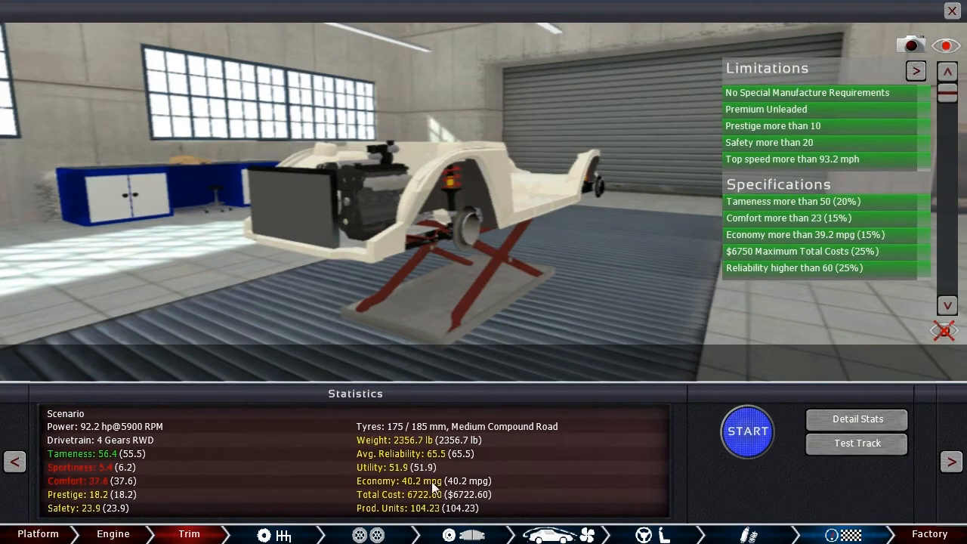
{"action": "mouse_move", "coordinate": [143, 523]}
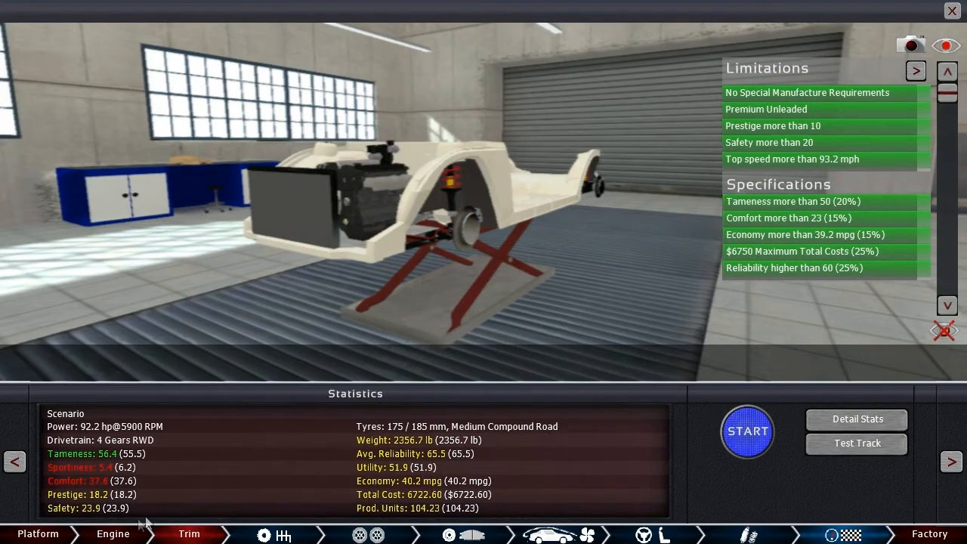
Step: Apply the trim change giving 87.5 hp at 39.9 mpg and view test track results (114.4 mph, 12.4 s 0–62)
{"action": "left_click", "coordinate": [111, 534]}
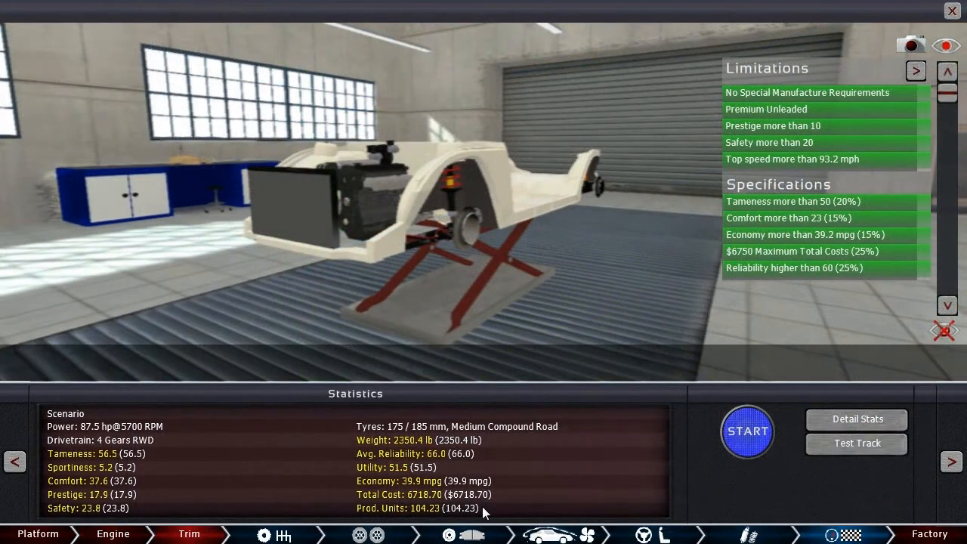
{"action": "mouse_move", "coordinate": [533, 511]}
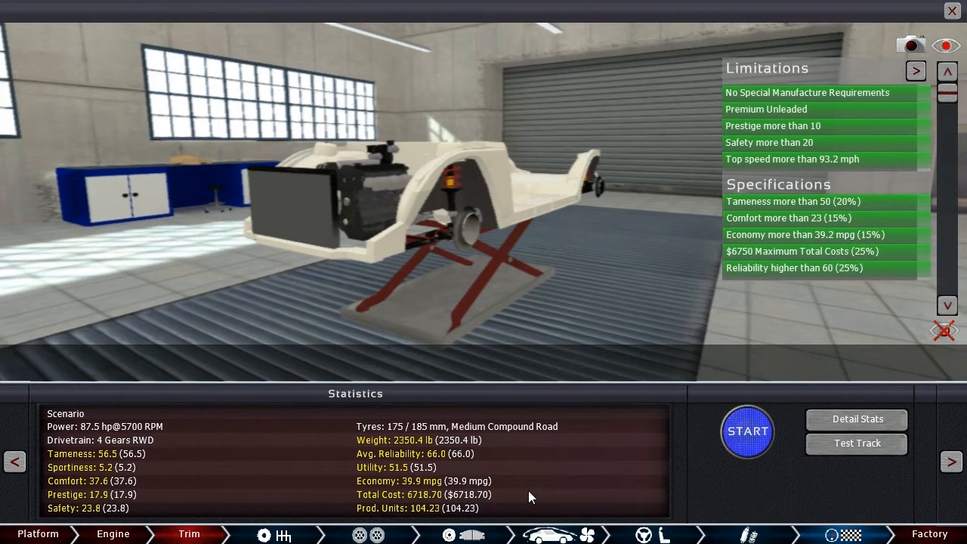
{"action": "mouse_move", "coordinate": [517, 504]}
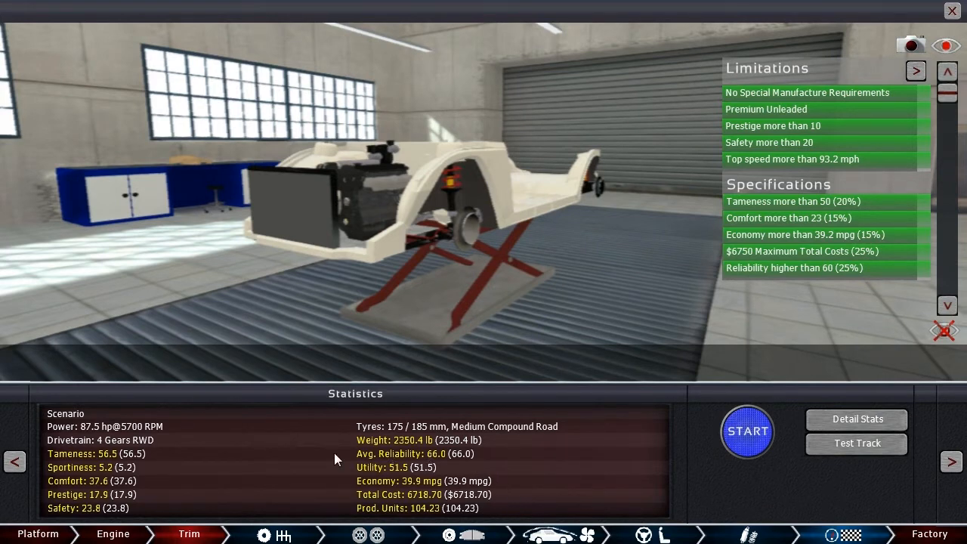
{"action": "mouse_move", "coordinate": [825, 204]}
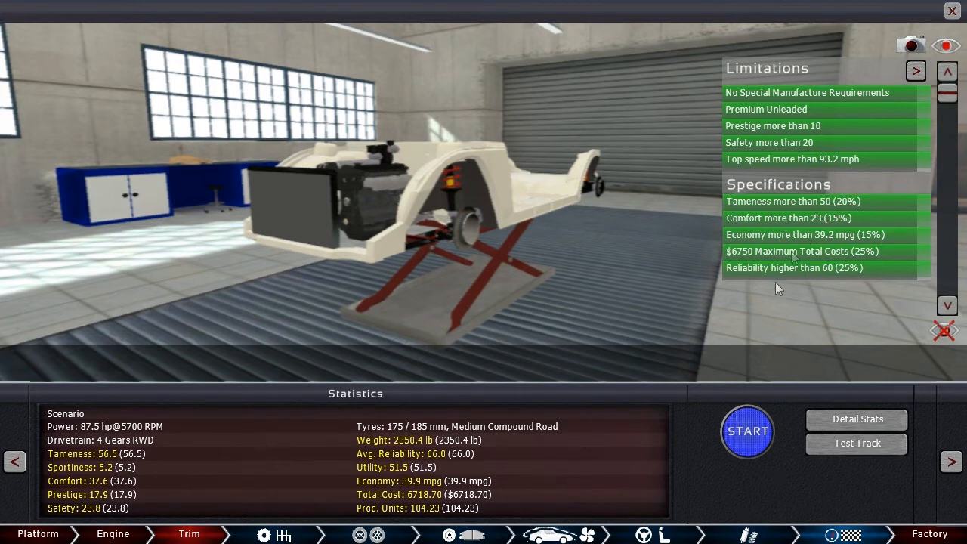
{"action": "left_click", "coordinate": [854, 444]}
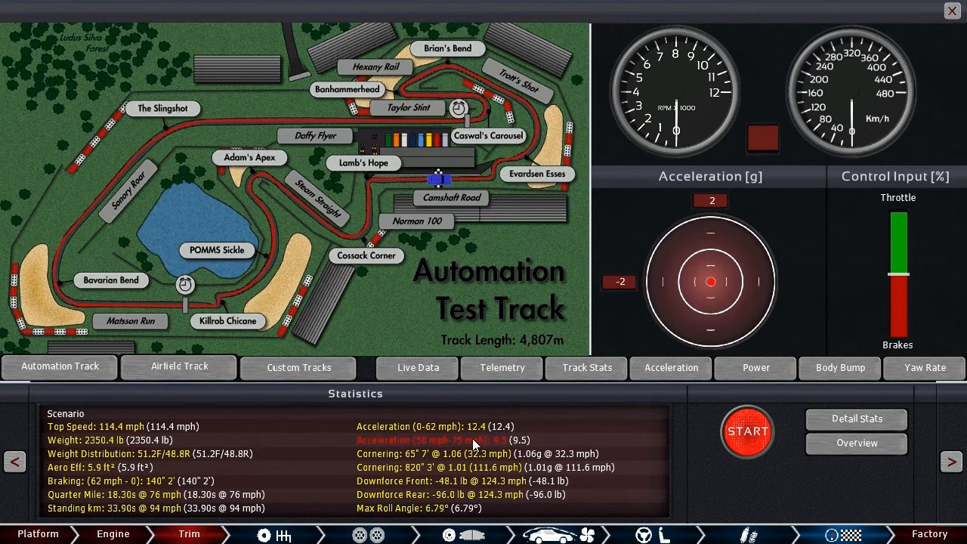
{"action": "mouse_move", "coordinate": [62, 447]}
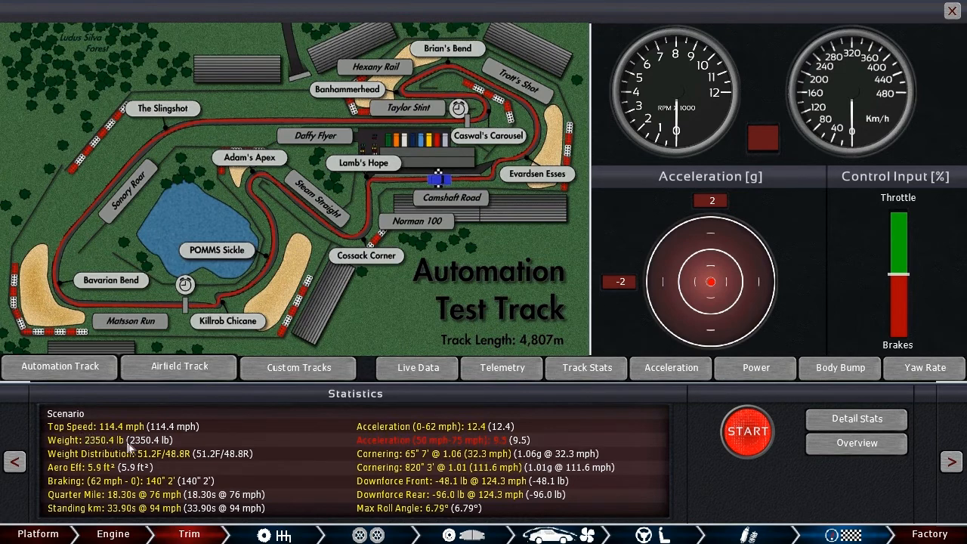
{"action": "mouse_move", "coordinate": [541, 435]}
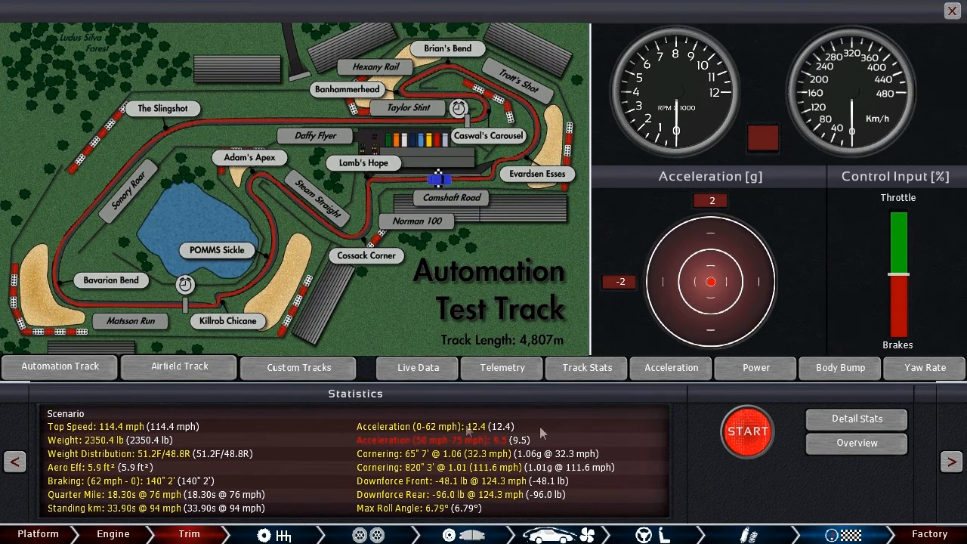
{"action": "mouse_move", "coordinate": [344, 506]}
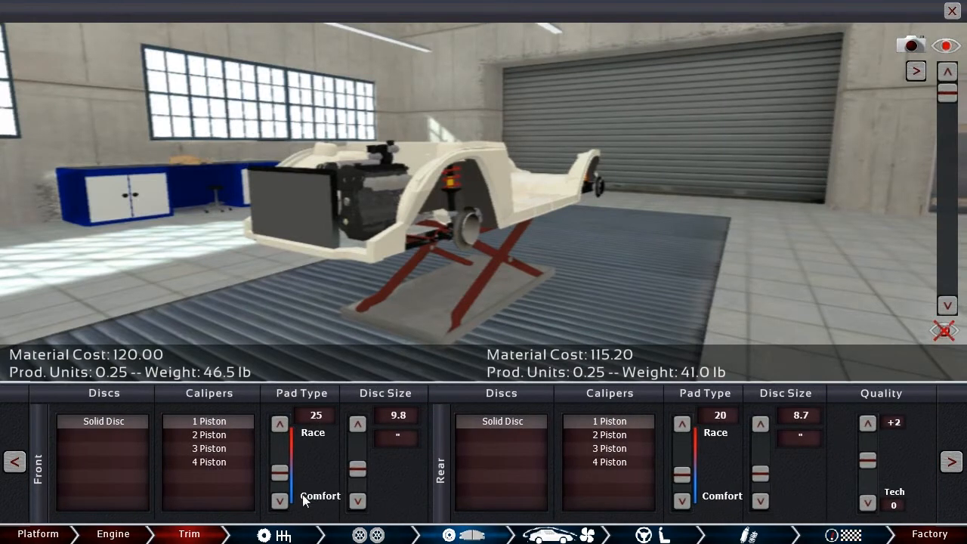
{"action": "mouse_move", "coordinate": [697, 511]}
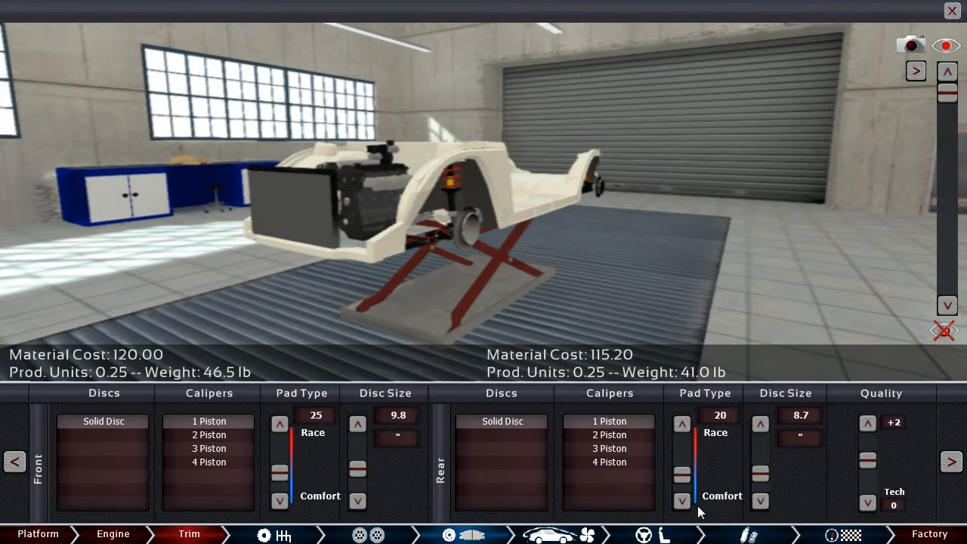
Step: Rescore with the larger brake discs, earning Silver at tameness 64, 39.8 mpg and 1177 total
{"action": "left_click", "coordinate": [278, 468]}
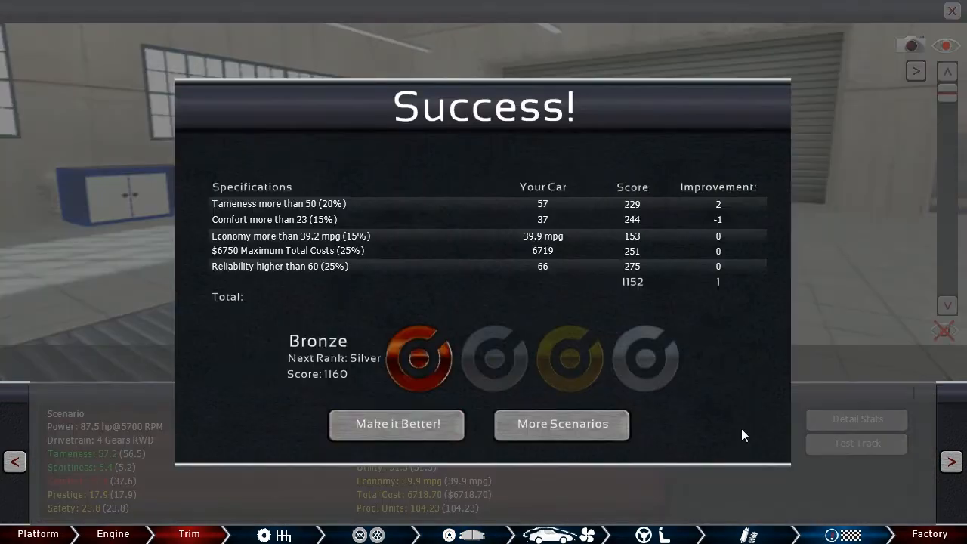
{"action": "mouse_move", "coordinate": [701, 218]}
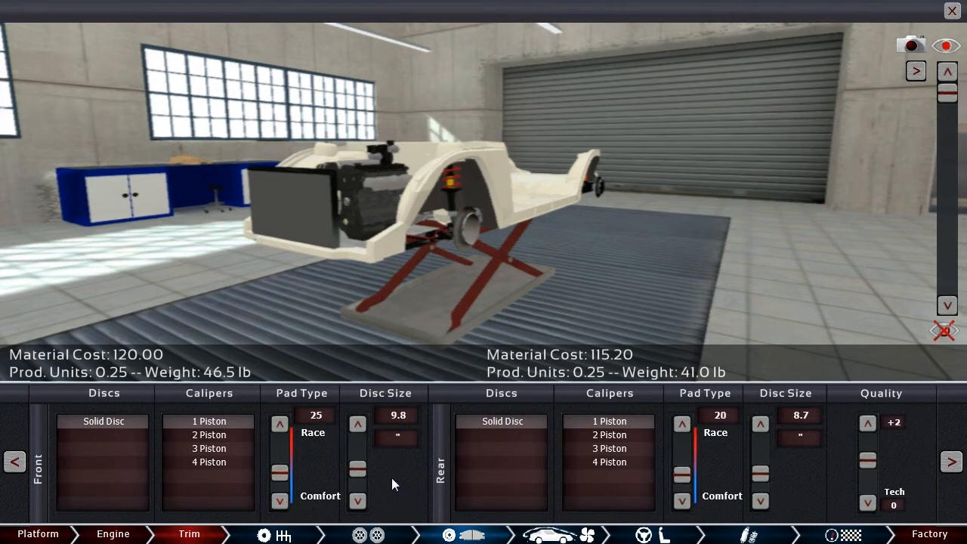
{"action": "mouse_move", "coordinate": [371, 480]}
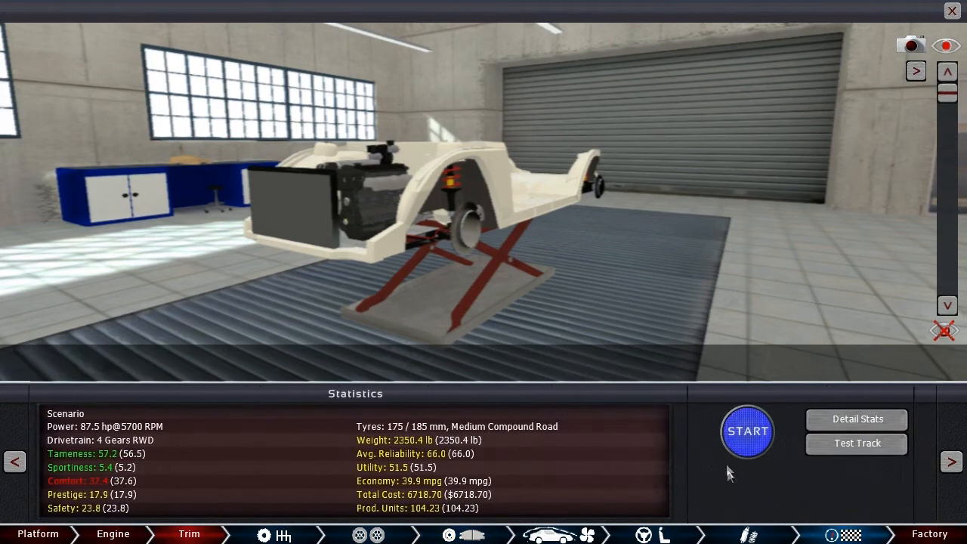
{"action": "left_click", "coordinate": [746, 431]}
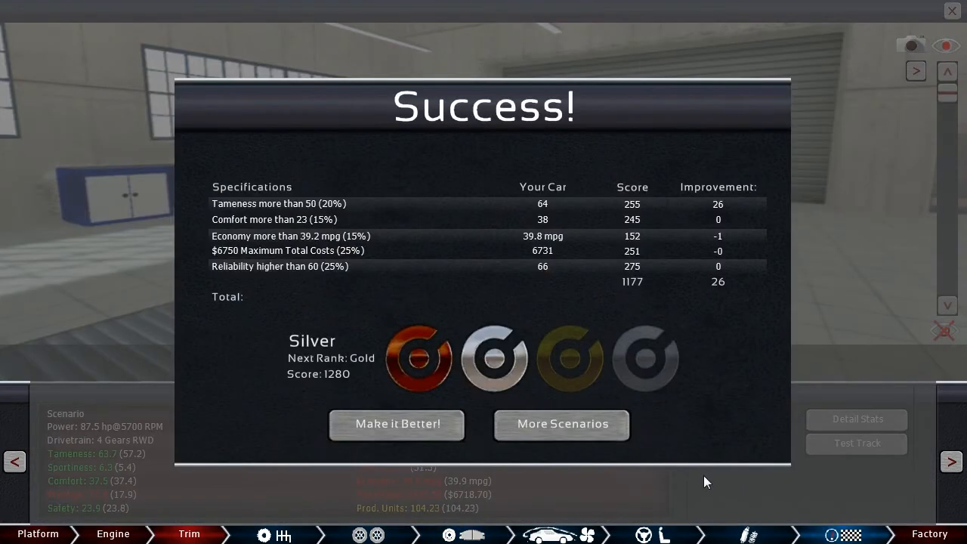
{"action": "mouse_move", "coordinate": [707, 266]}
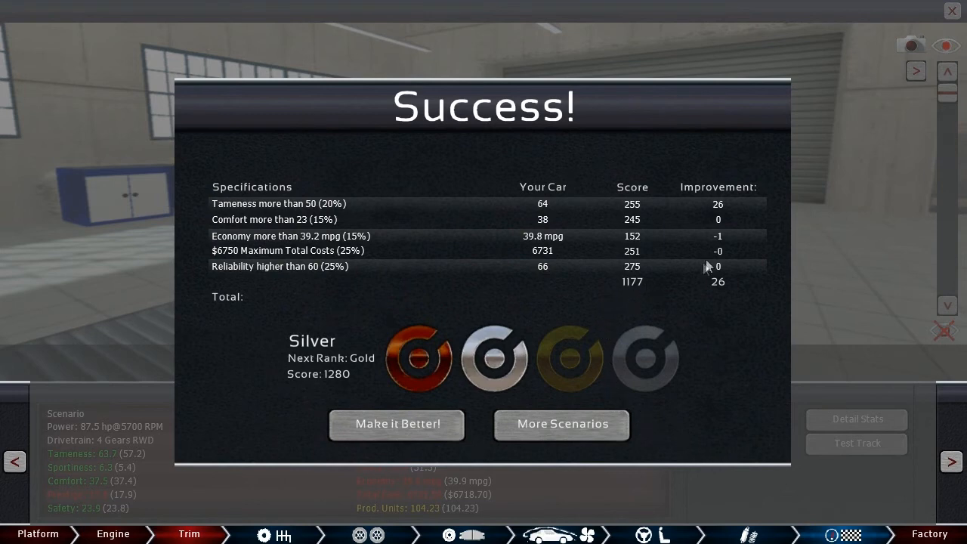
{"action": "mouse_move", "coordinate": [739, 211]}
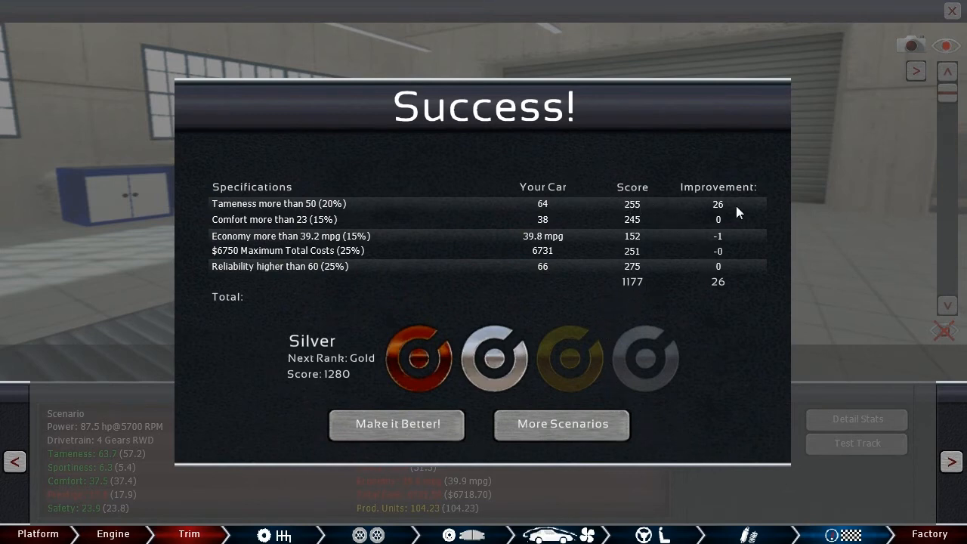
{"action": "mouse_move", "coordinate": [497, 353]}
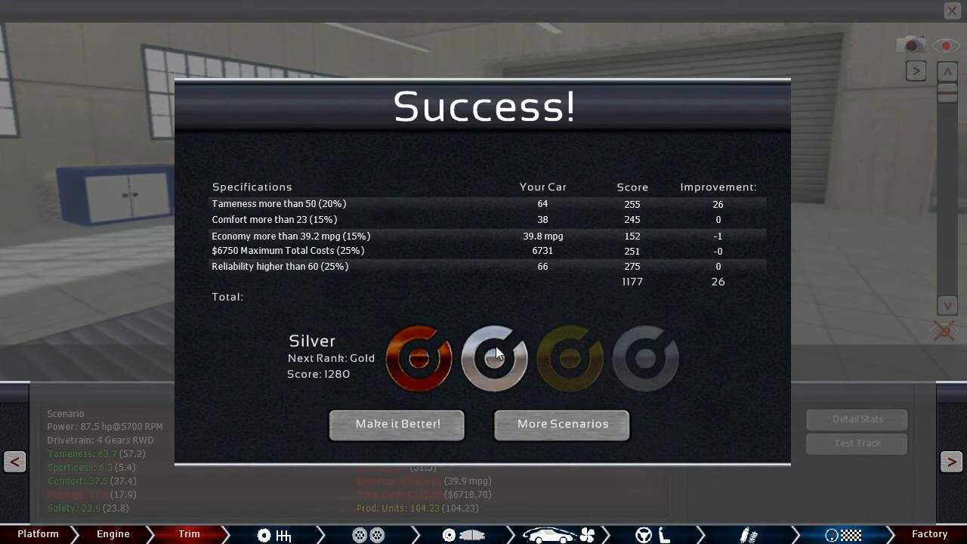
{"action": "mouse_move", "coordinate": [502, 359]}
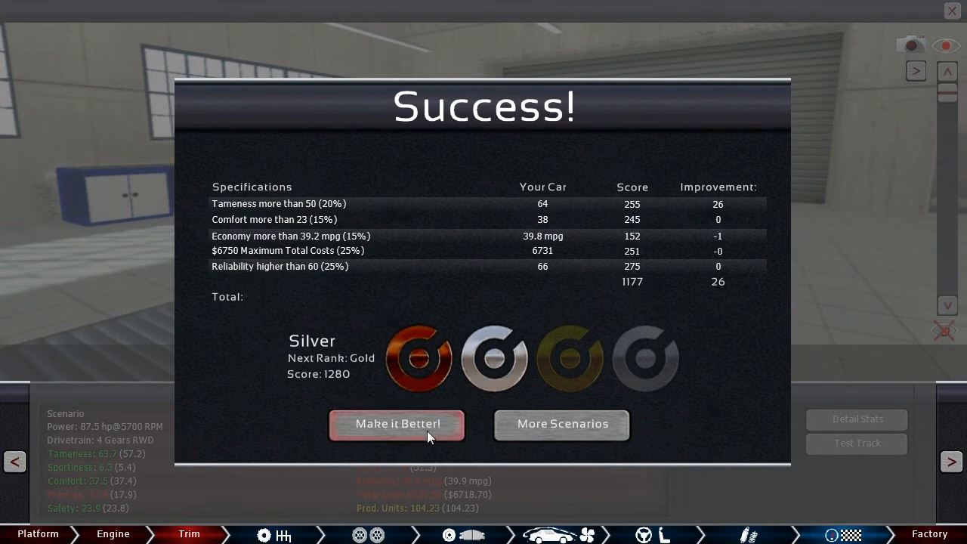
{"action": "left_click", "coordinate": [395, 423]}
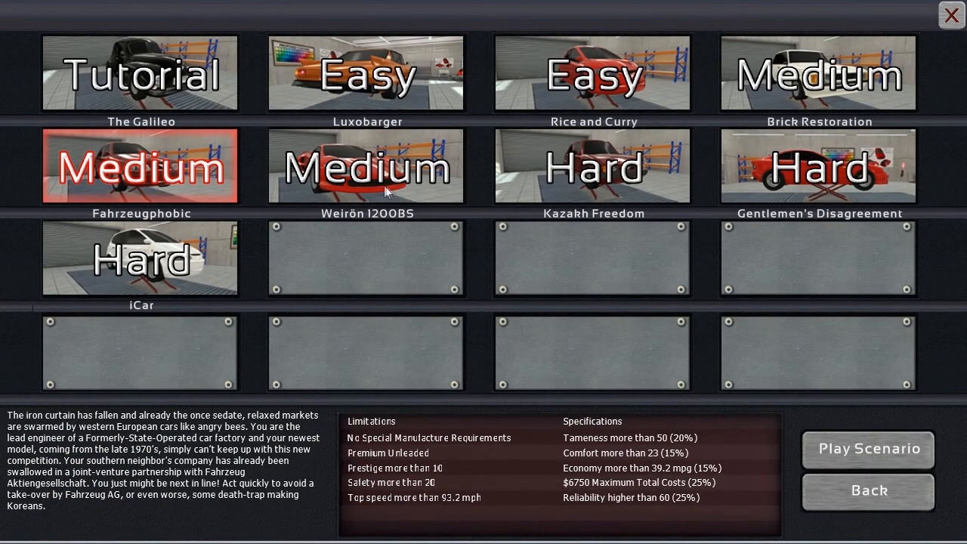
Step: Preview the Weirôn 1200BS Medium scenario's brief, limitations and specifications
{"action": "left_click", "coordinate": [365, 165]}
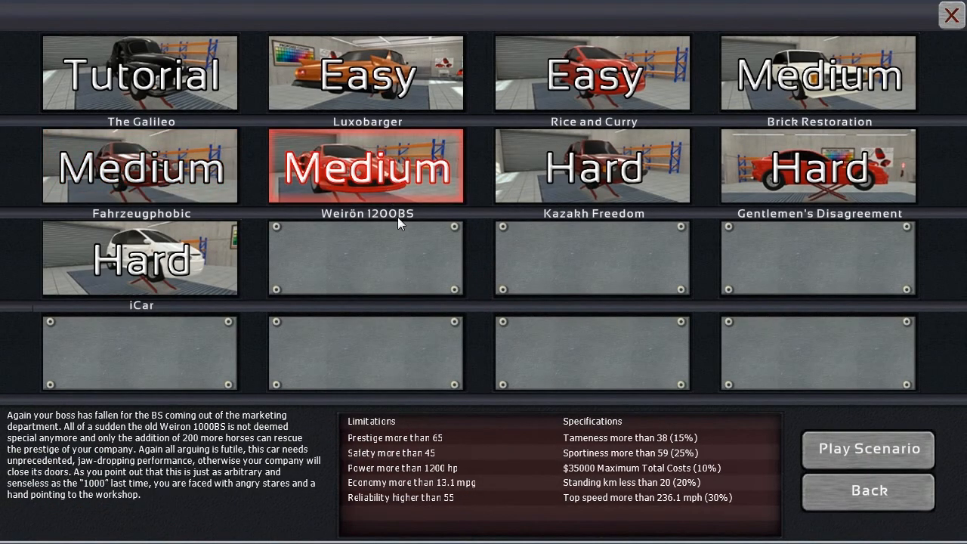
{"action": "mouse_move", "coordinate": [414, 242]}
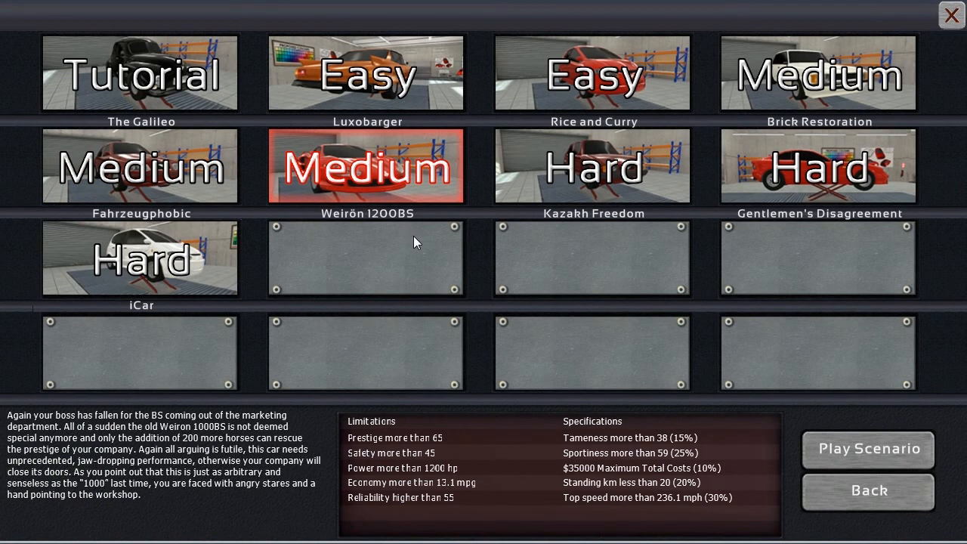